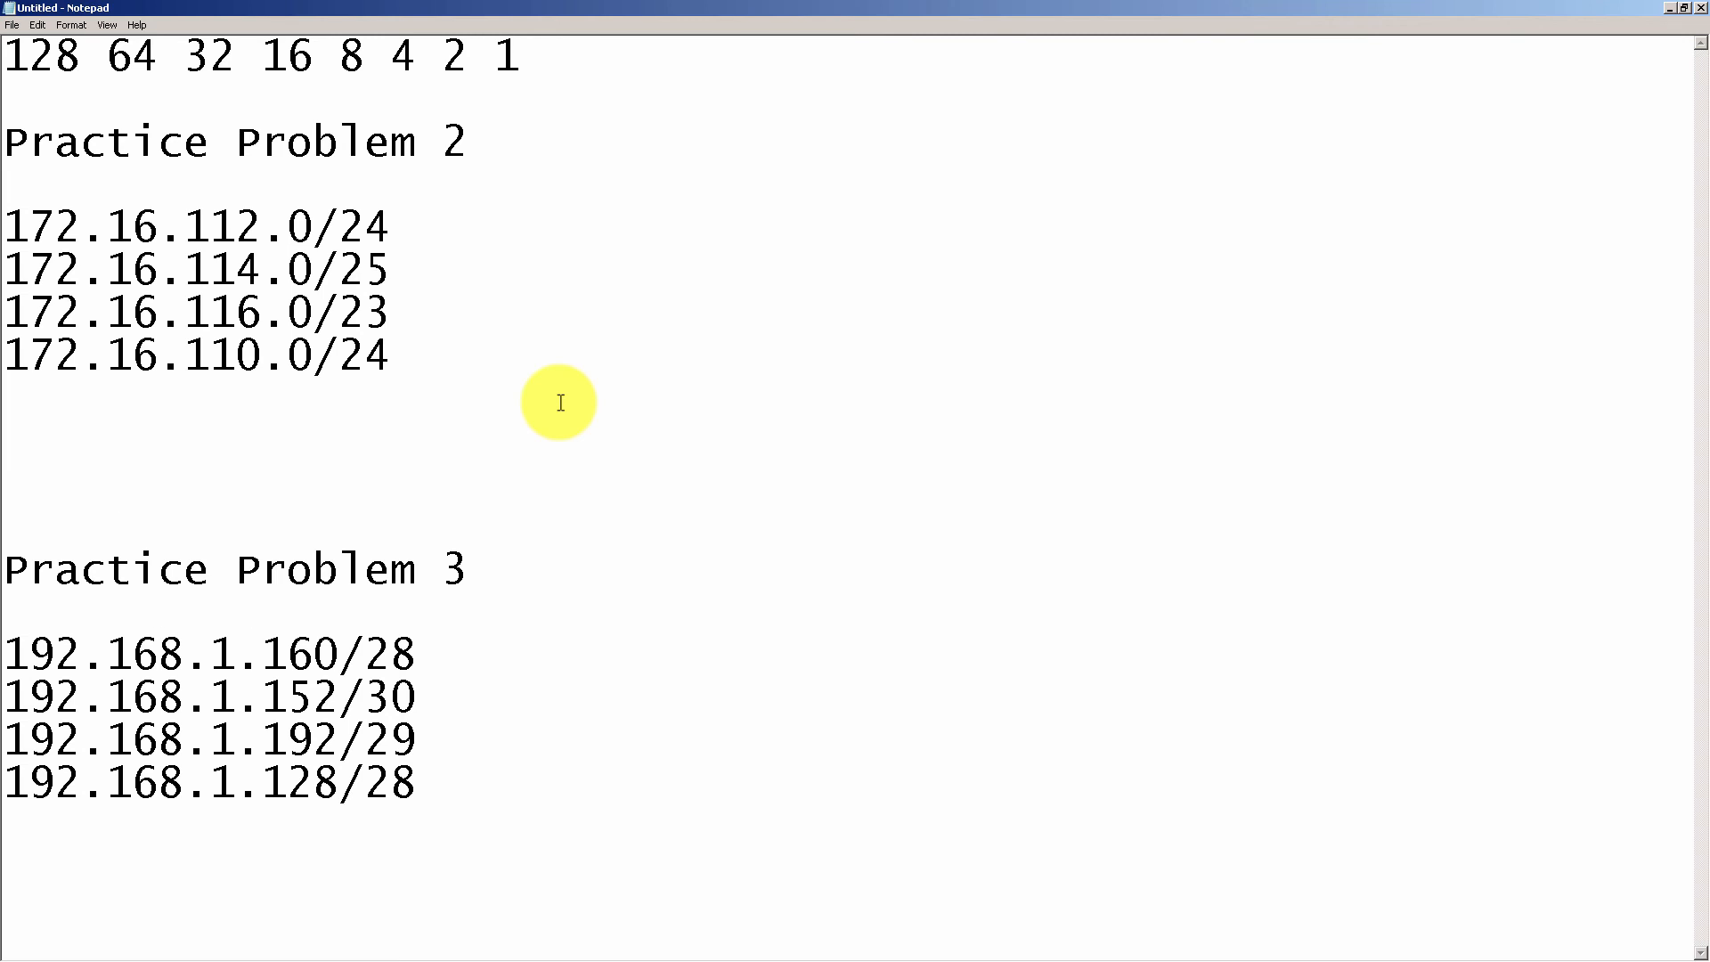
Step: List the Problem 2 third octets 110, 112, 114, 166 under the address list, undoing a stray selection
text(110)
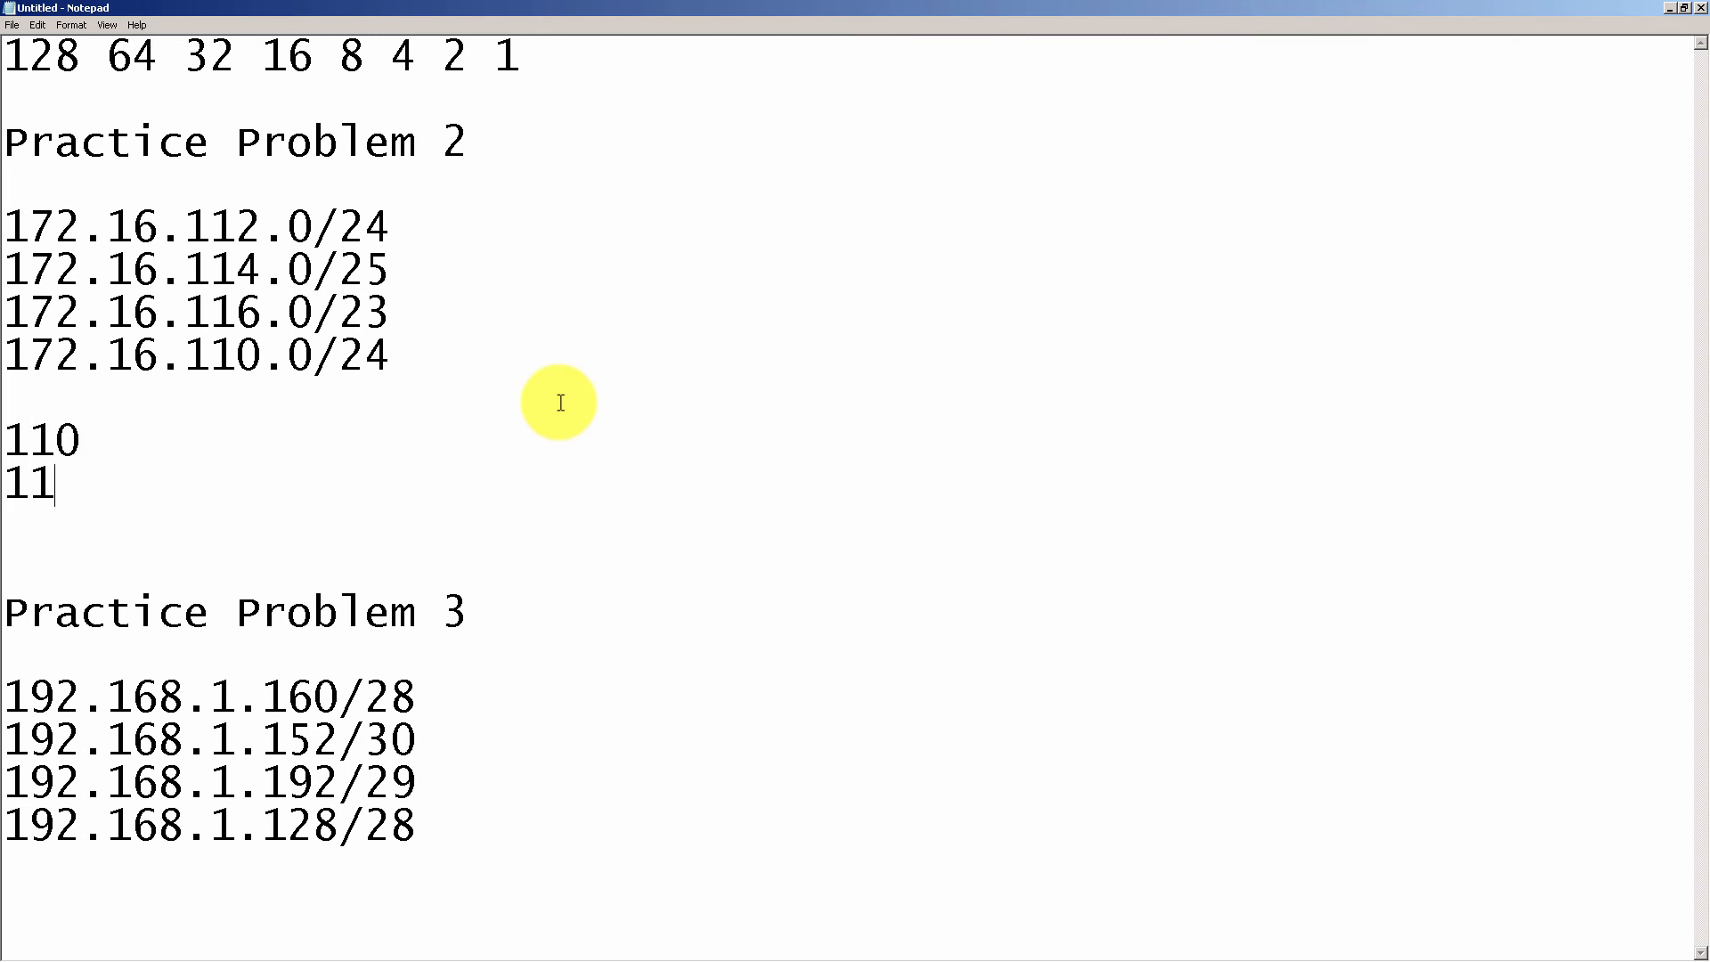
text(2)
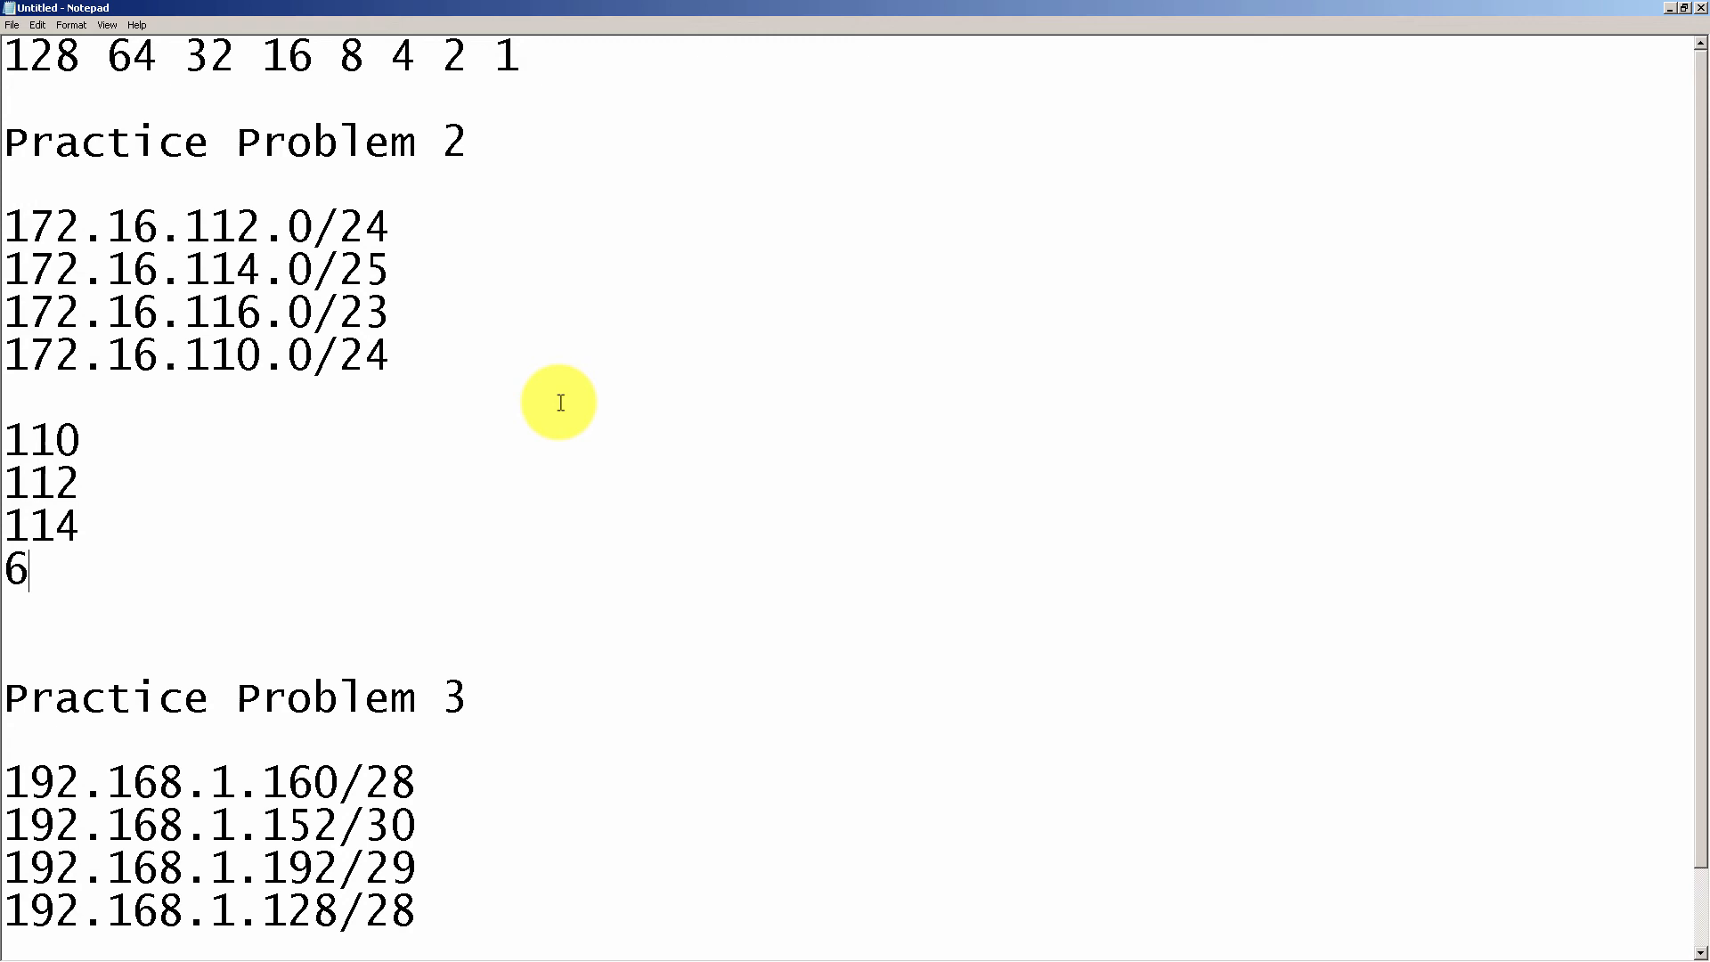
text(66)
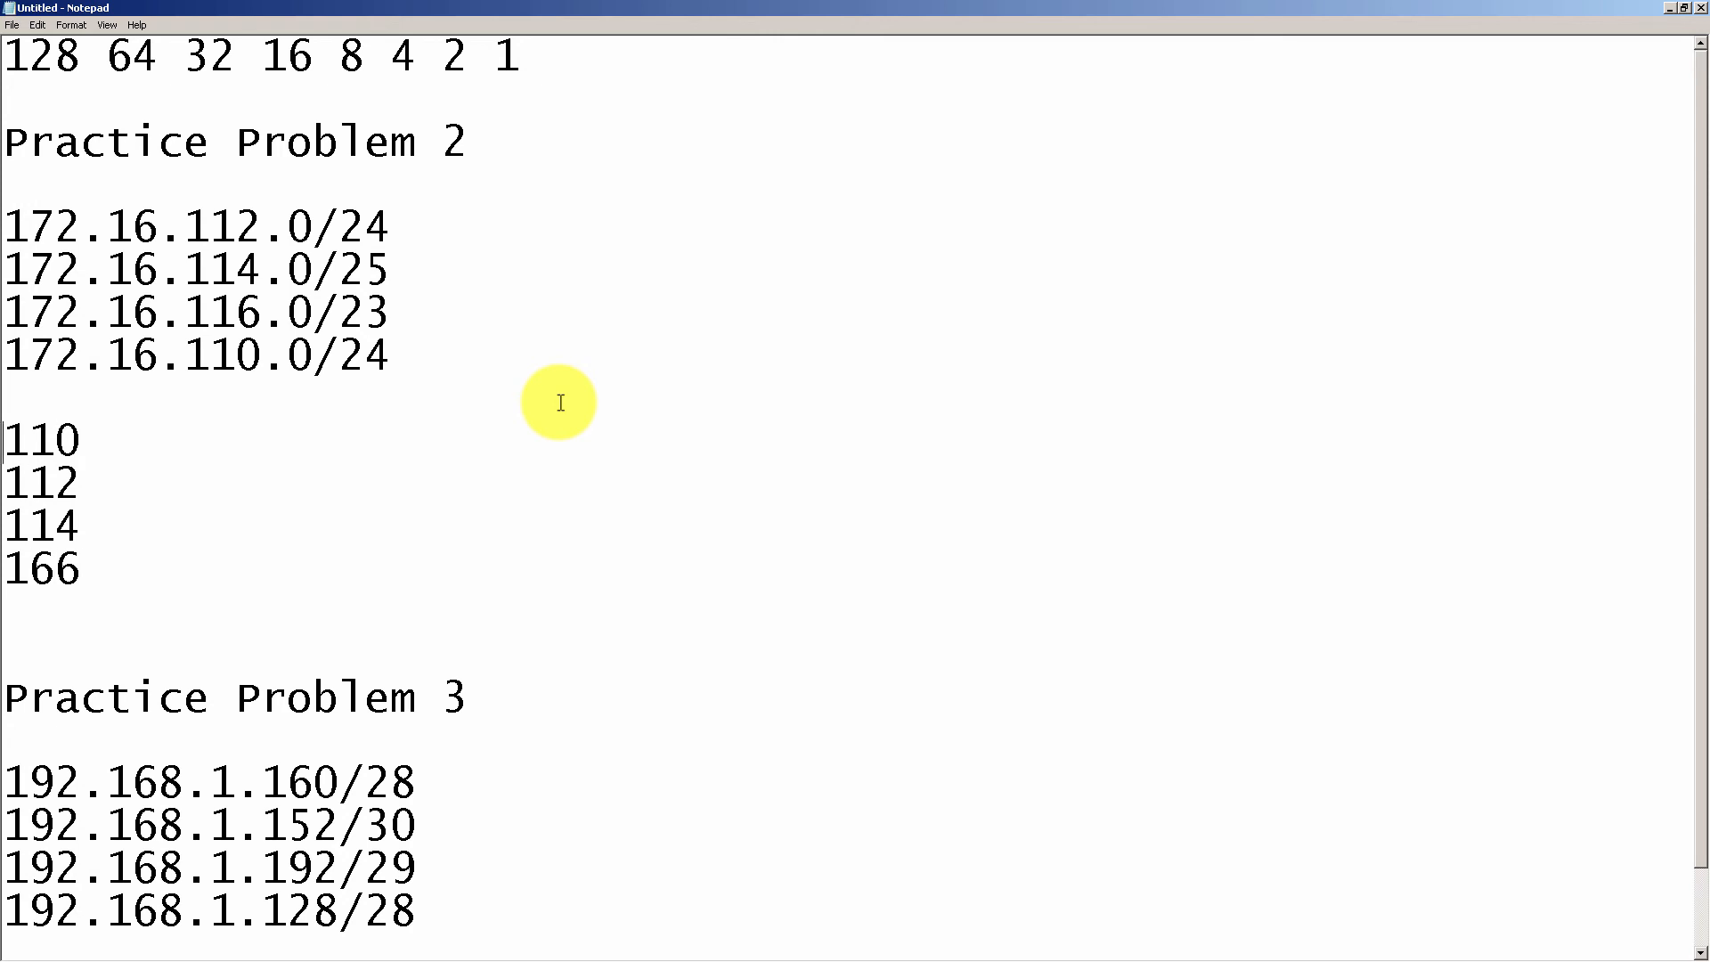
mouse_move(291, 191)
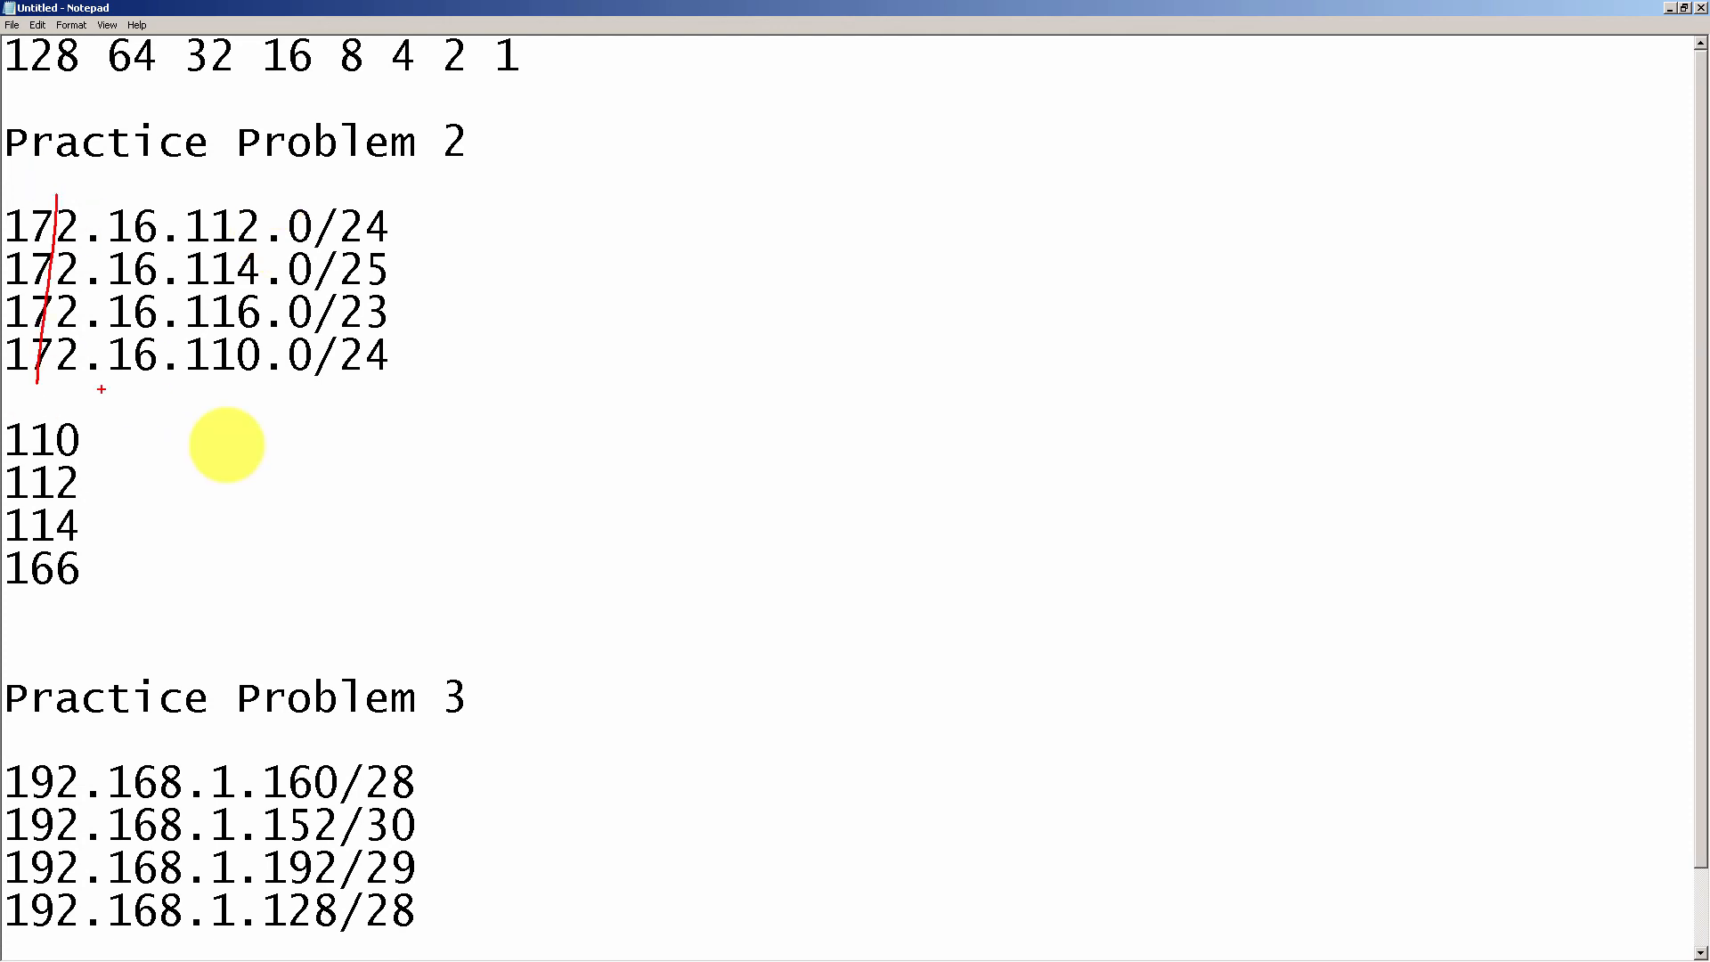
drag(148, 164, 114, 479)
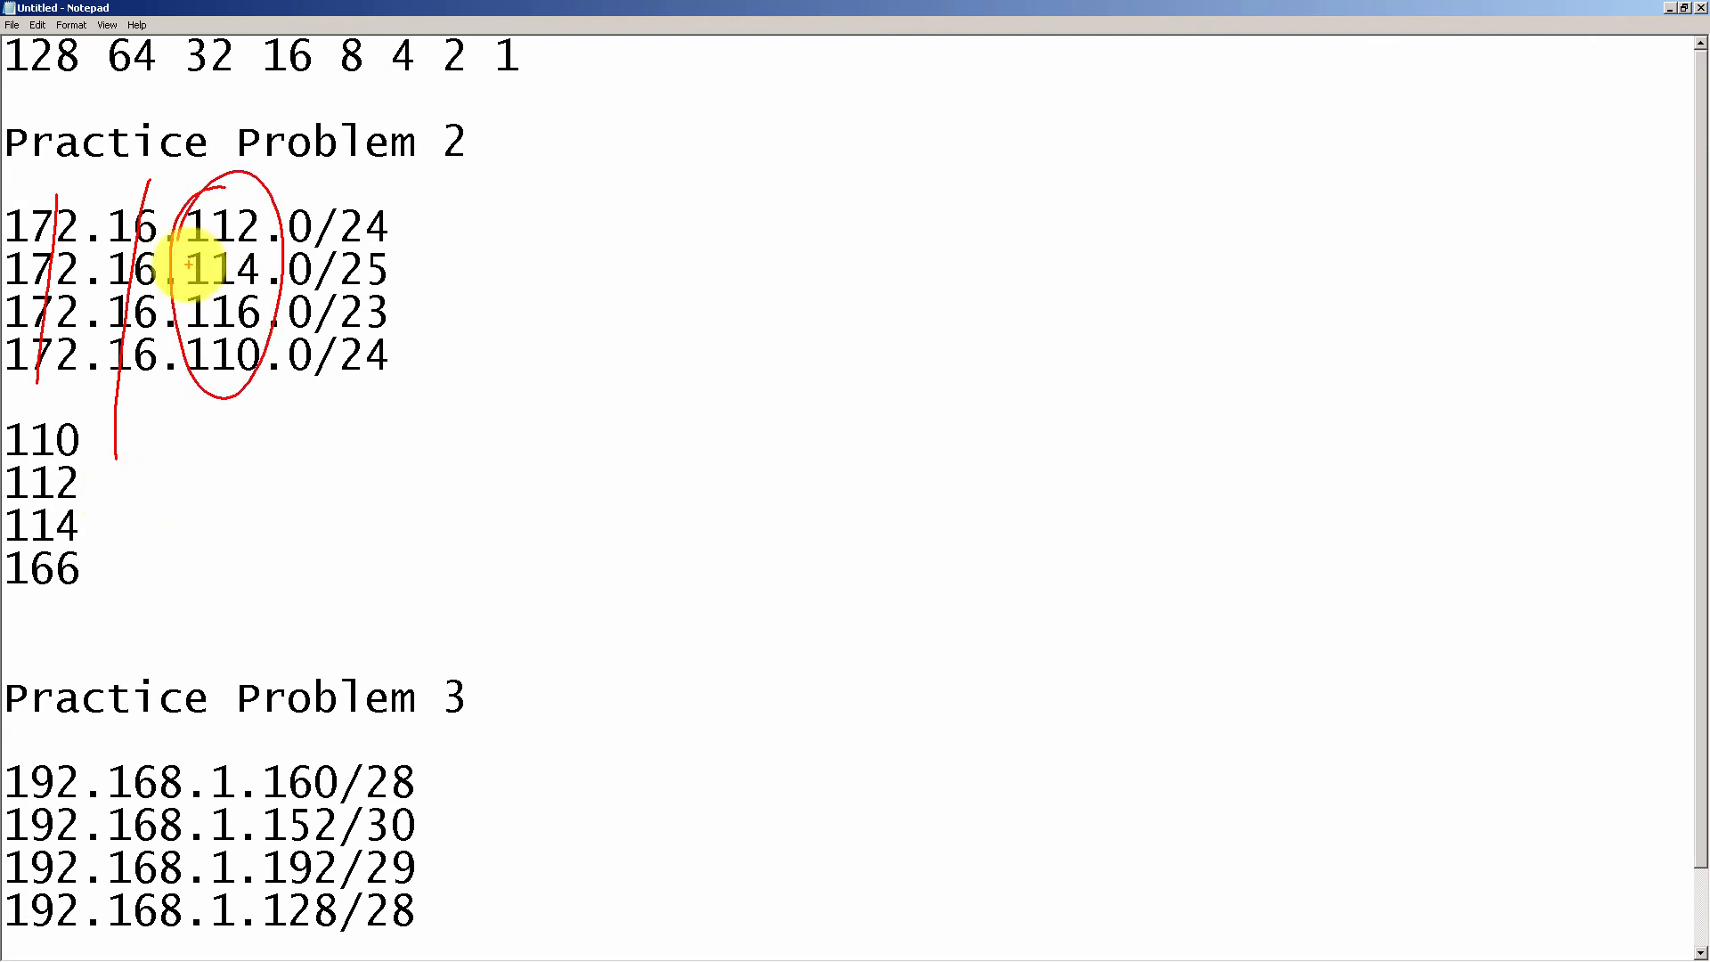
key(ctrl+z)
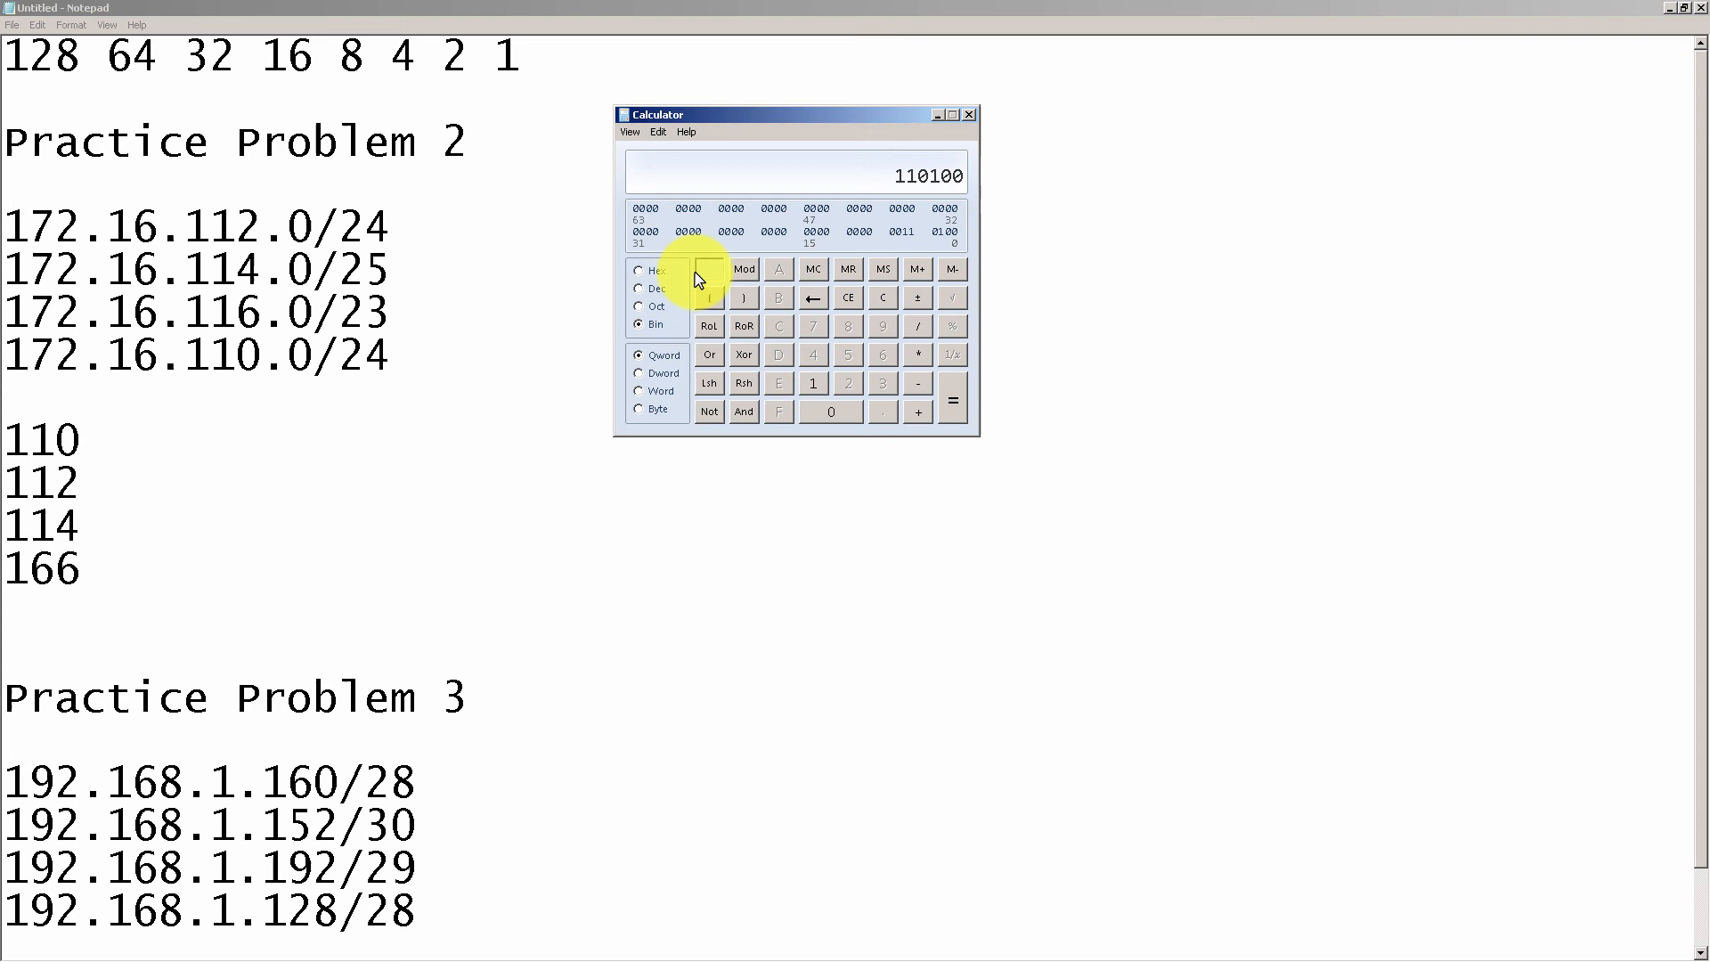
Step: Convert decimal 110 to binary 1101110 in Calculator, then close it
click(639, 288)
text(110)
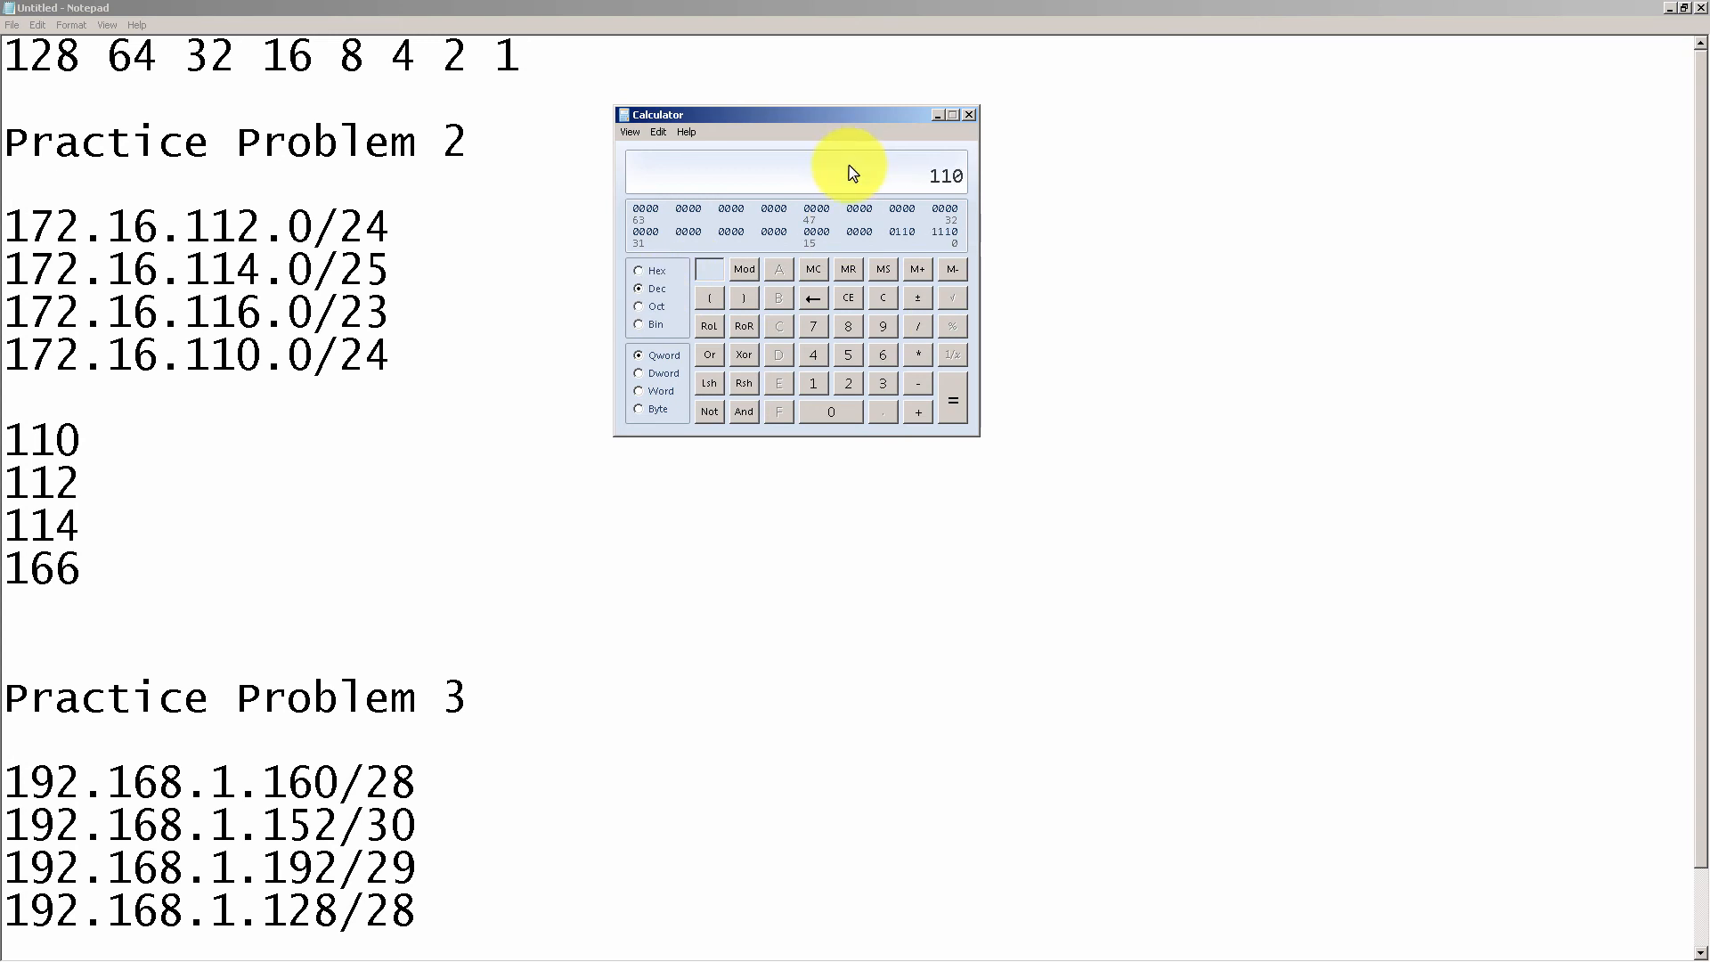
click(640, 324)
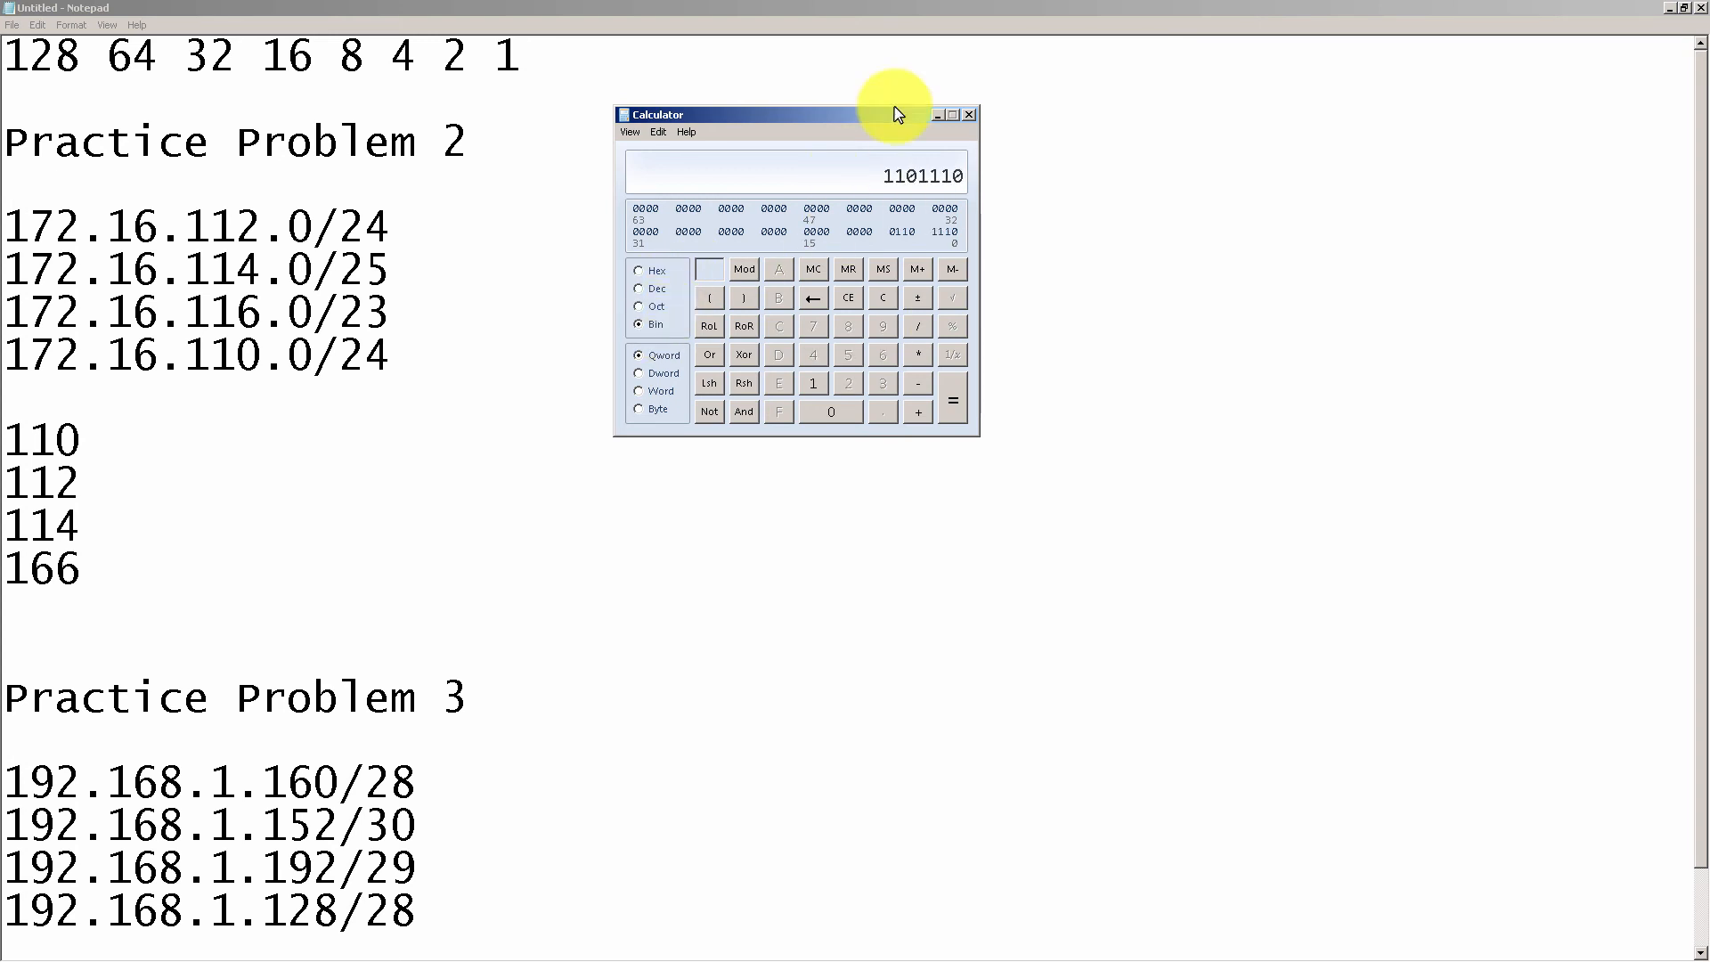
click(969, 114)
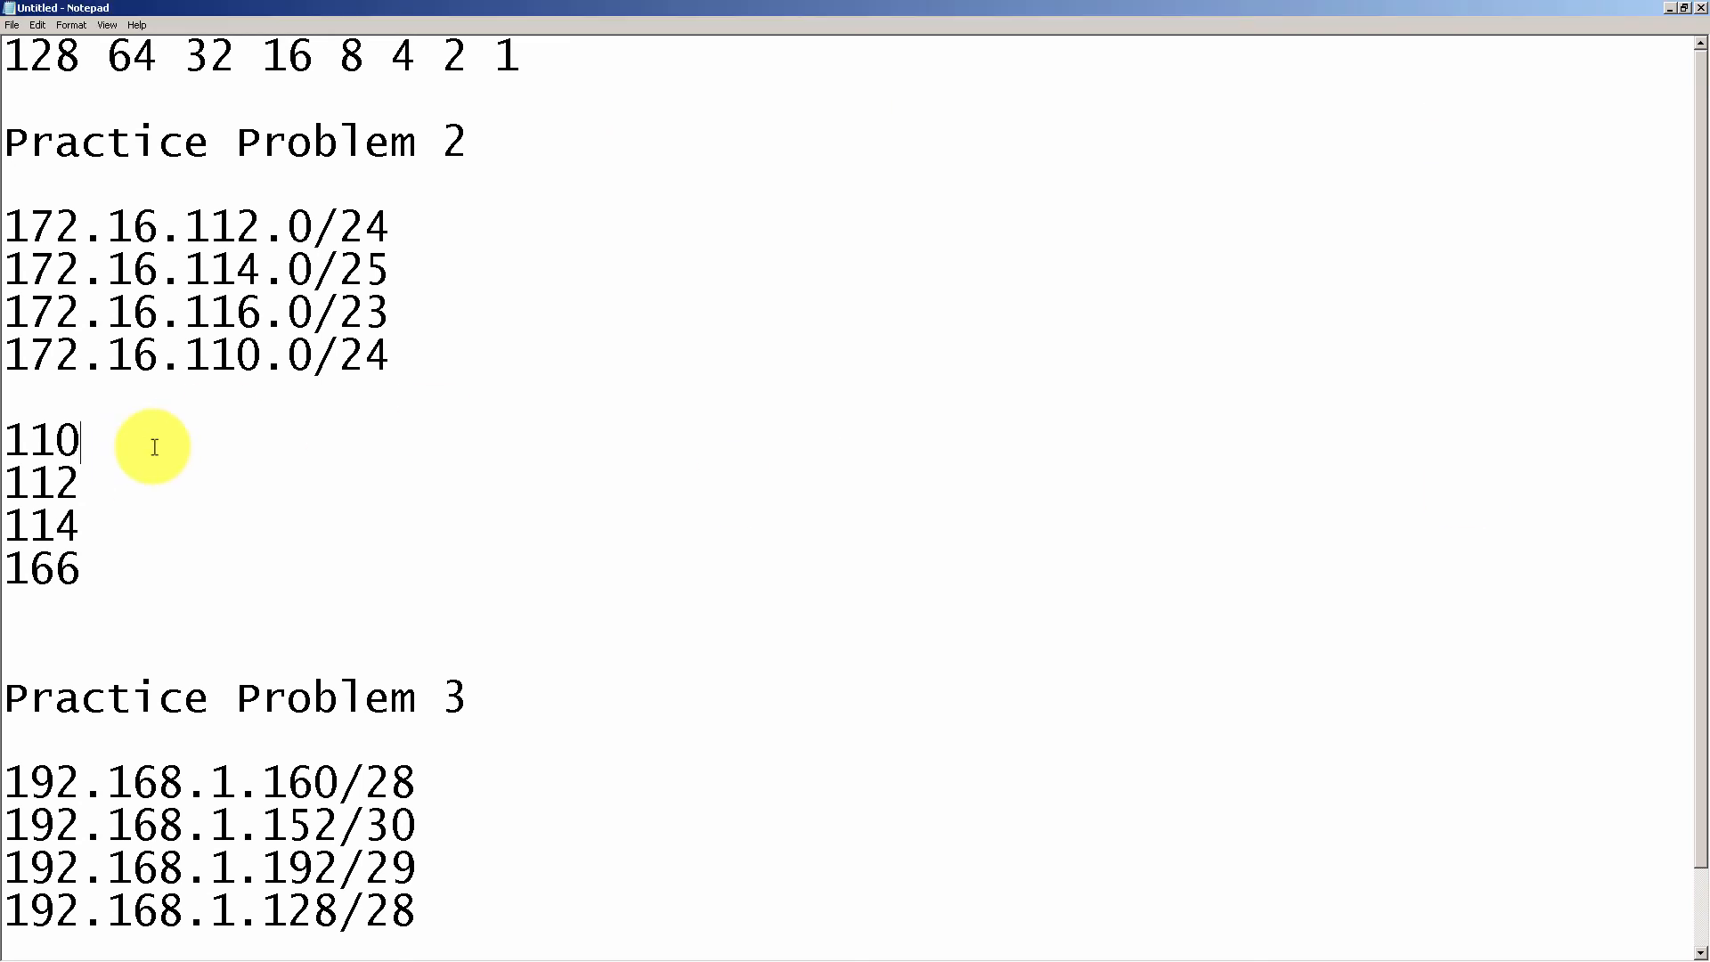
Step: Write 110 as 0110 1110 and 112 as 0111 0000 beside their octets
text(-)
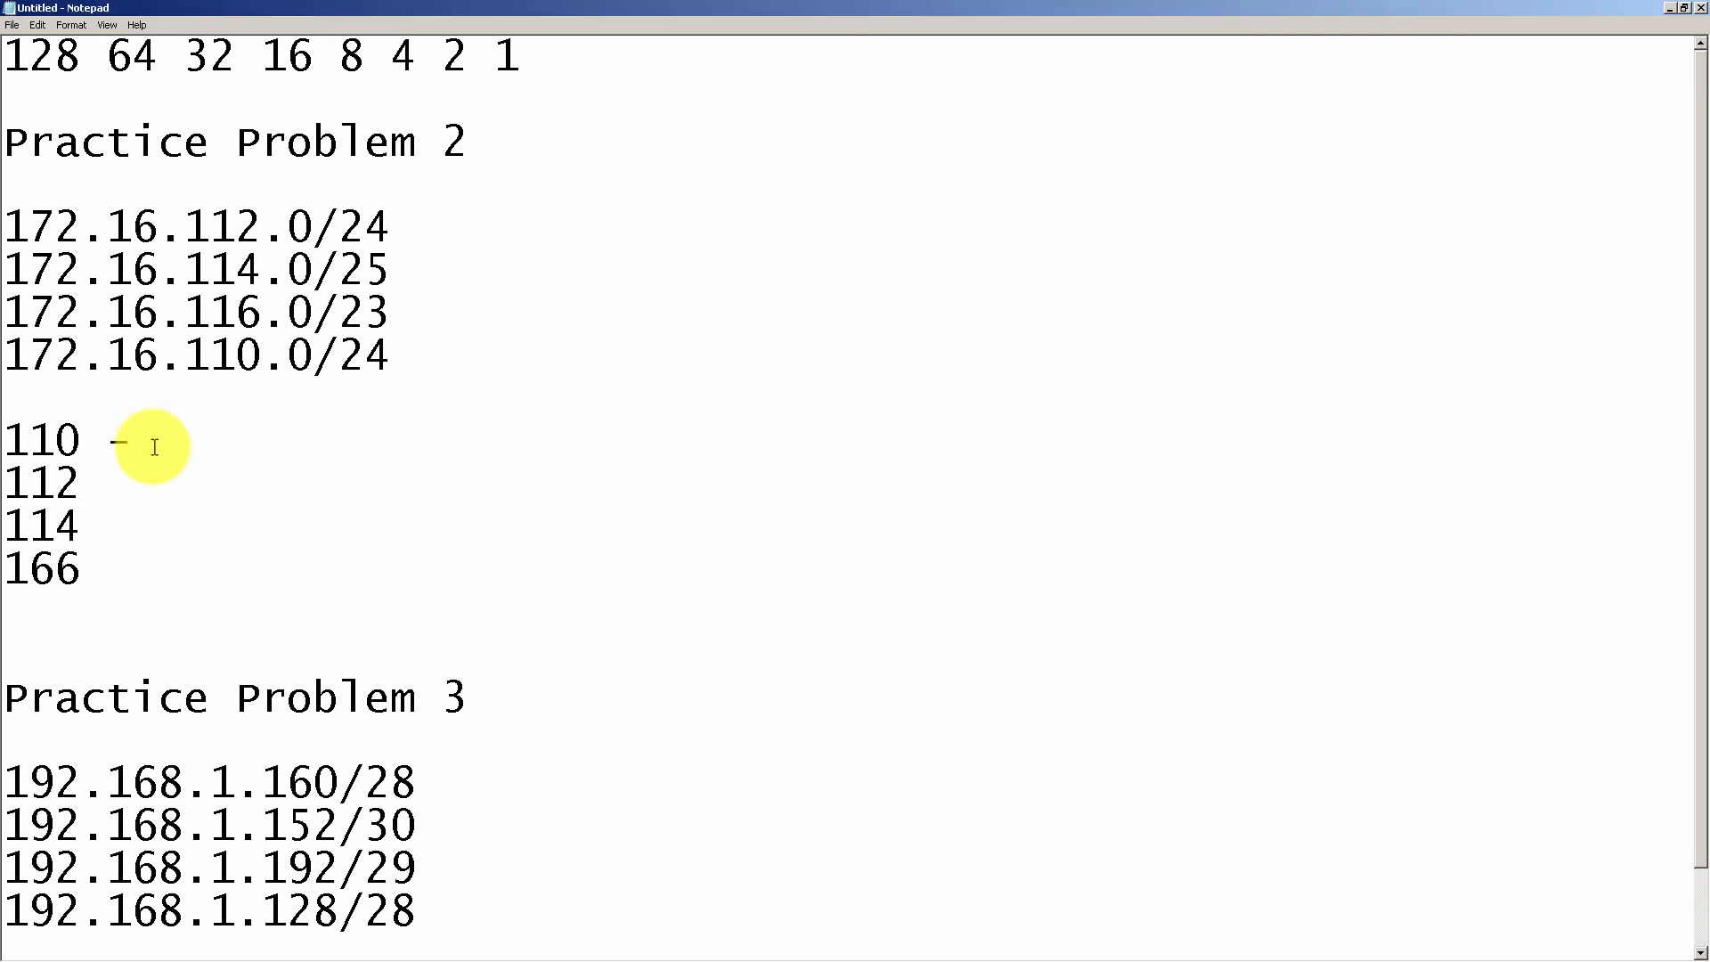
text(110111)
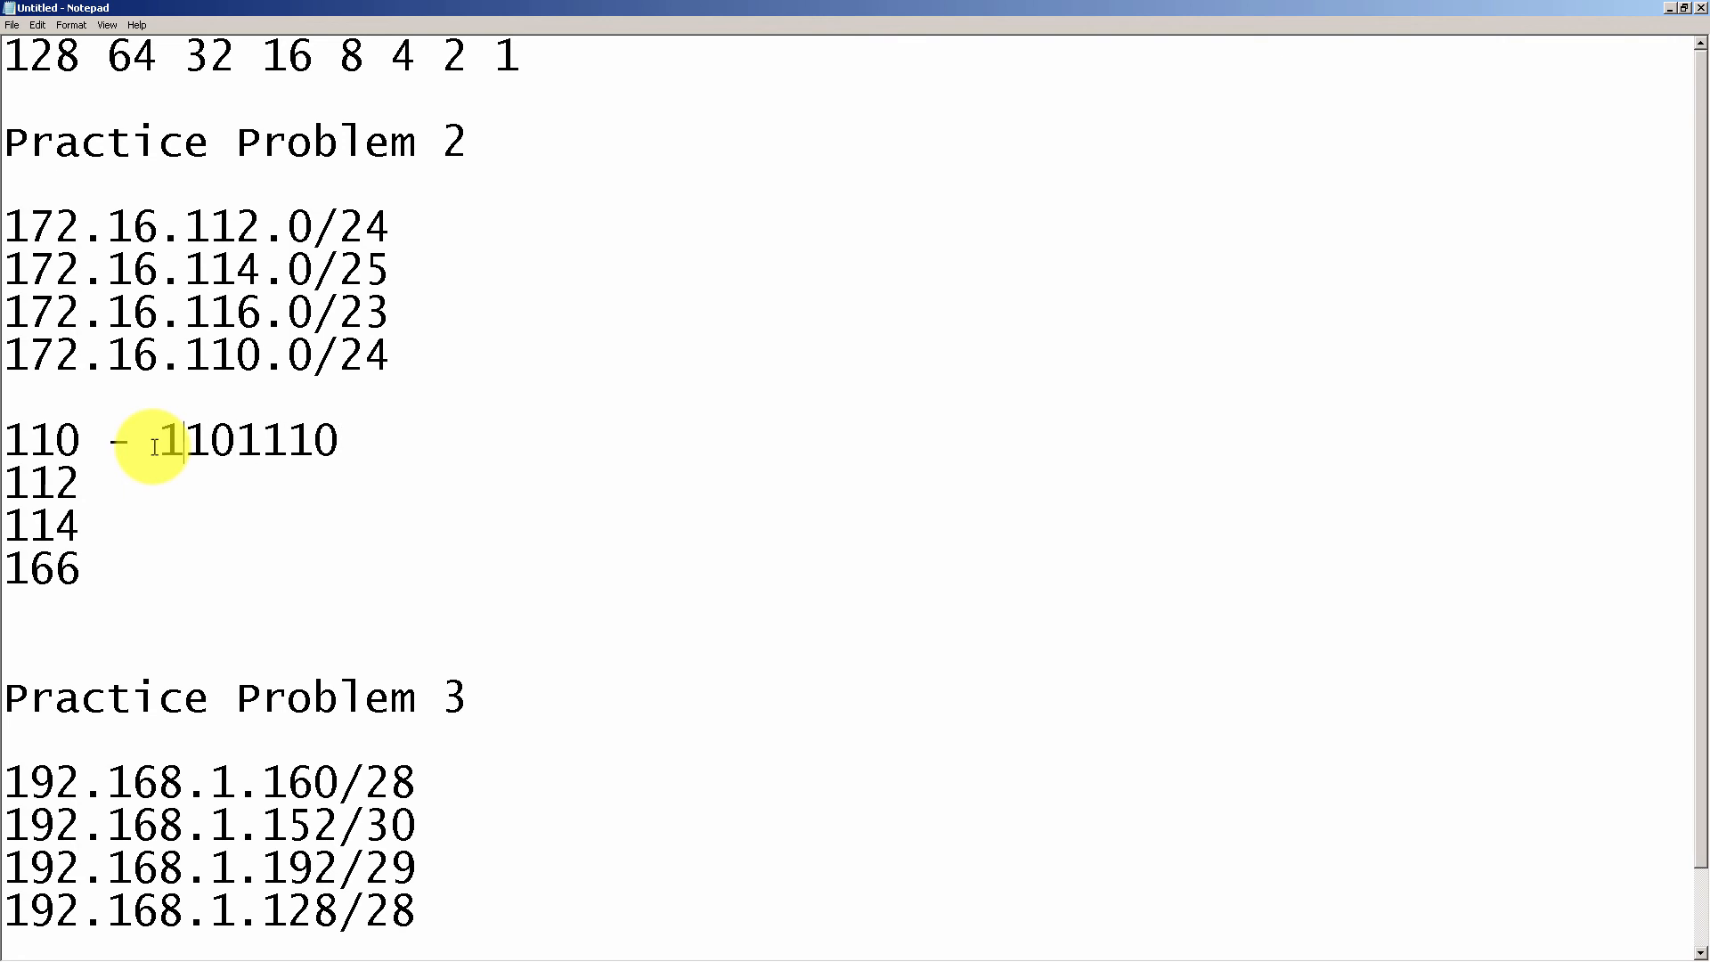
text(0)
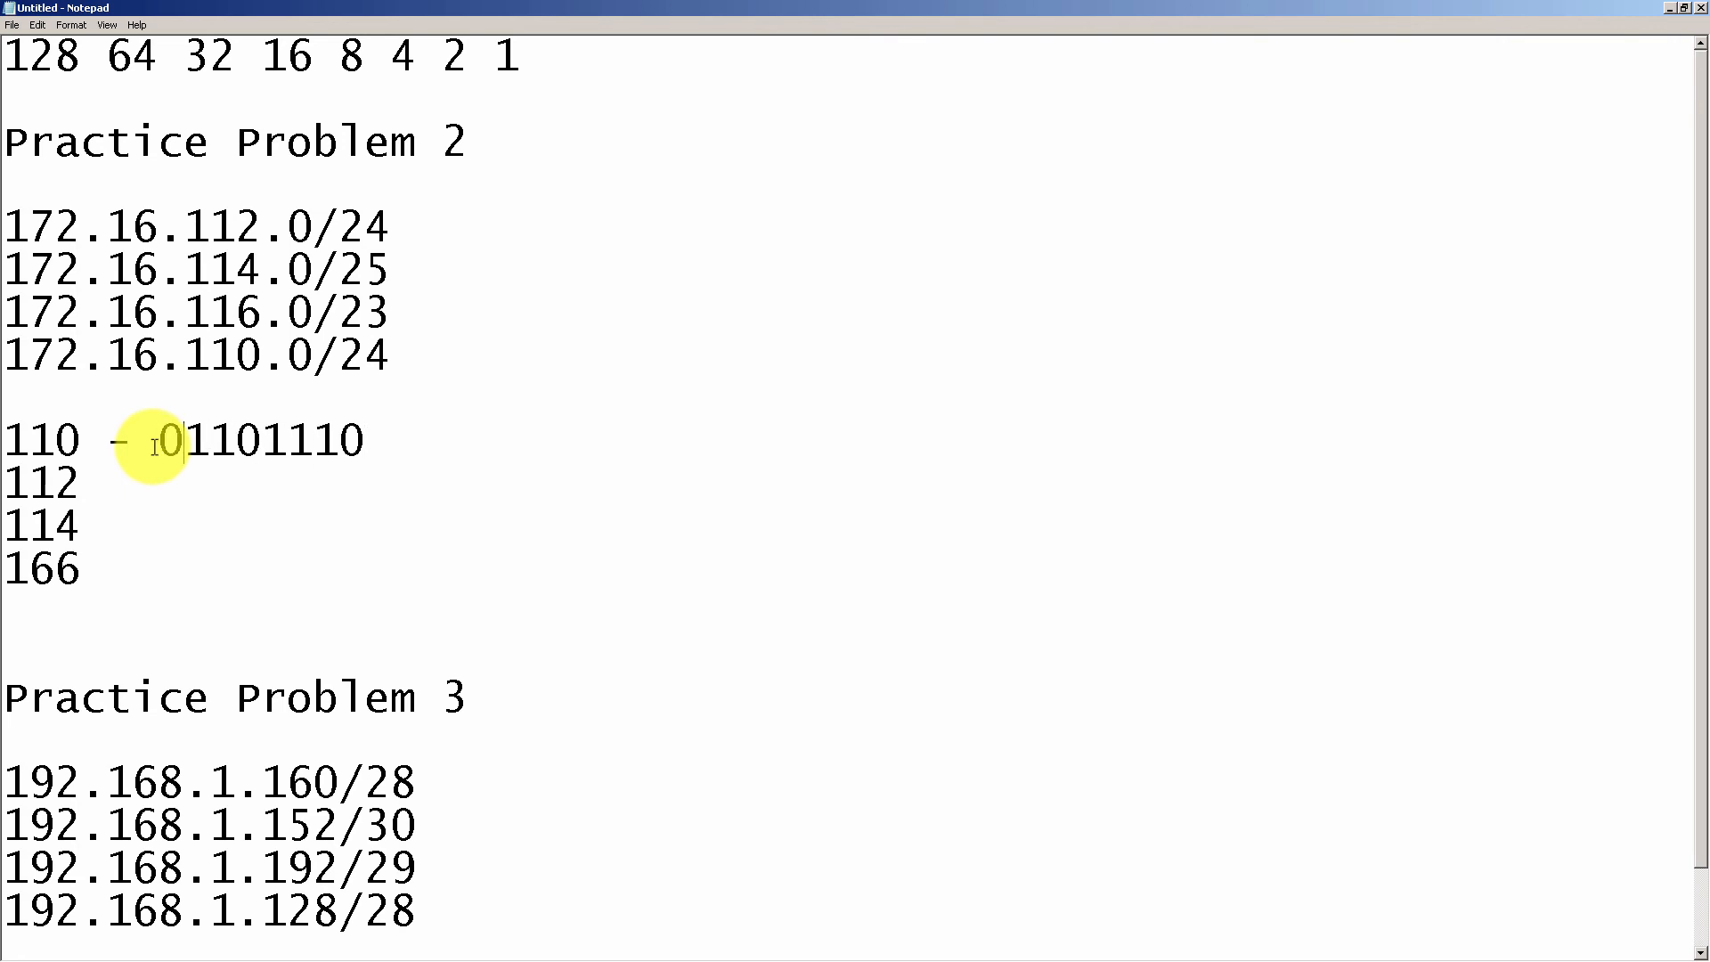
text(-)
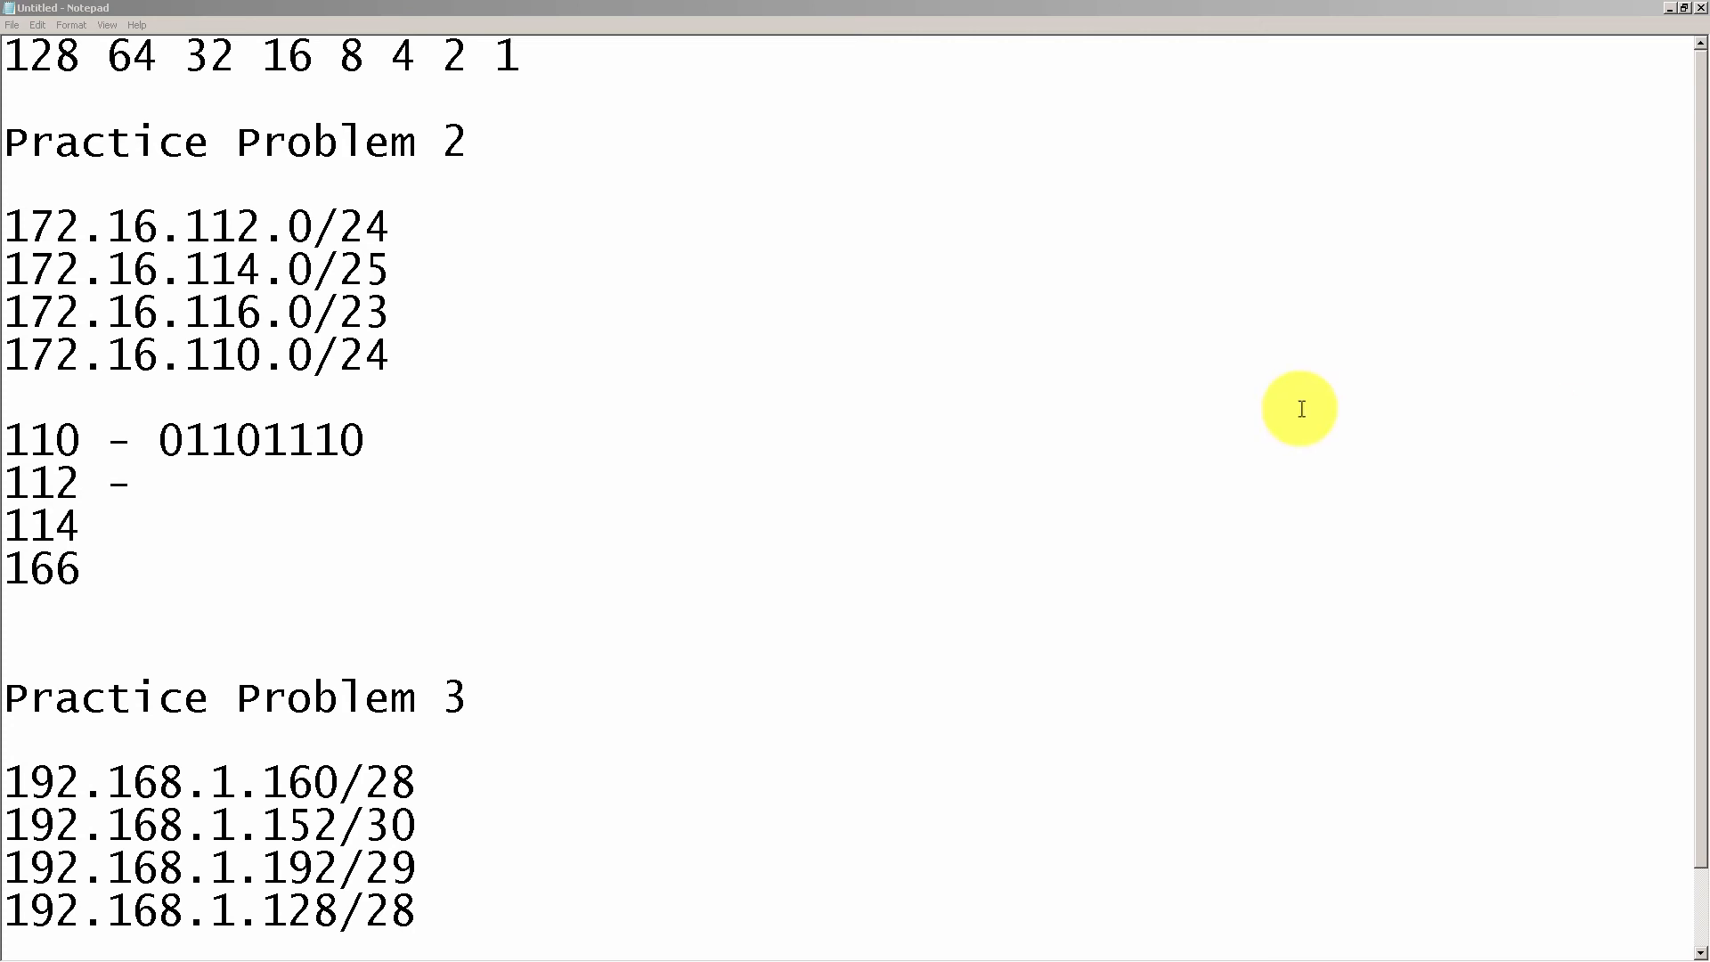
click(159, 485)
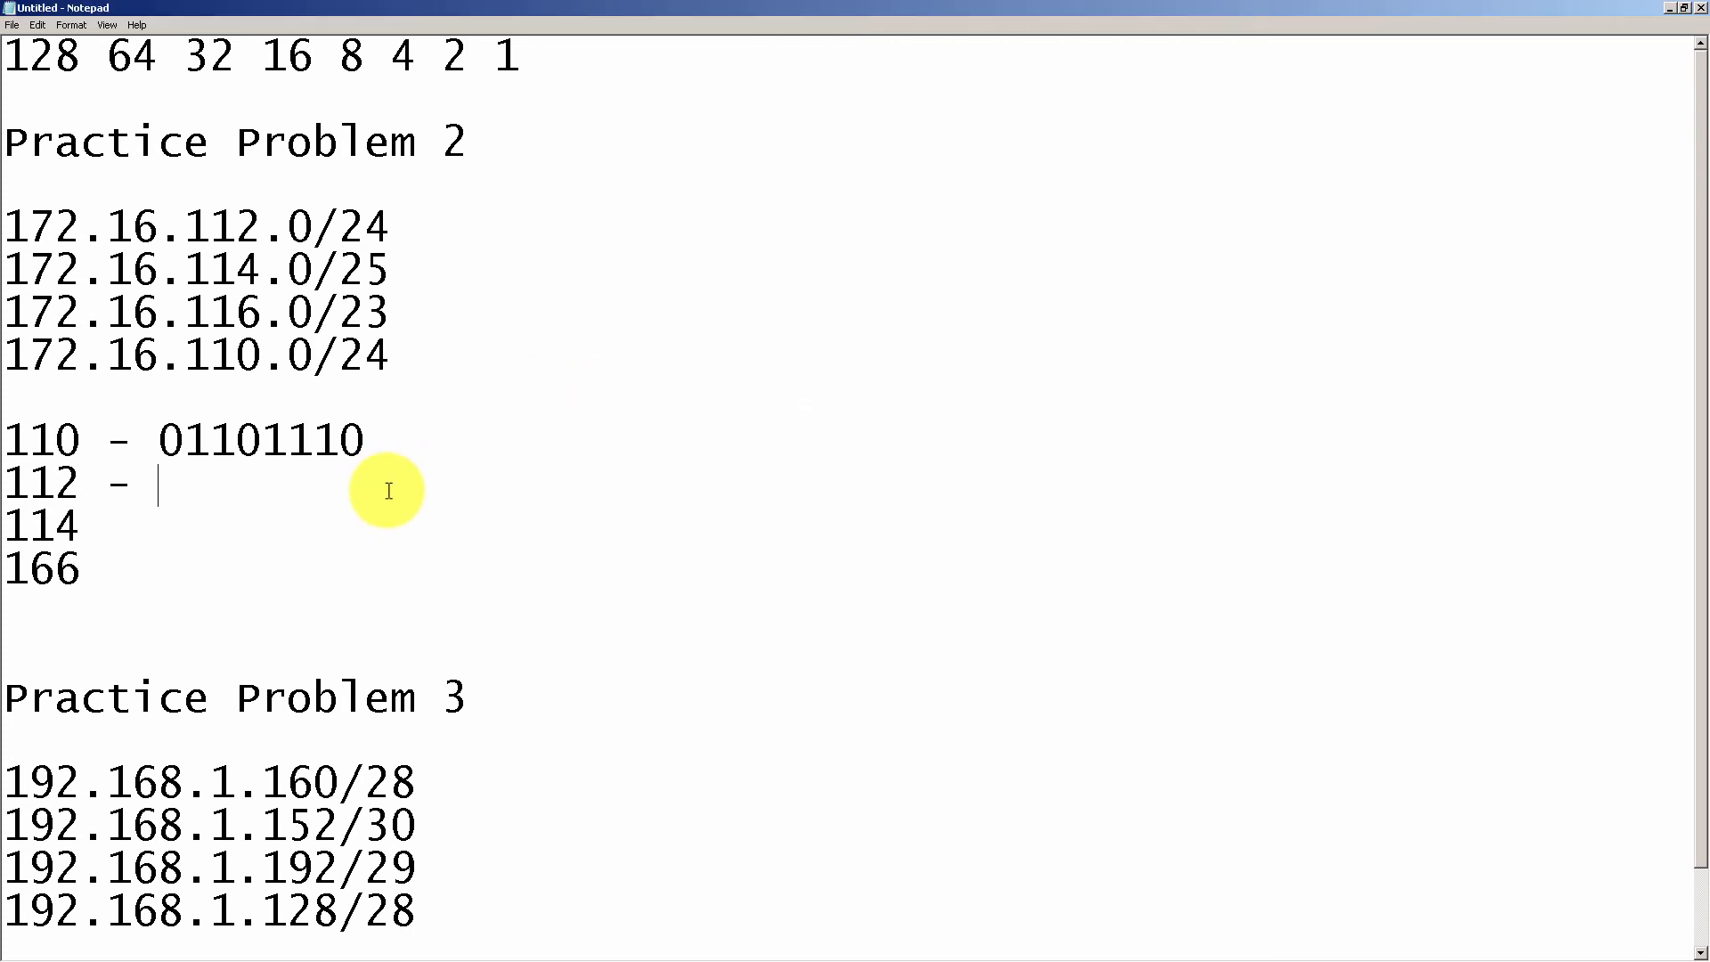
text(111)
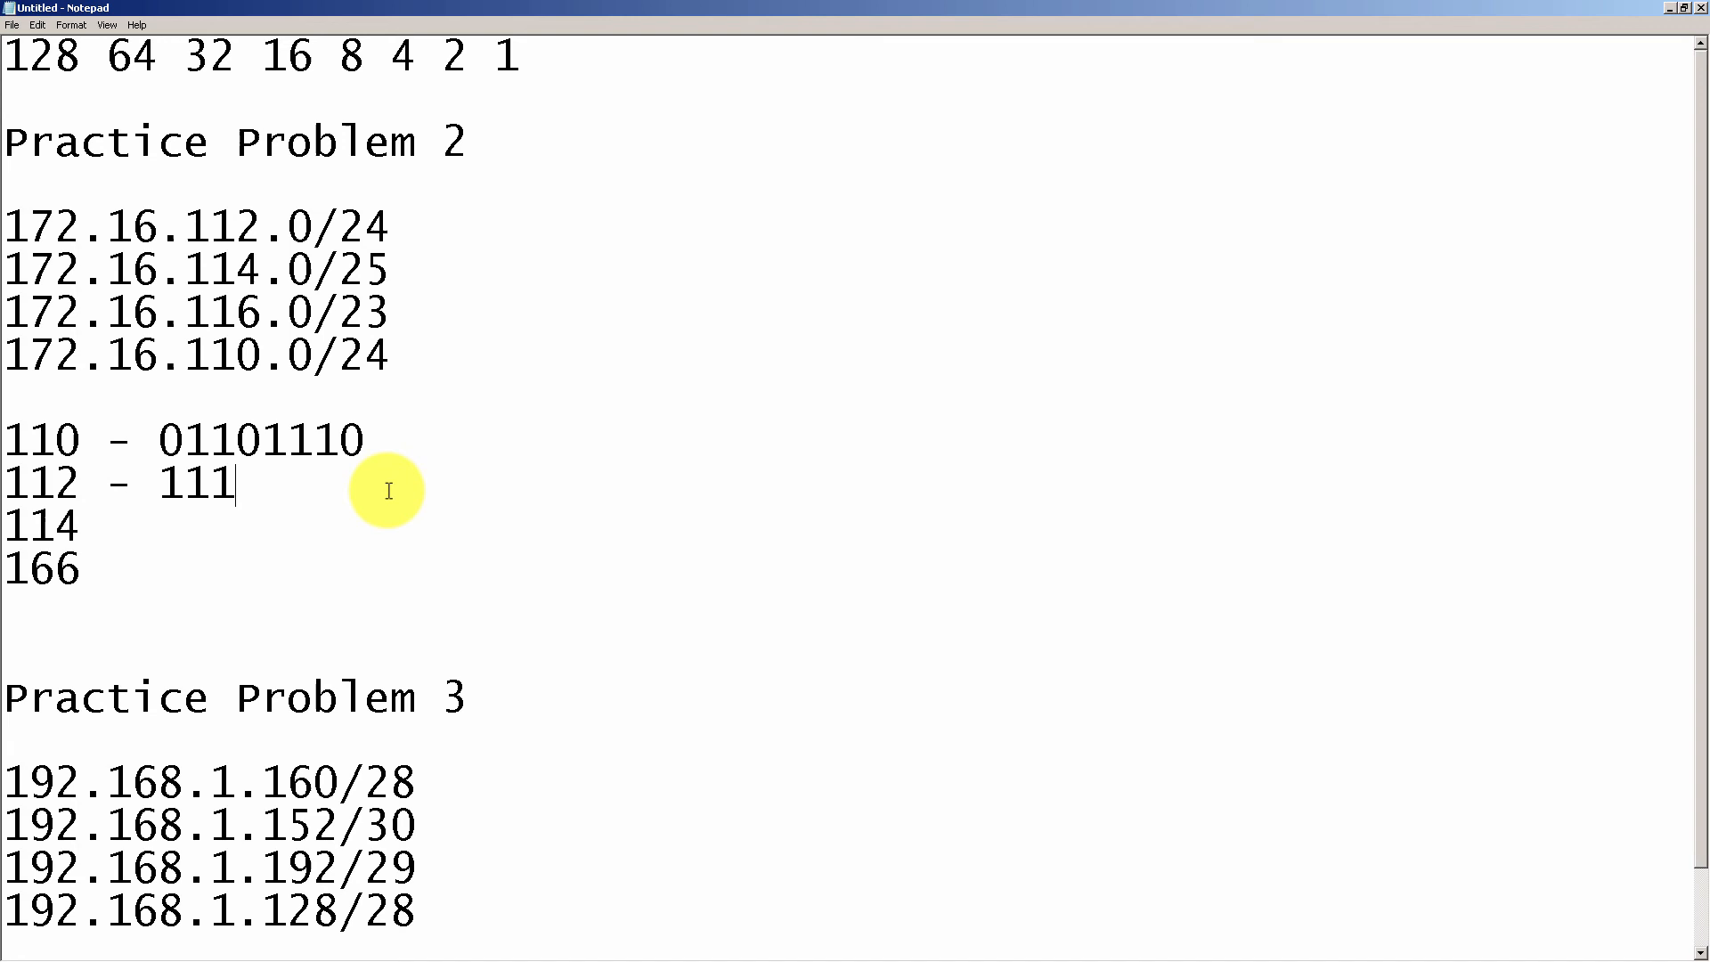
text(0000)
click(43, 527)
text( -)
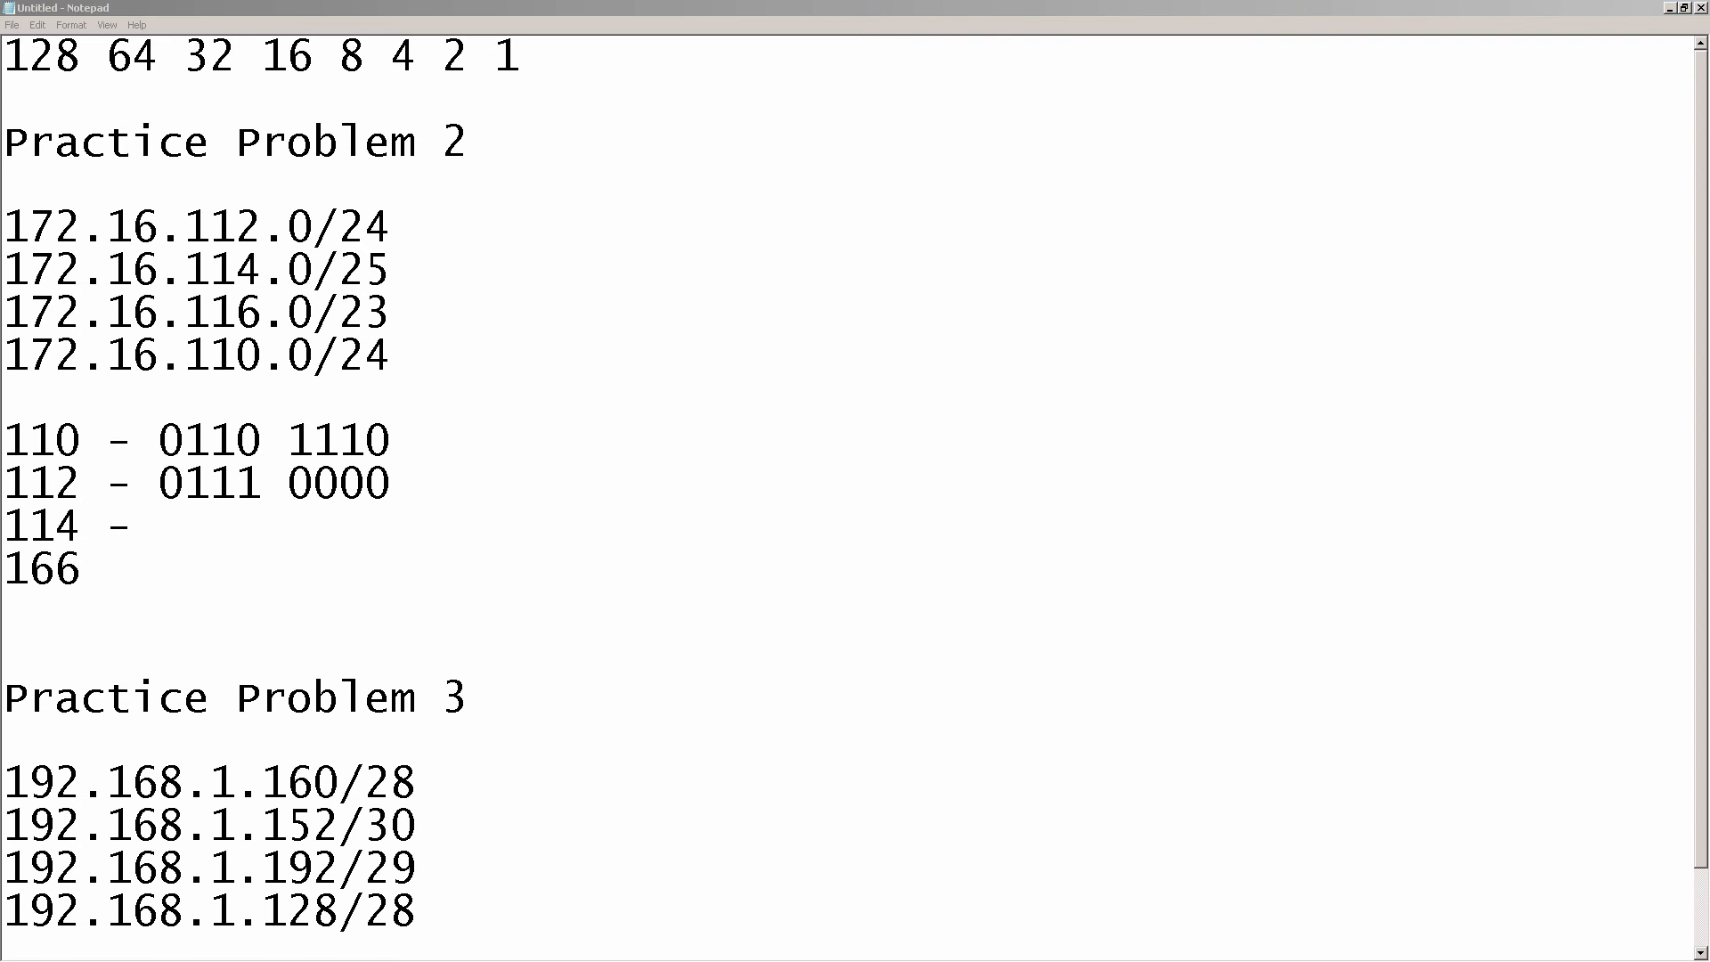
mouse_move(752, 434)
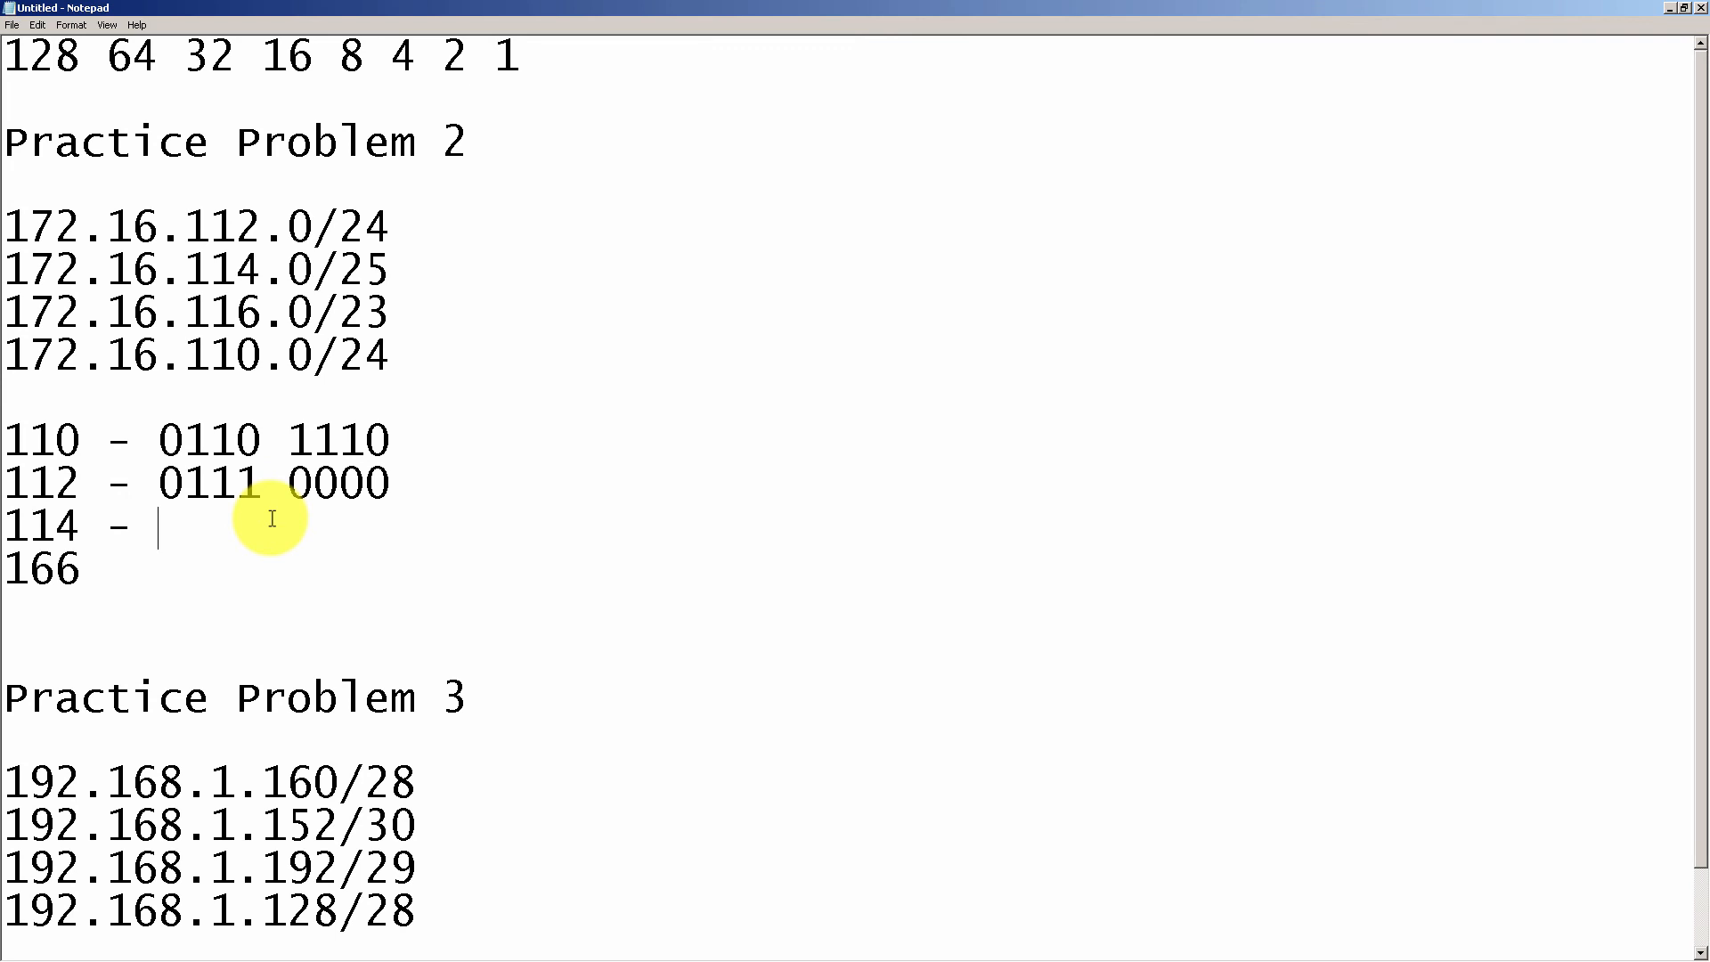
Step: Add 114 as 0111 0010, change 166 to 116 and begin its binary 1110100
text(111)
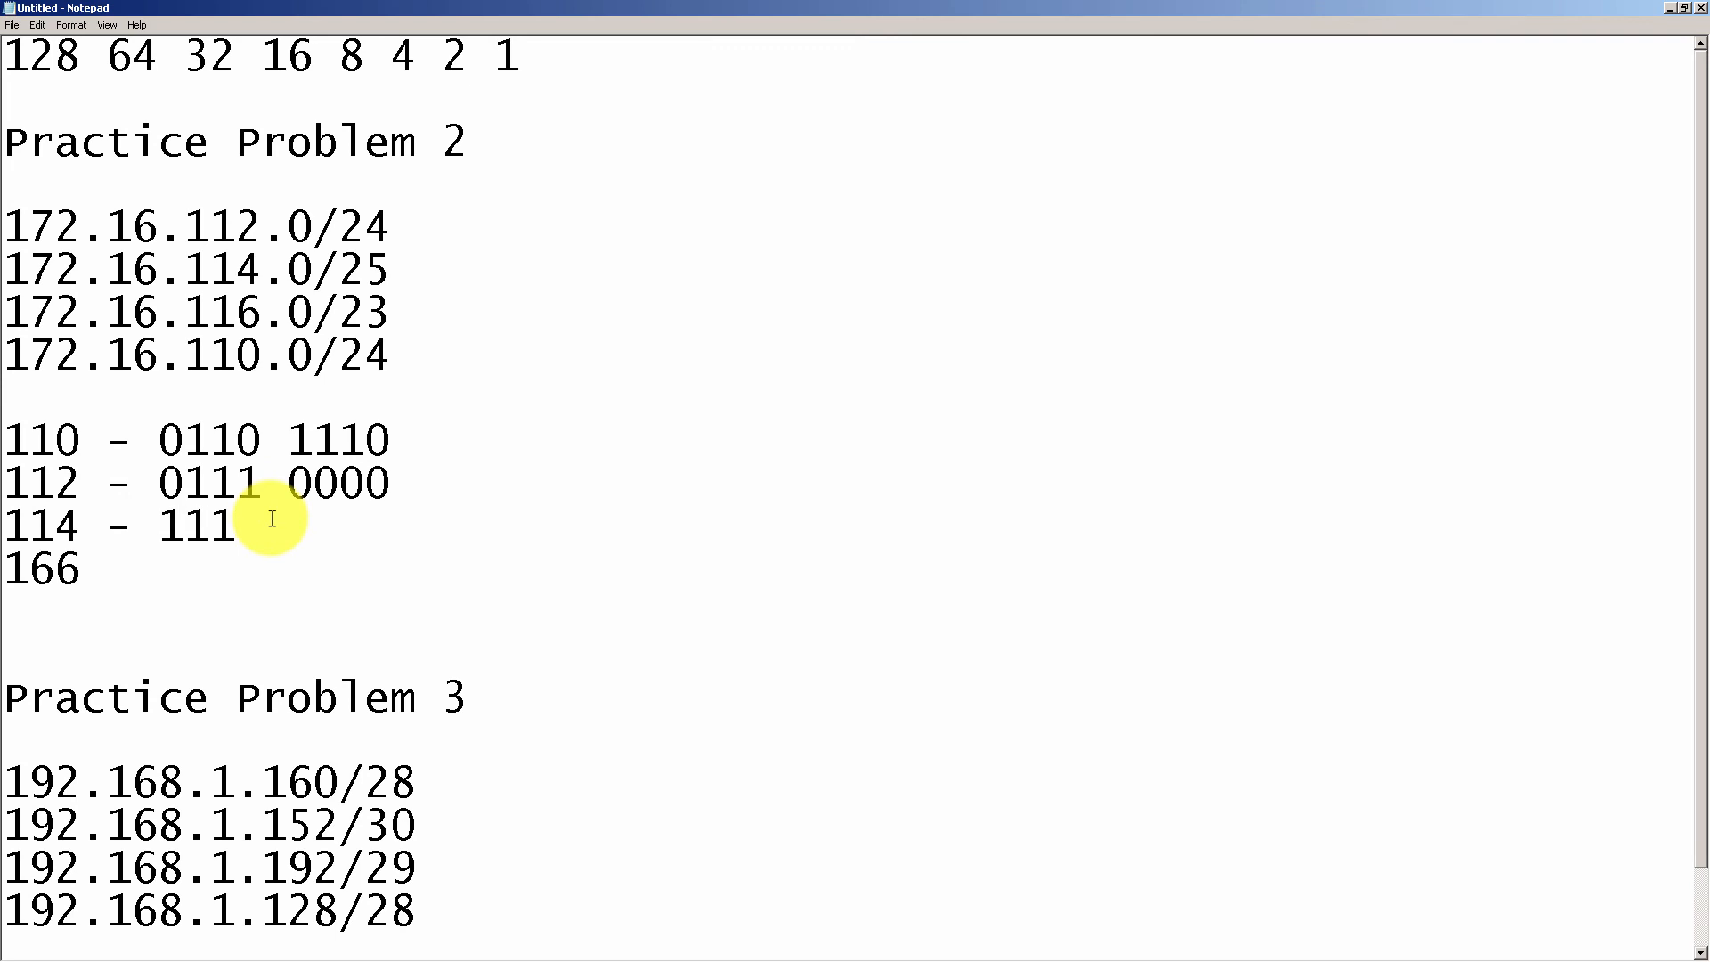
text(0010)
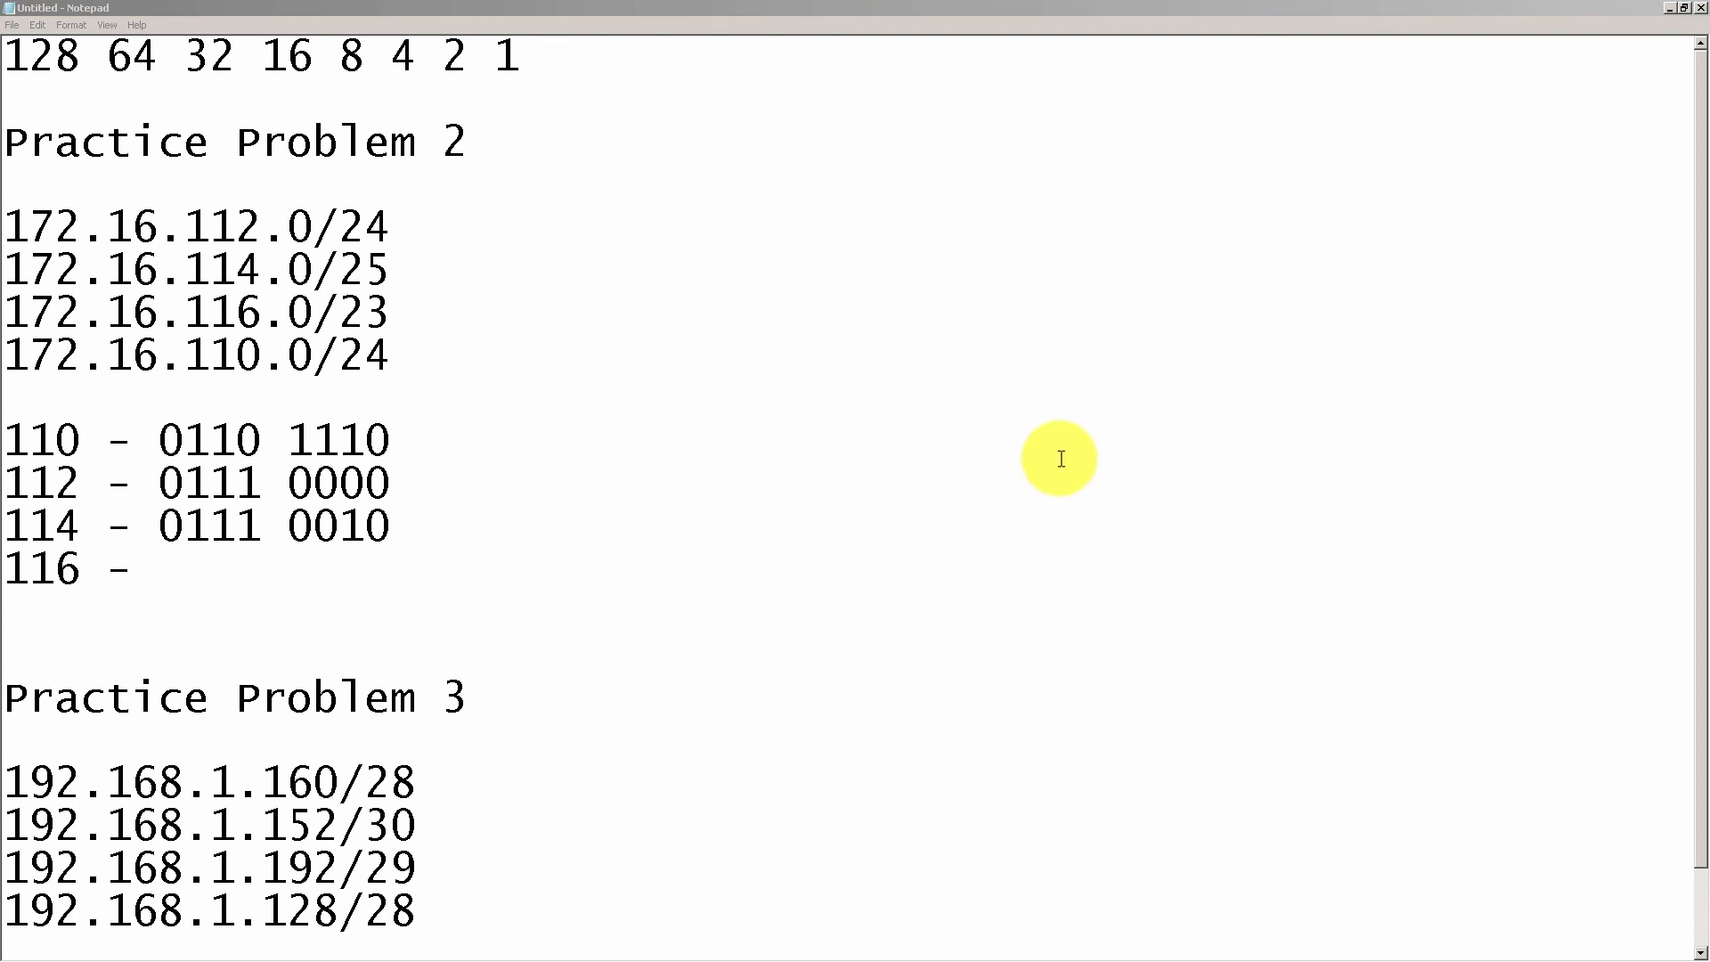
text(1)
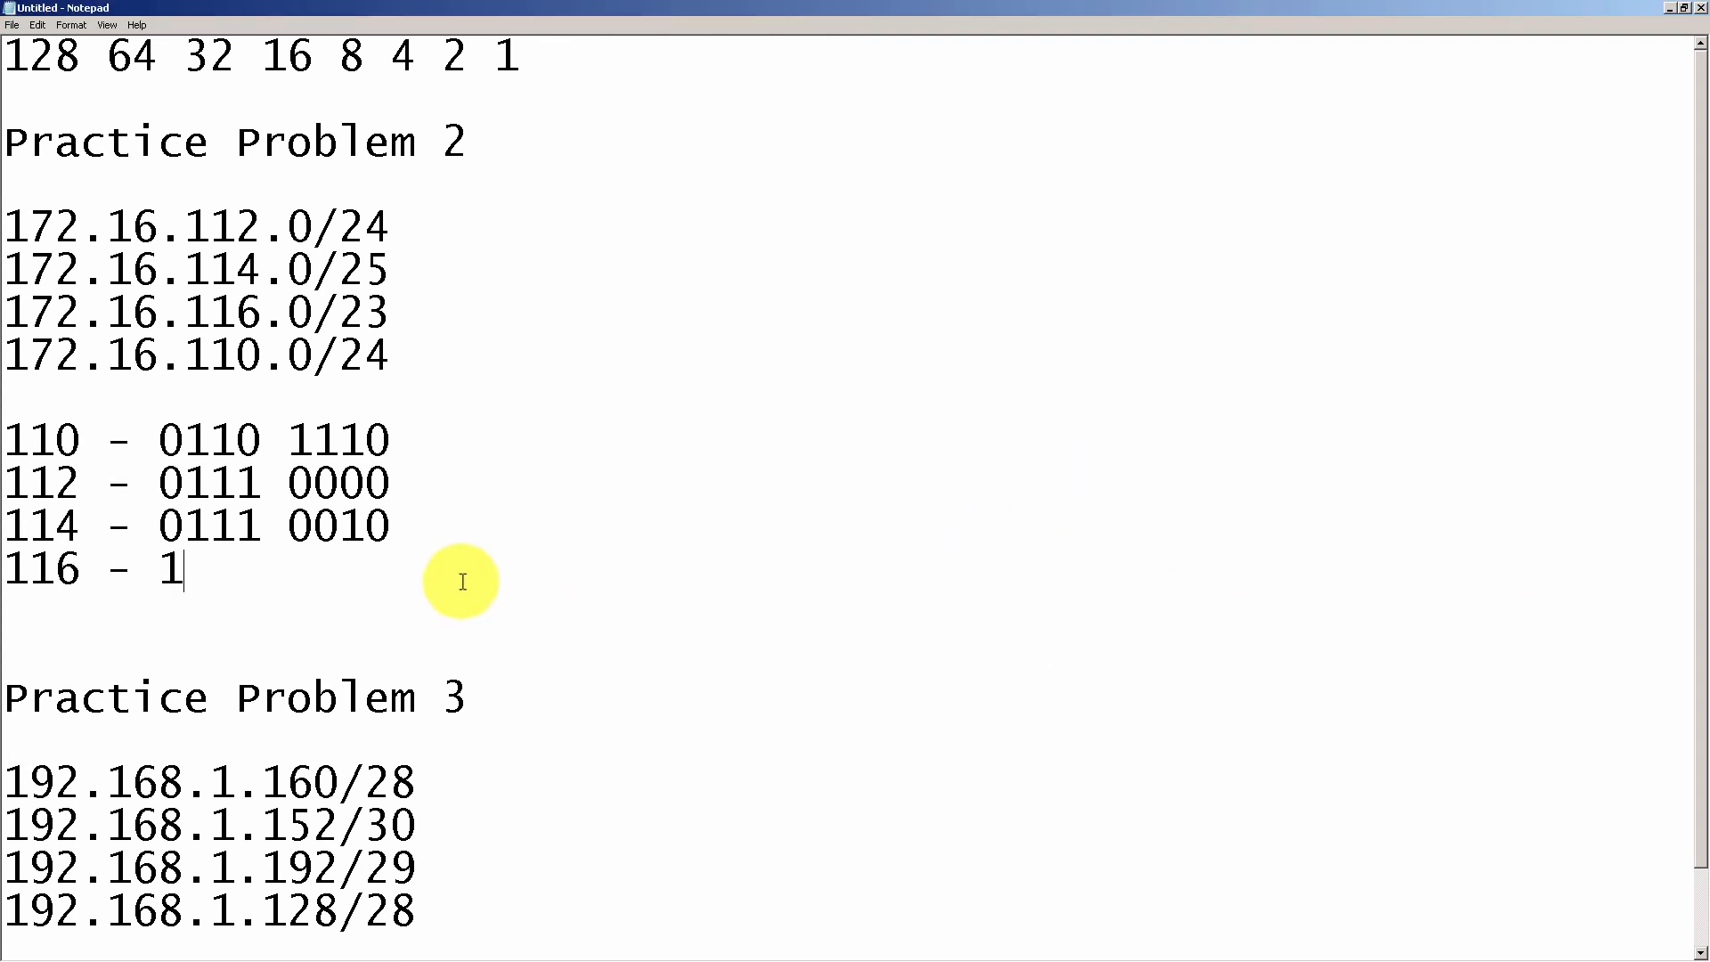
text(11010)
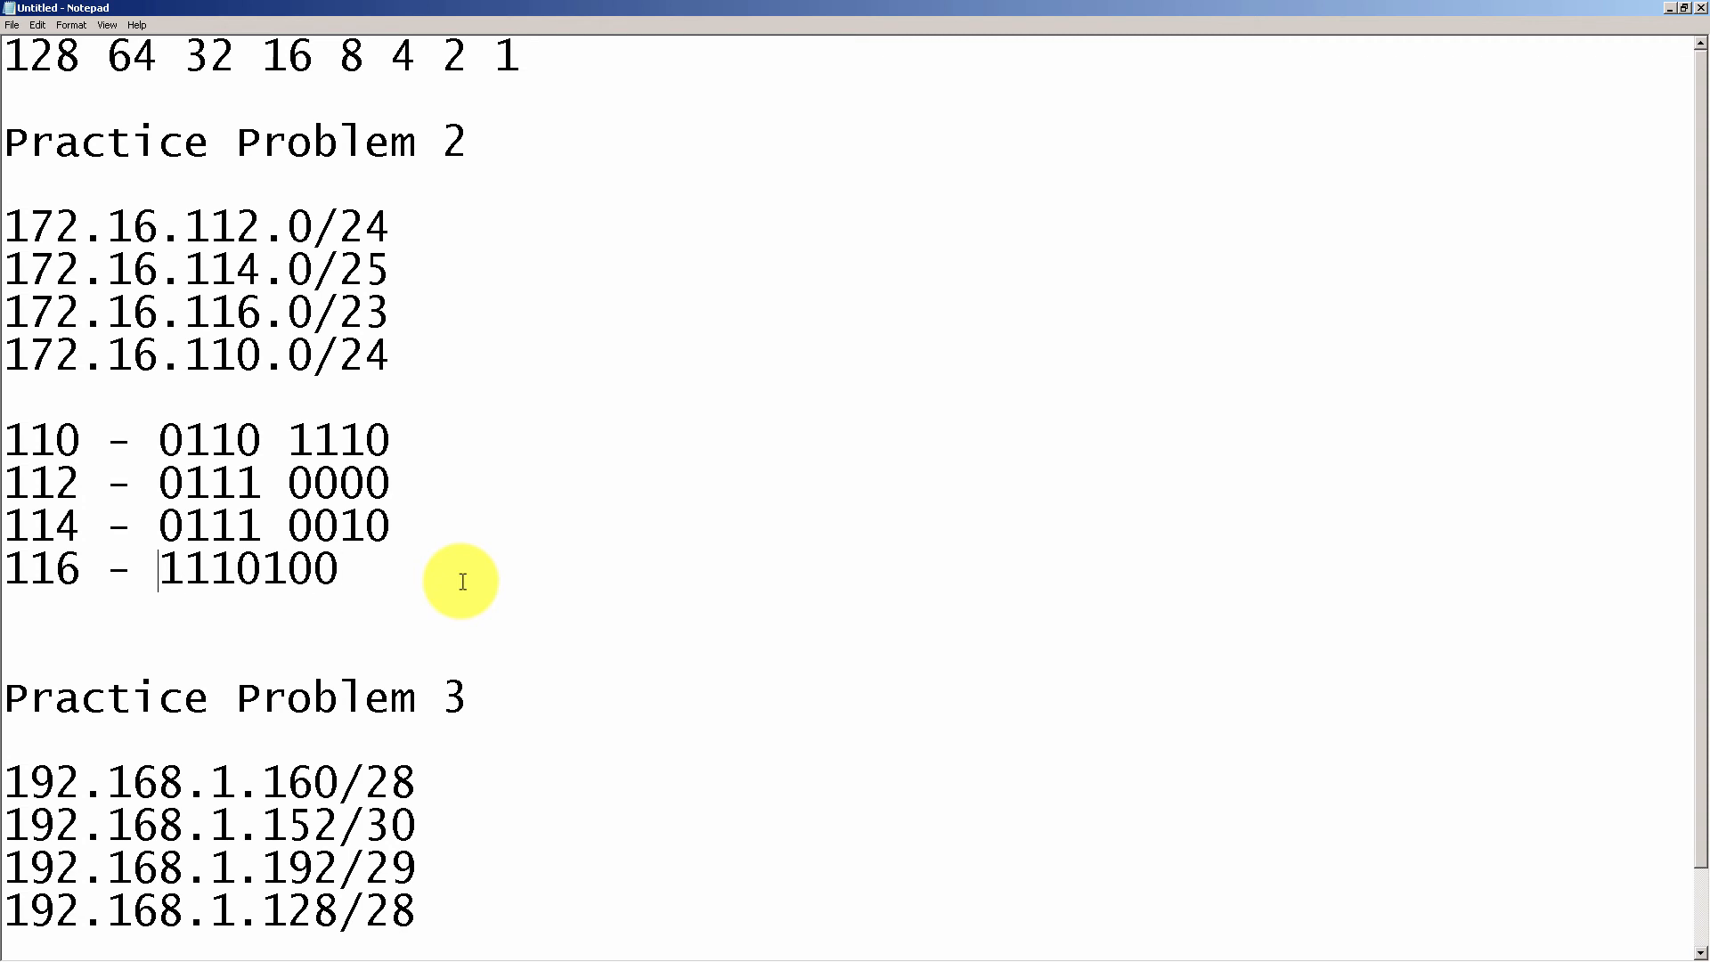
text(0)
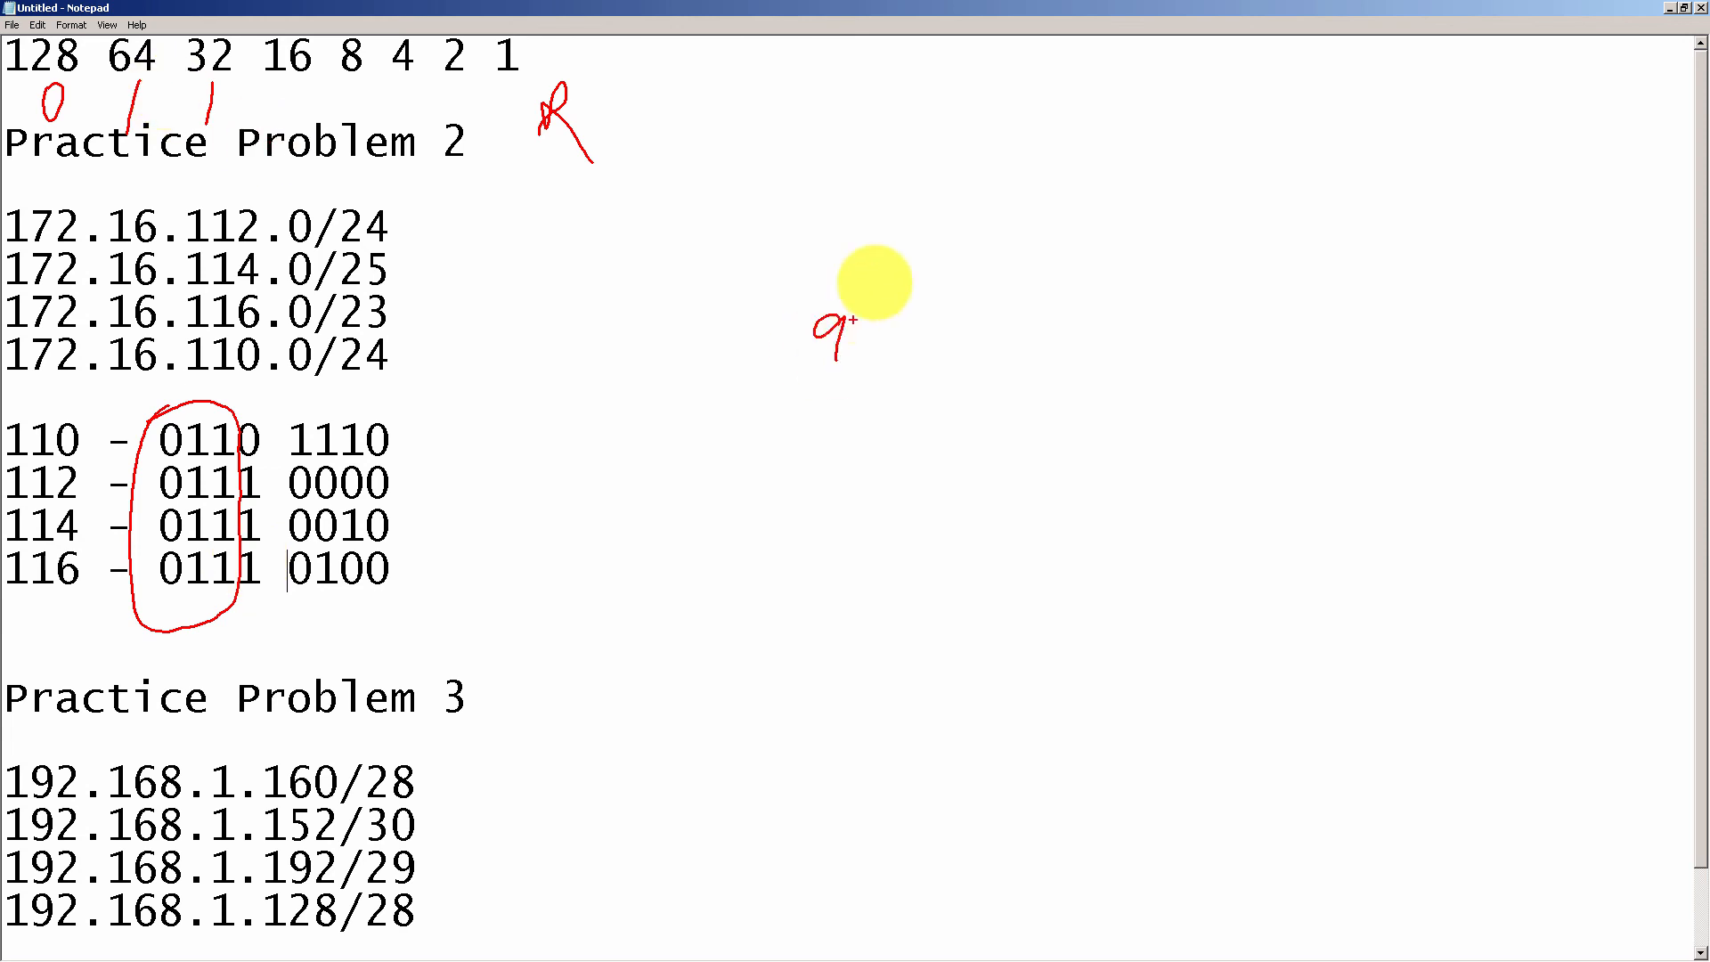
Step: Mark 116's binary so it reads 0111 0100, matching the other nibble-grouped octets
drag(844, 317, 857, 366)
text(1)
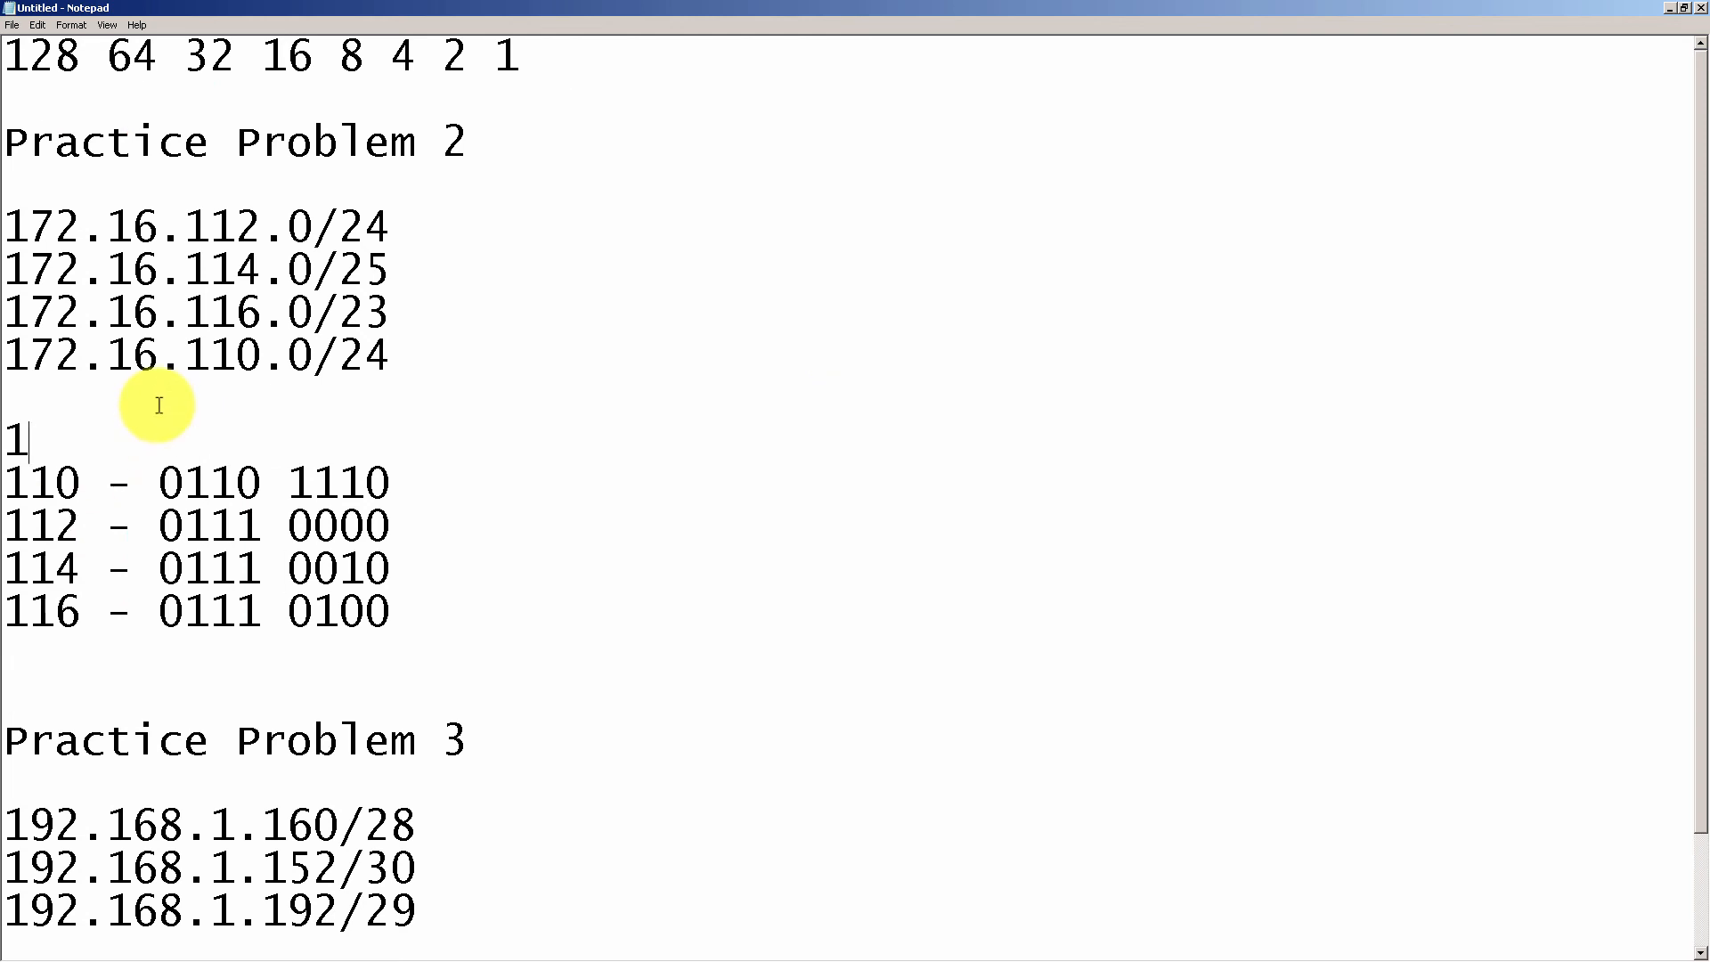
text(72.16)
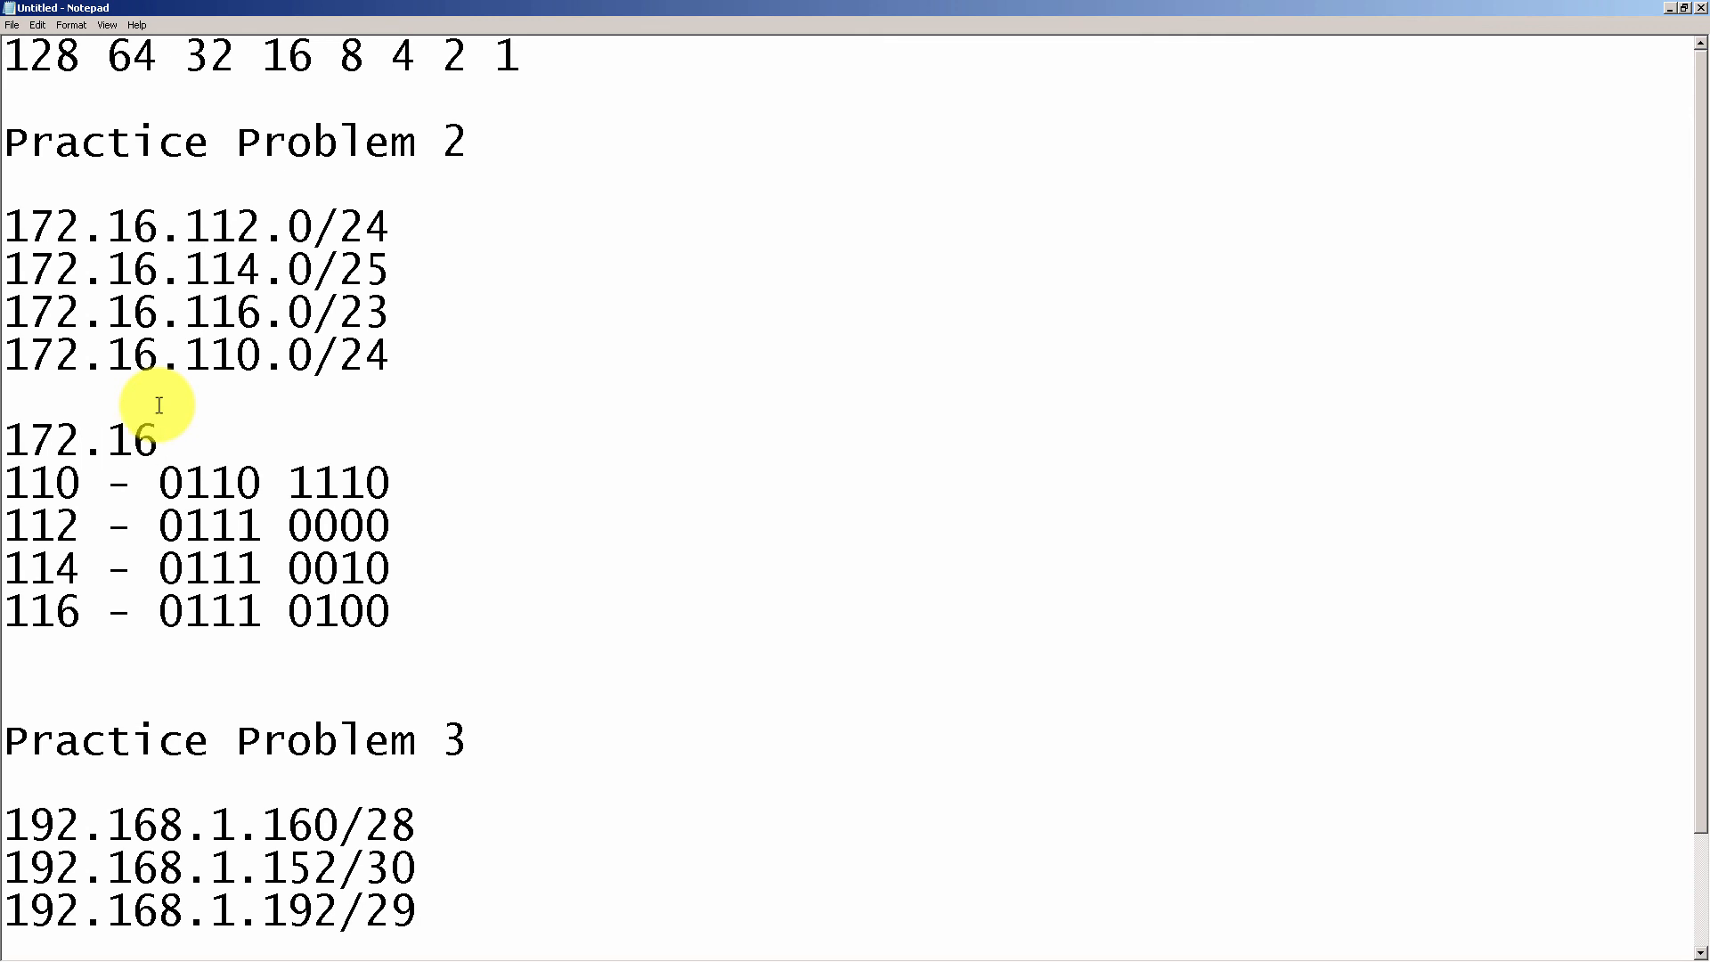
text(.96)
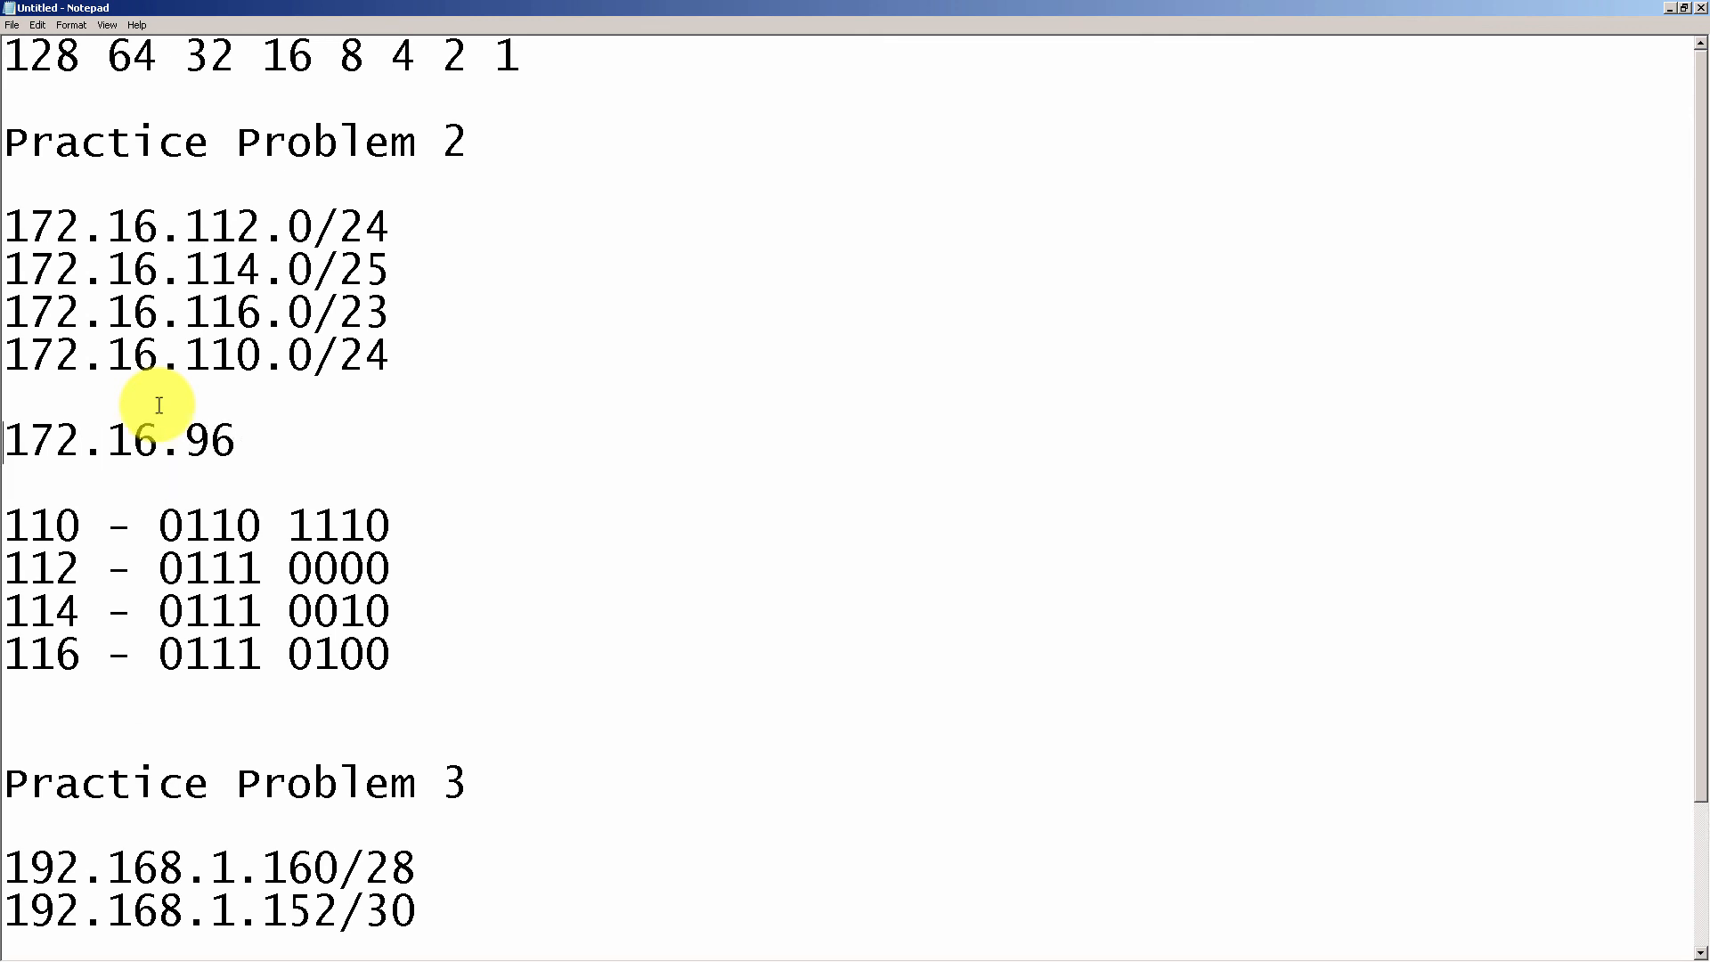
text(.0)
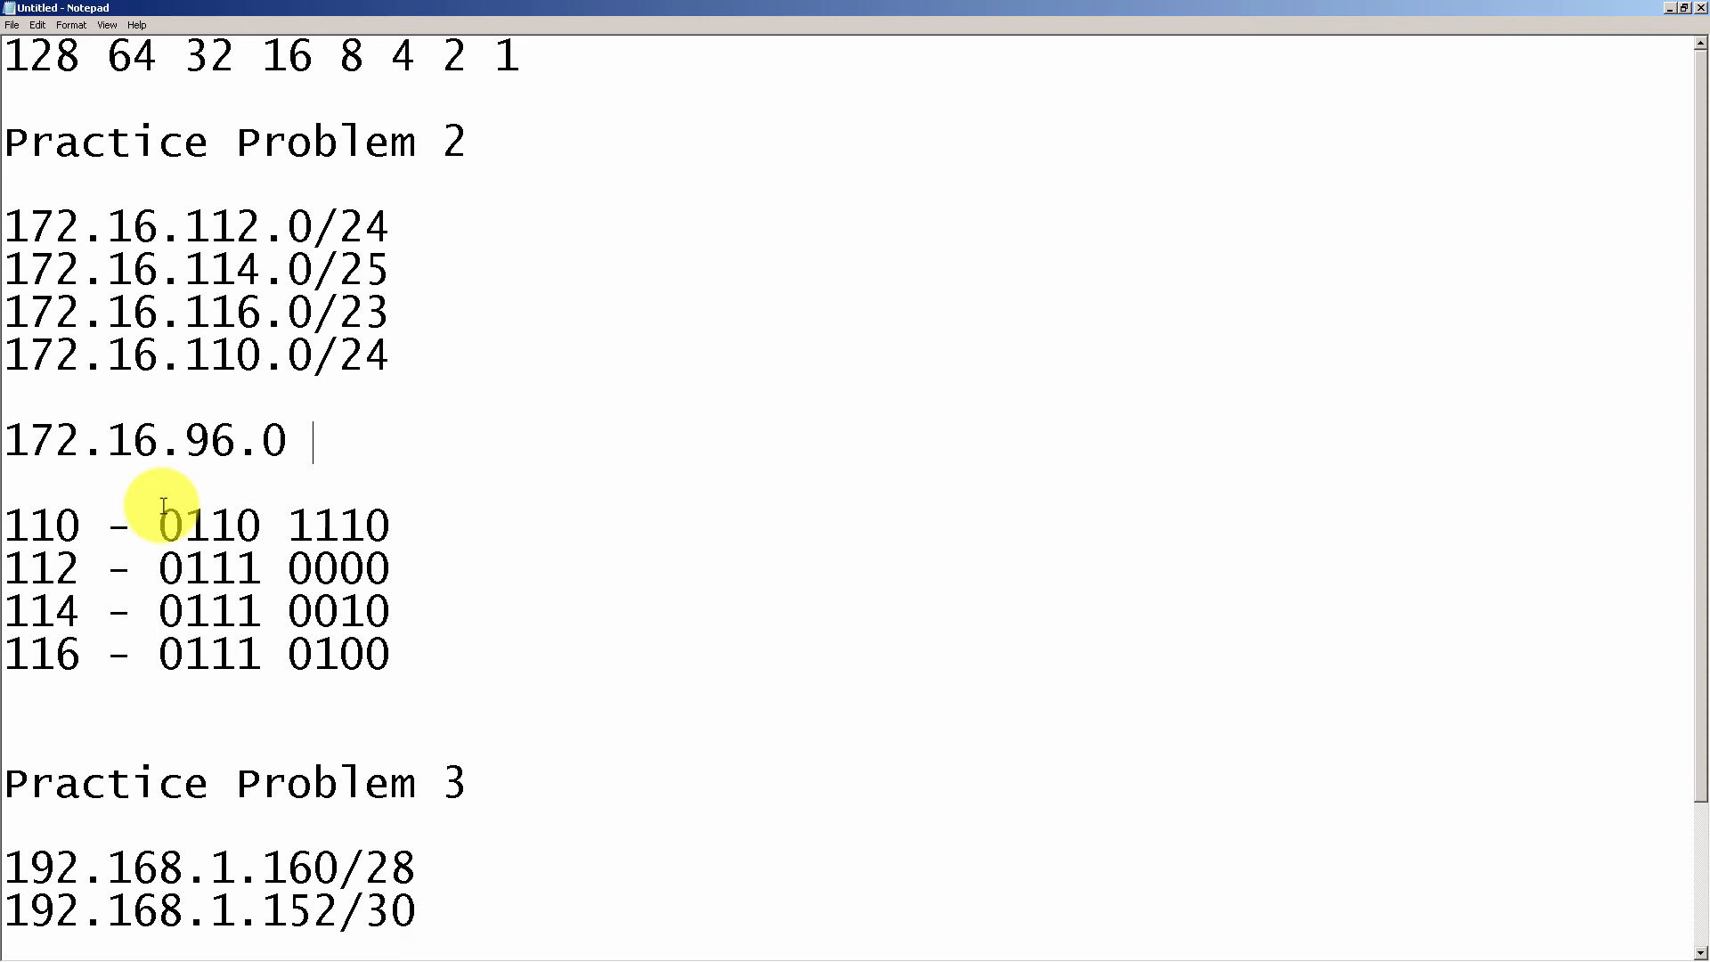
drag(159, 524, 278, 524)
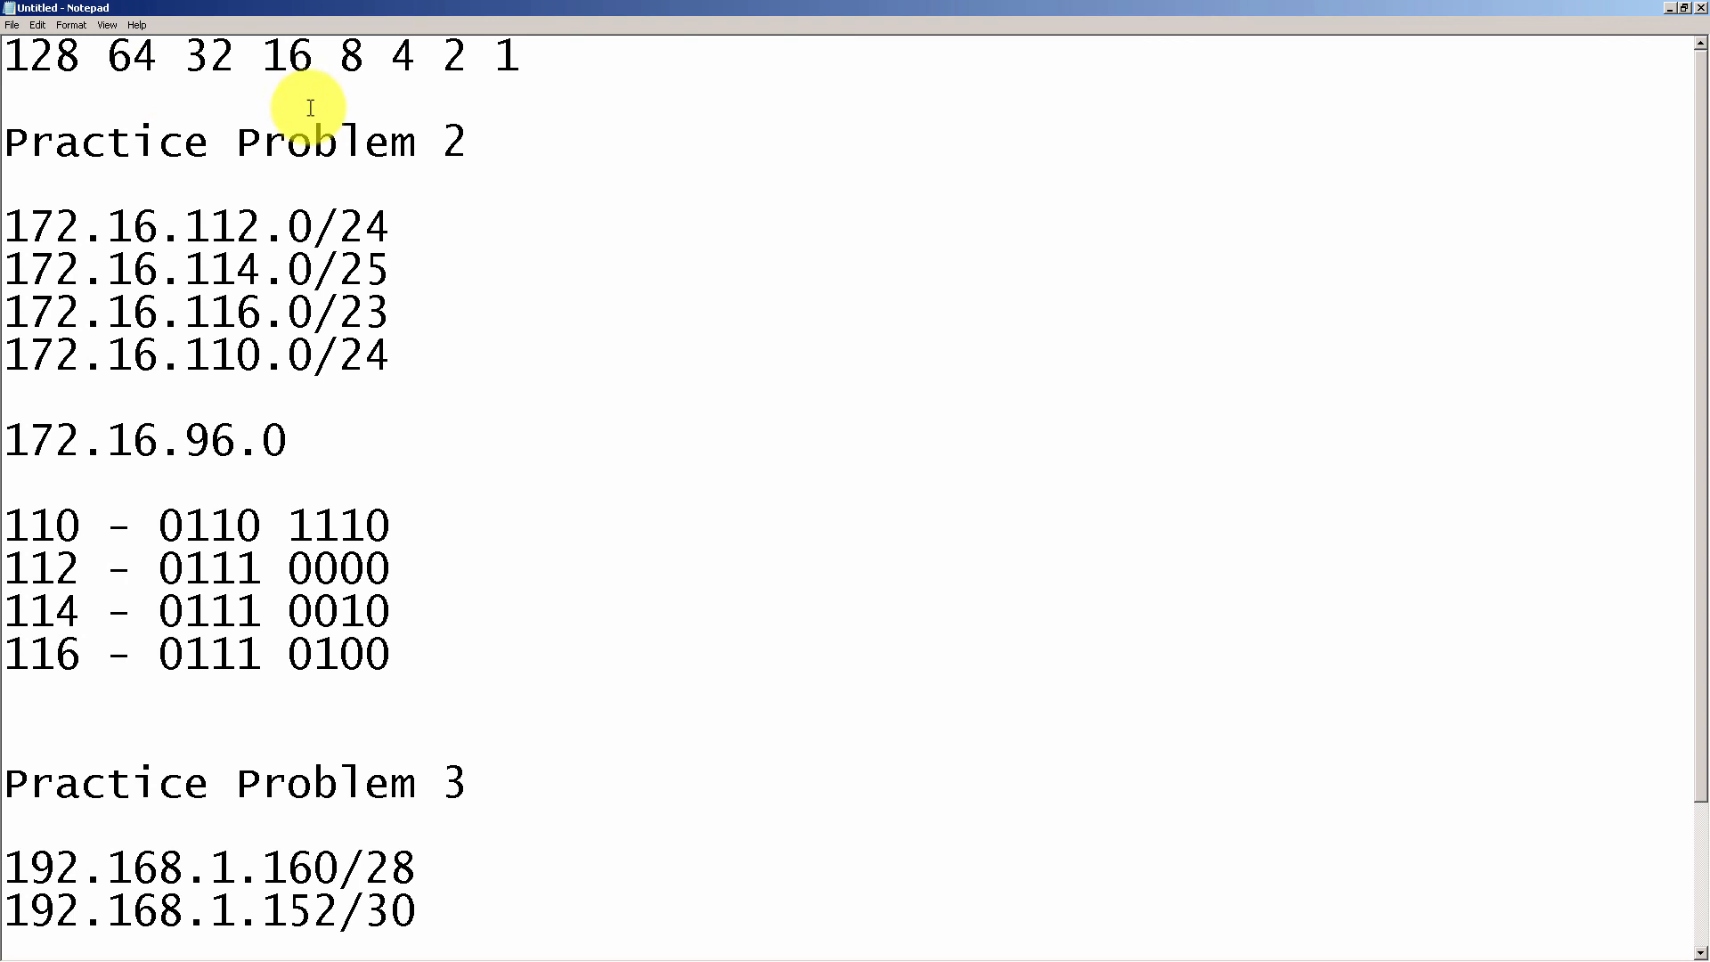
mouse_move(46, 87)
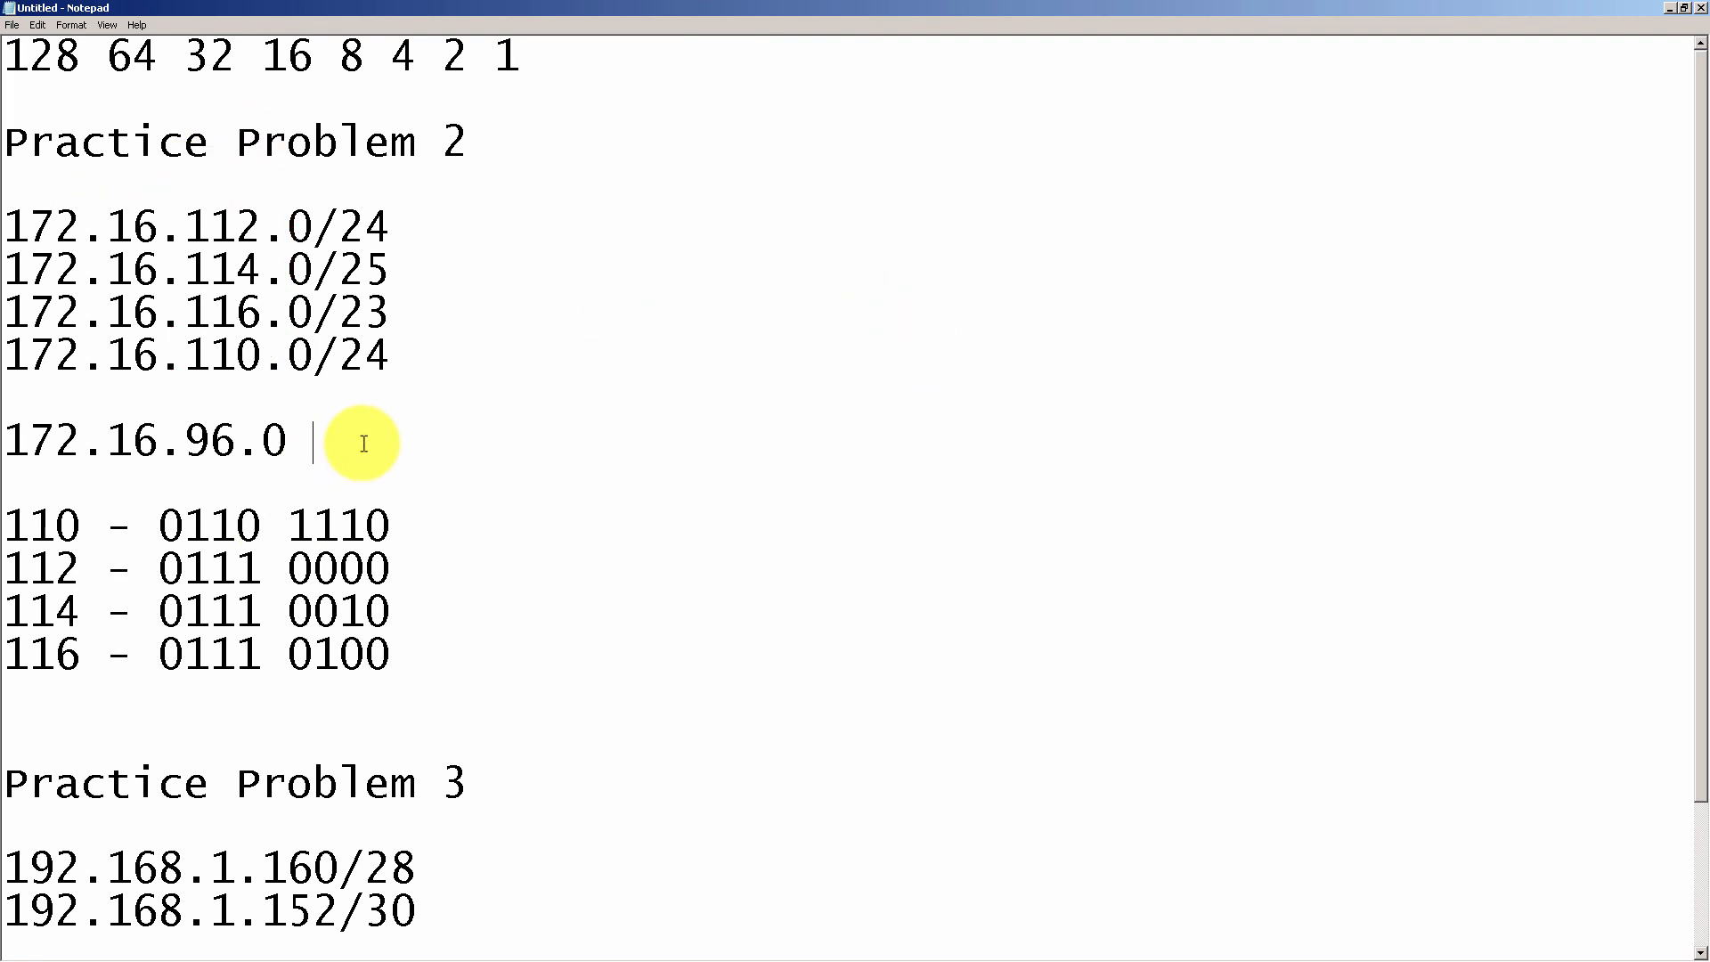
Step: Finish the 172.16.96.0 line with /19 and mask 255.255.224.0, then select the four network lines
text(/19)
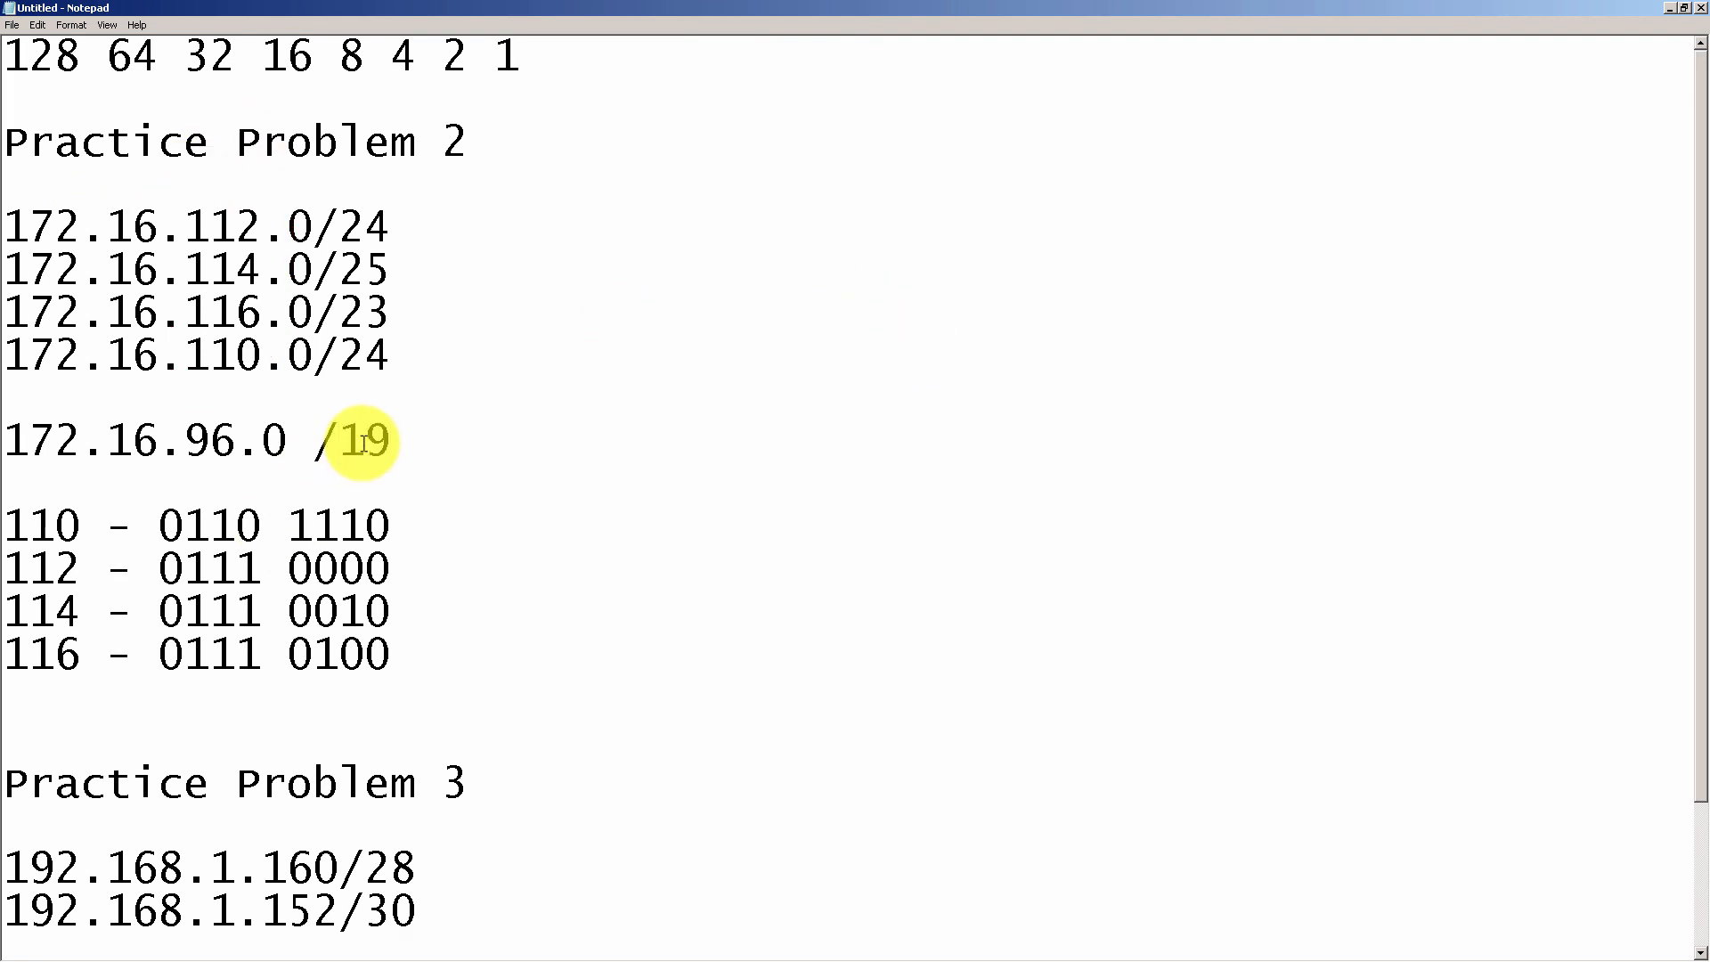
text(2)
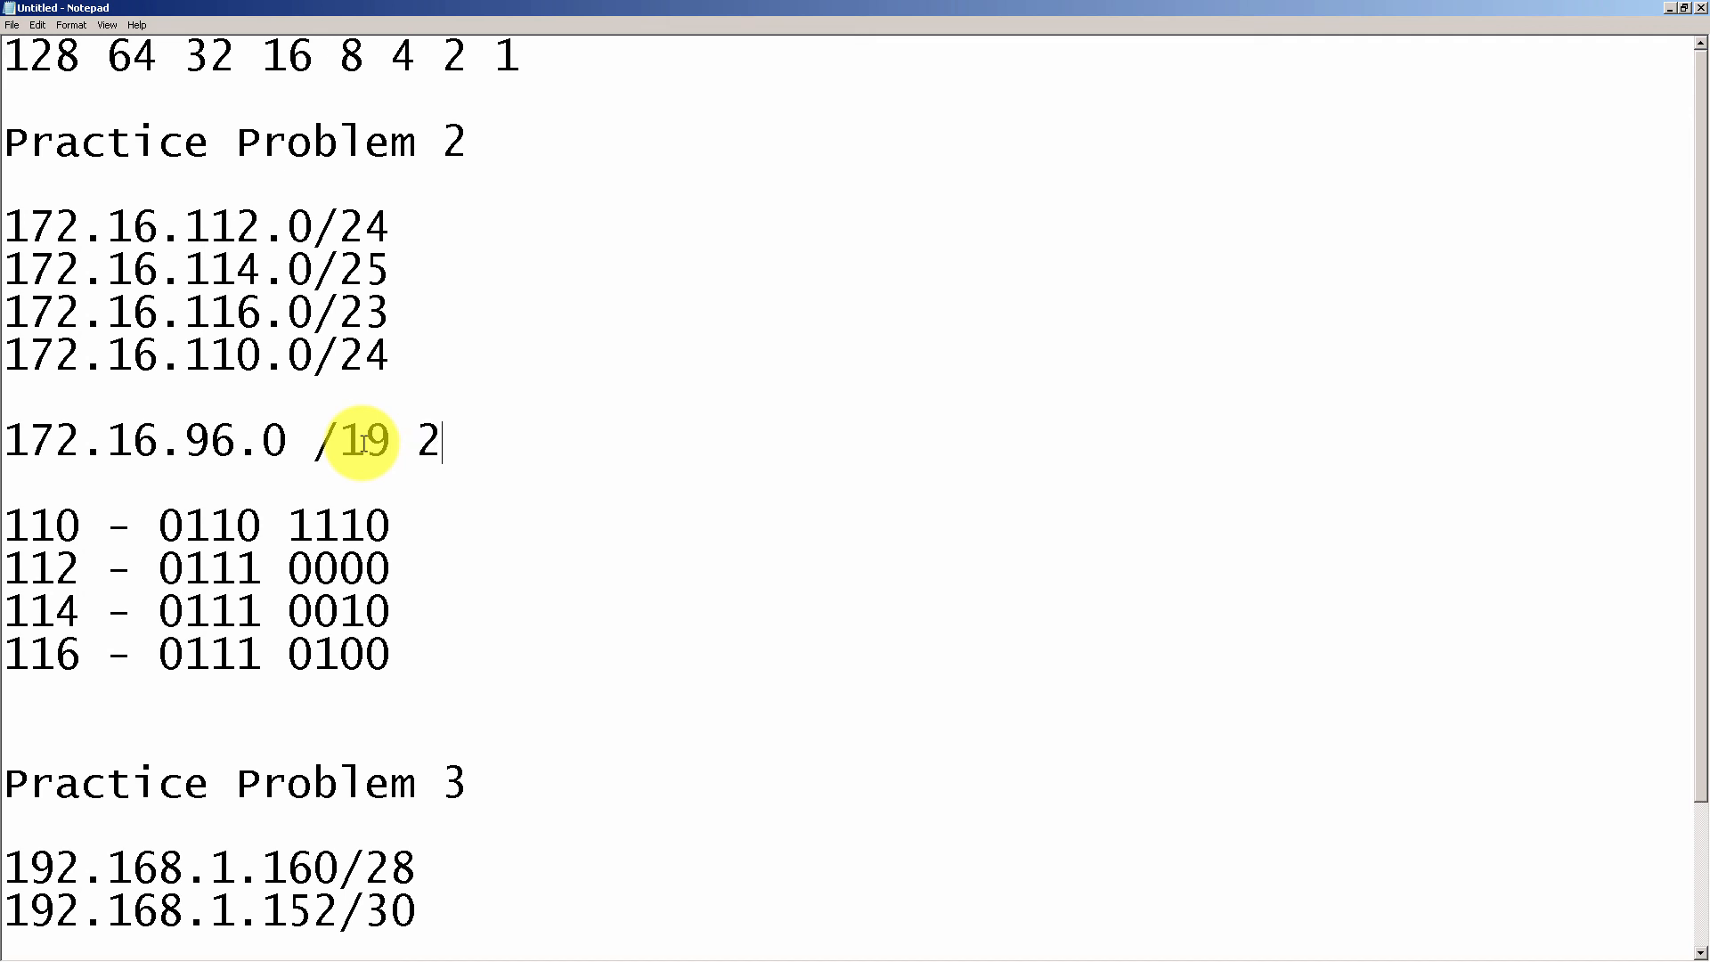
text(55.255)
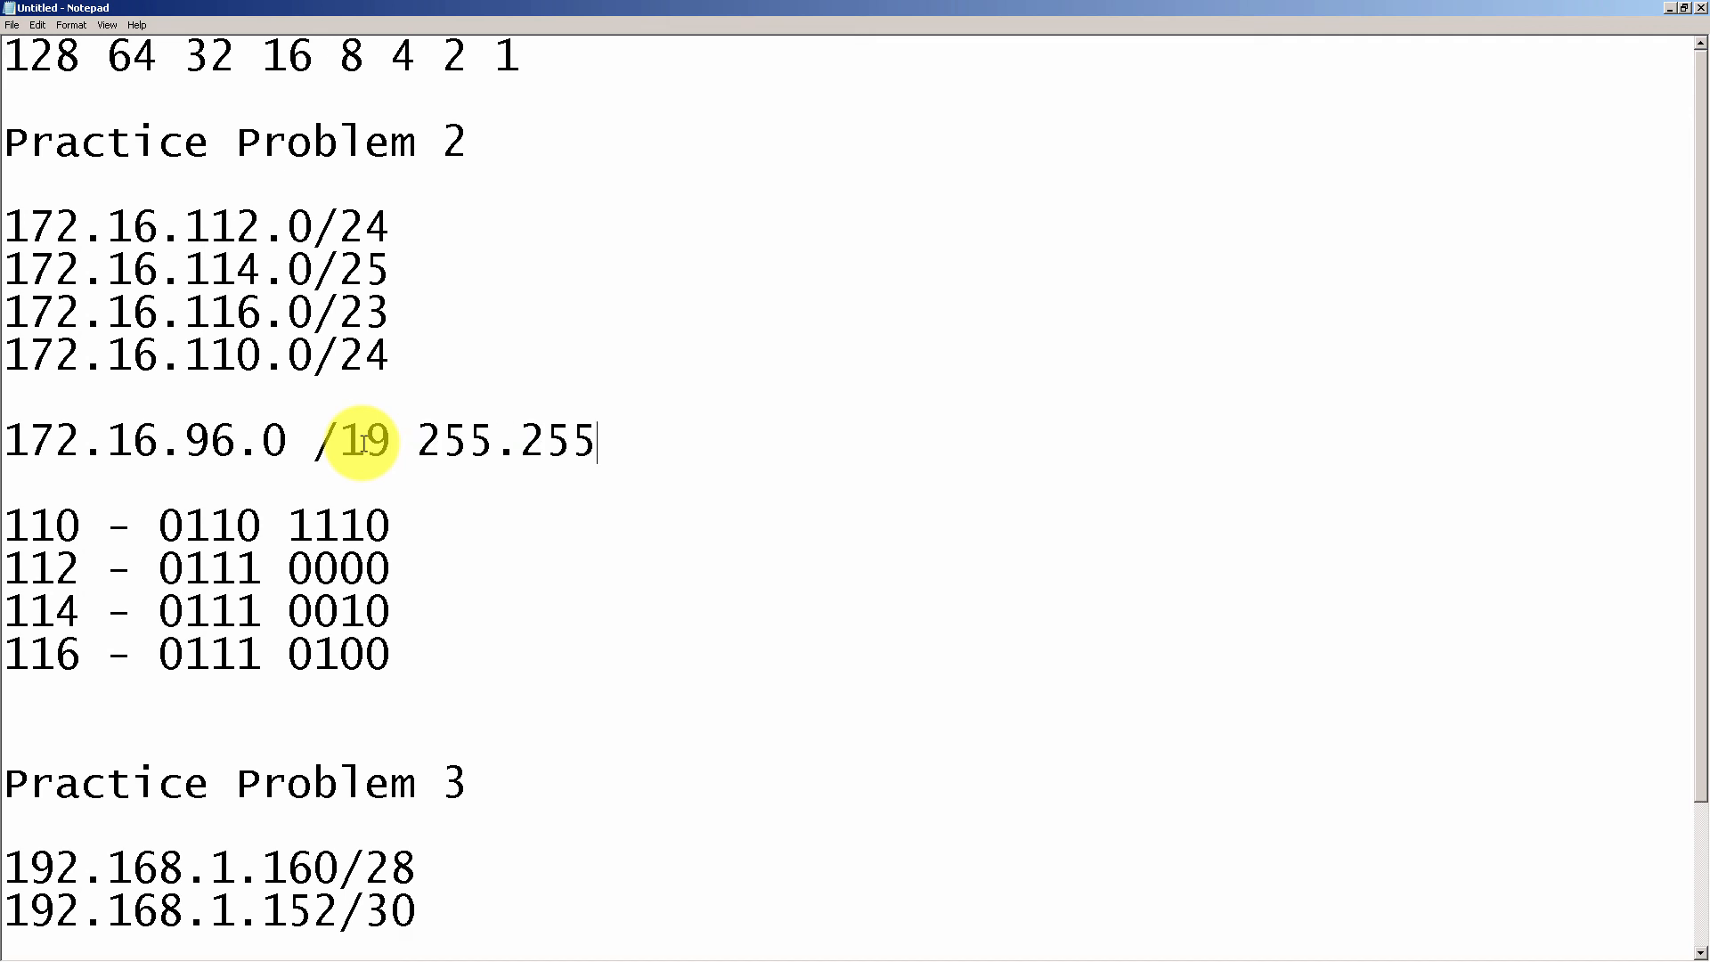
text(.224)
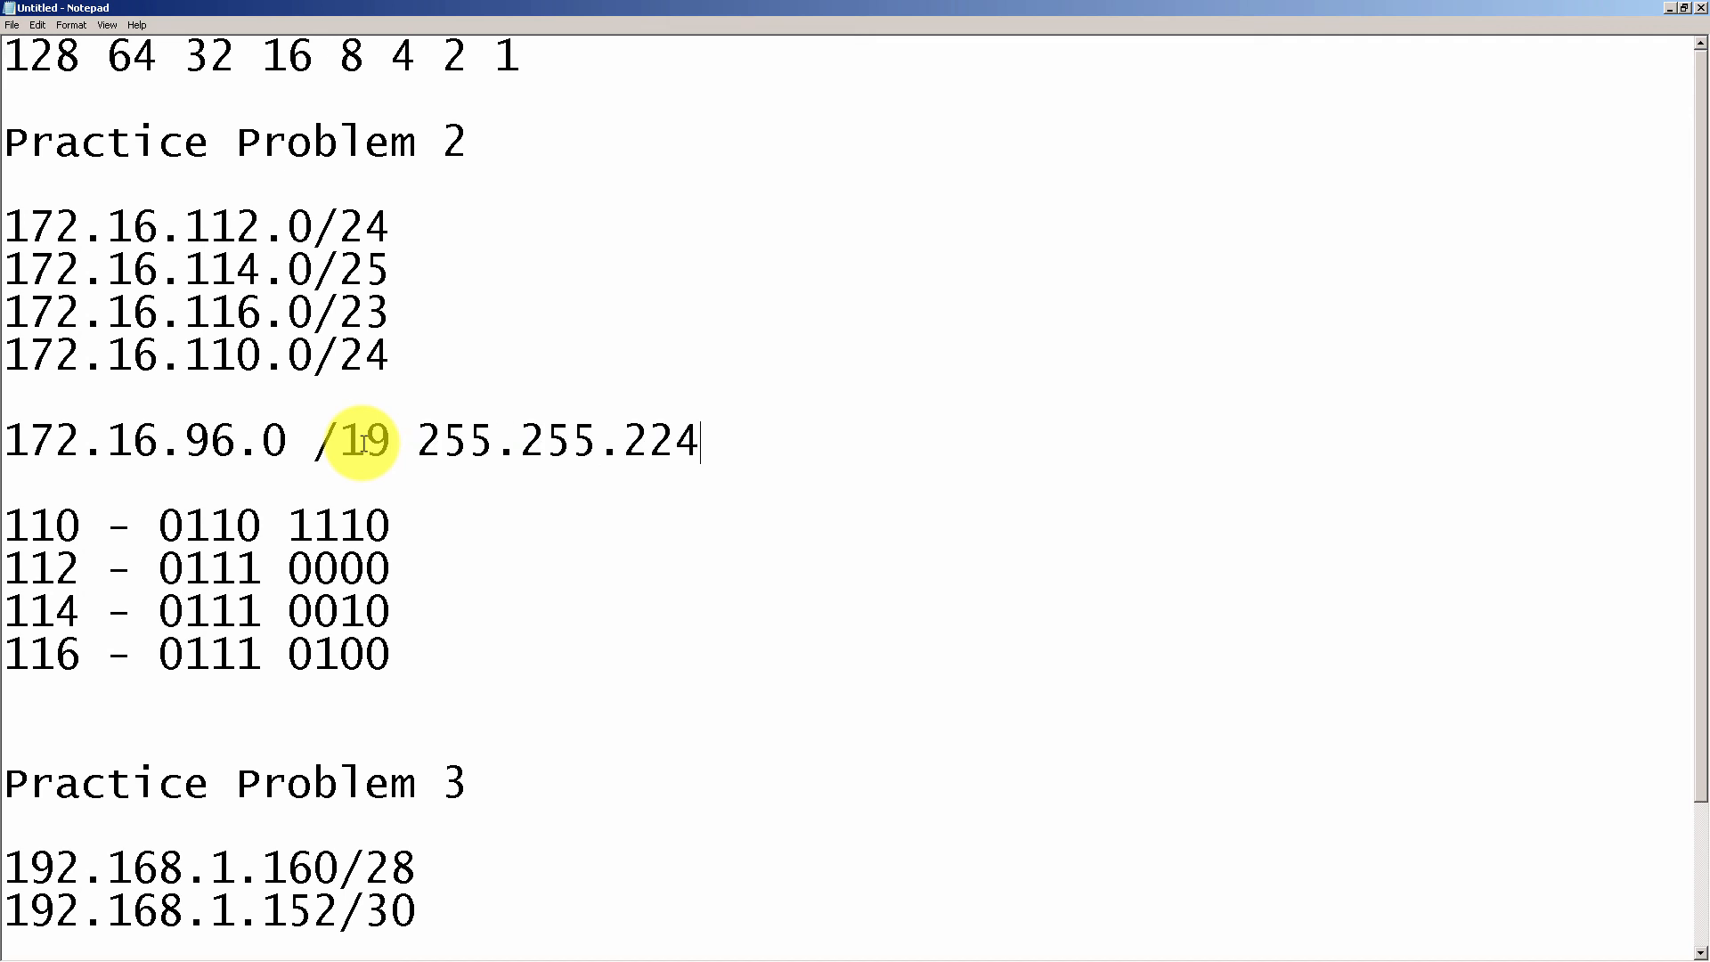
text(.0)
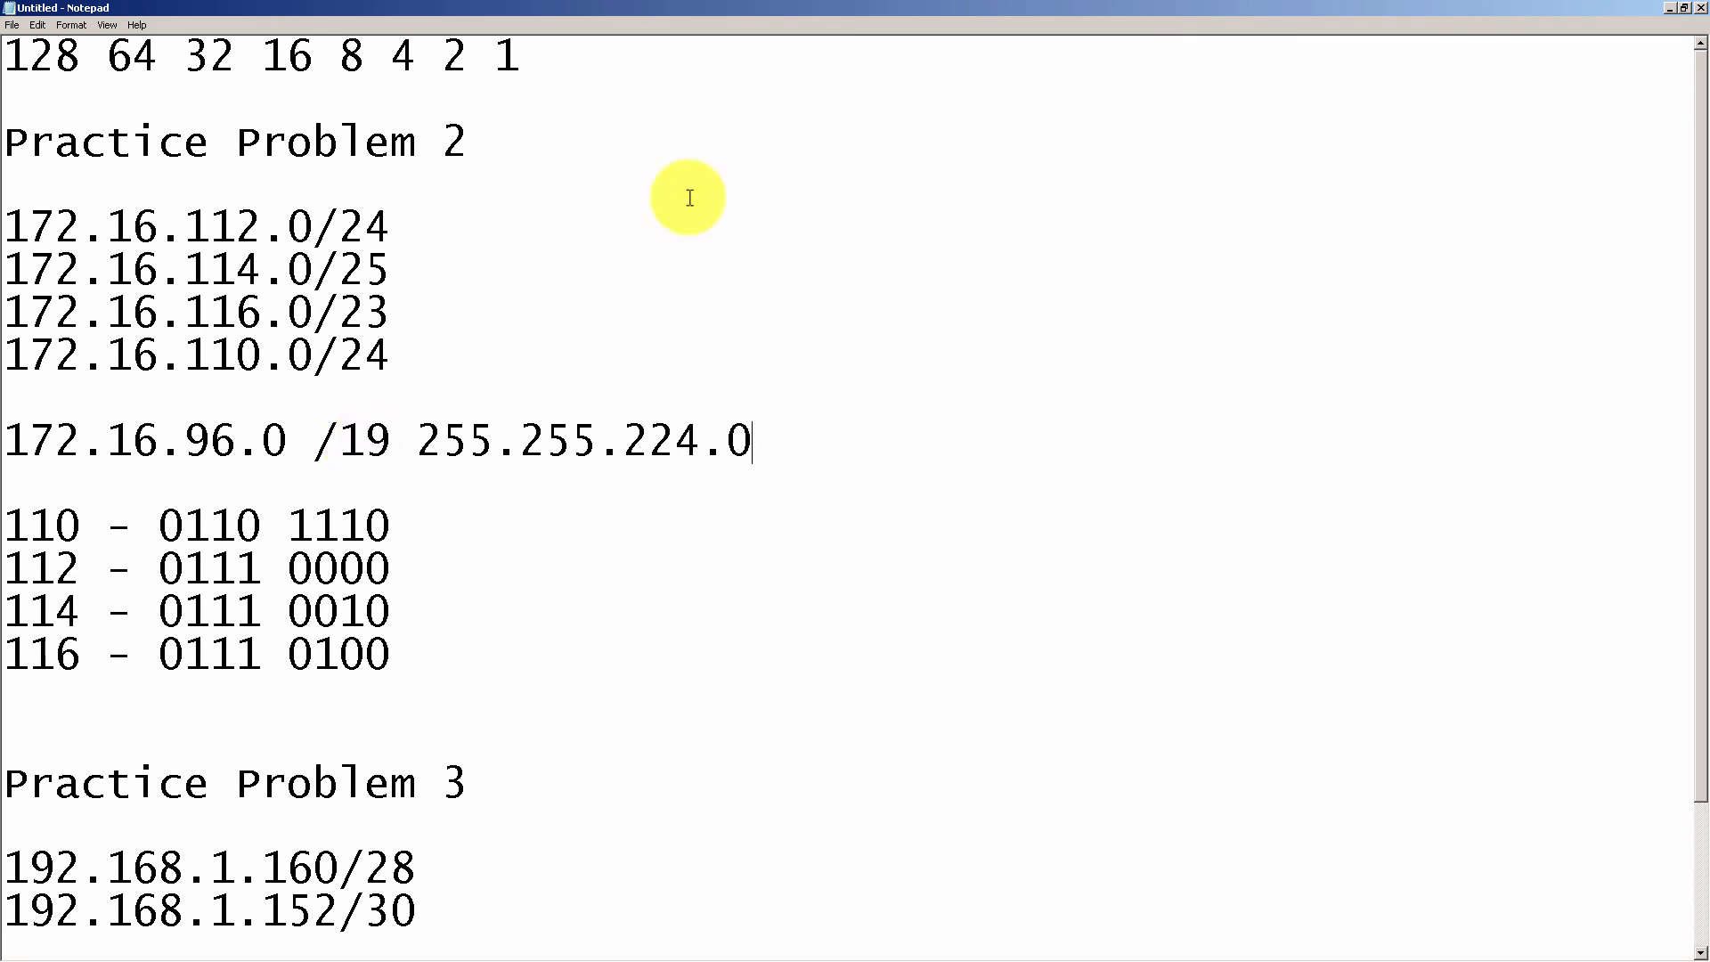
drag(5, 230, 387, 358)
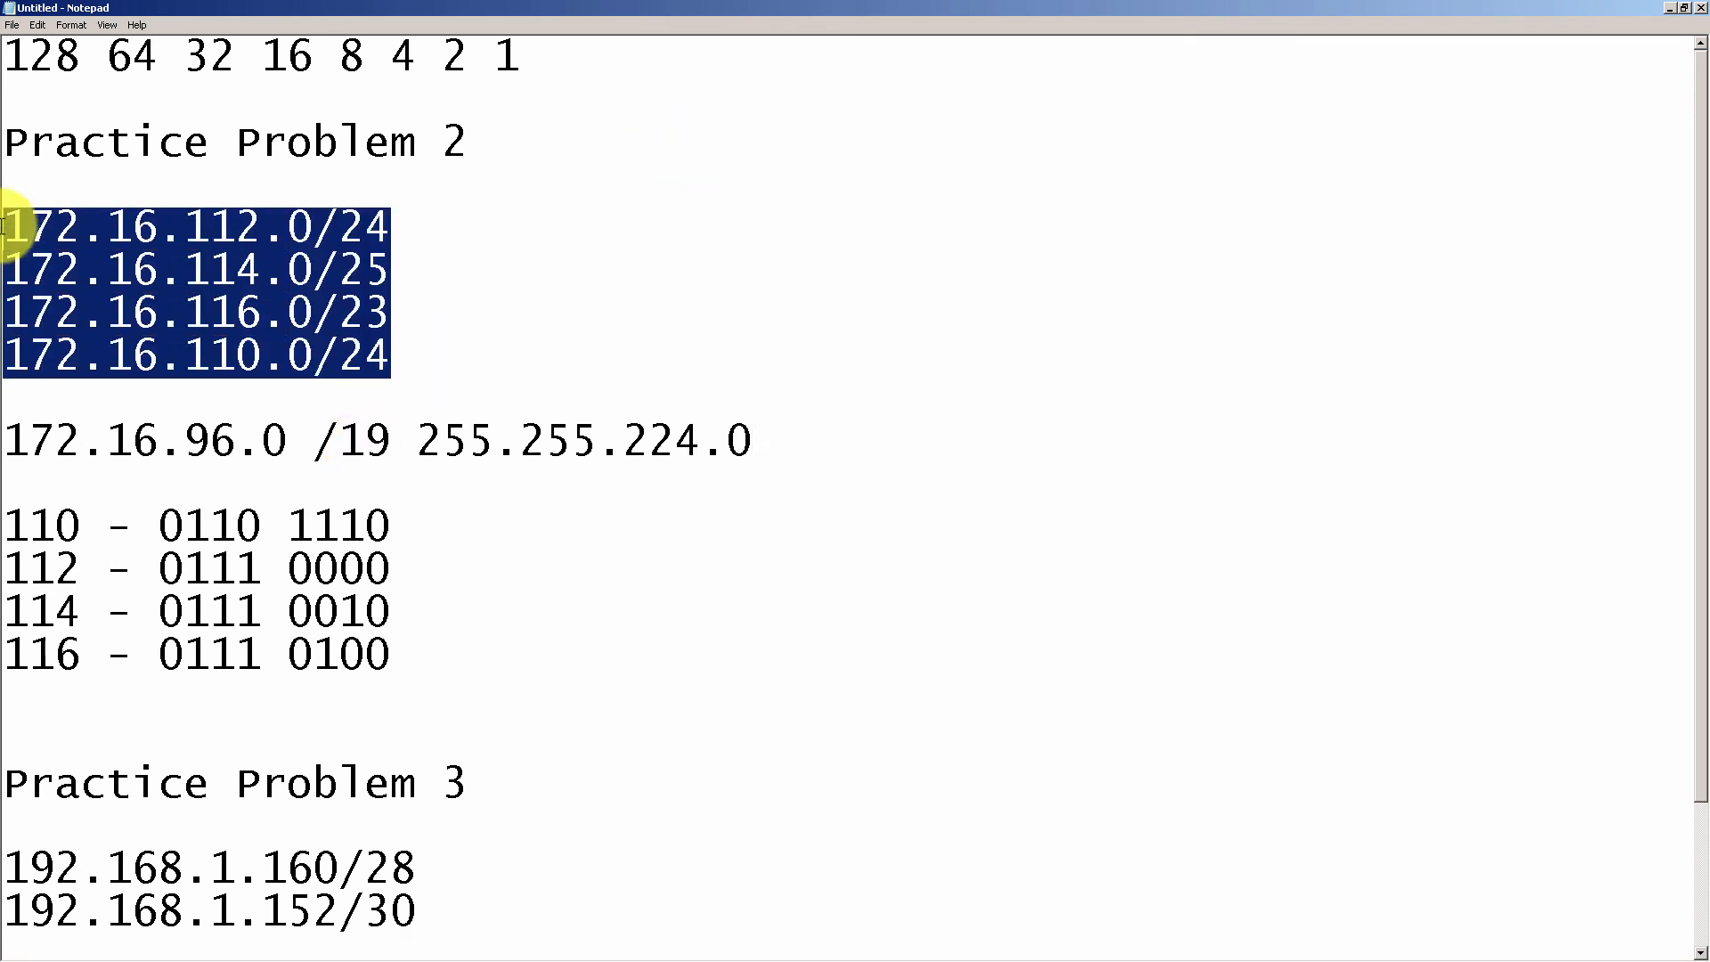
mouse_move(545, 328)
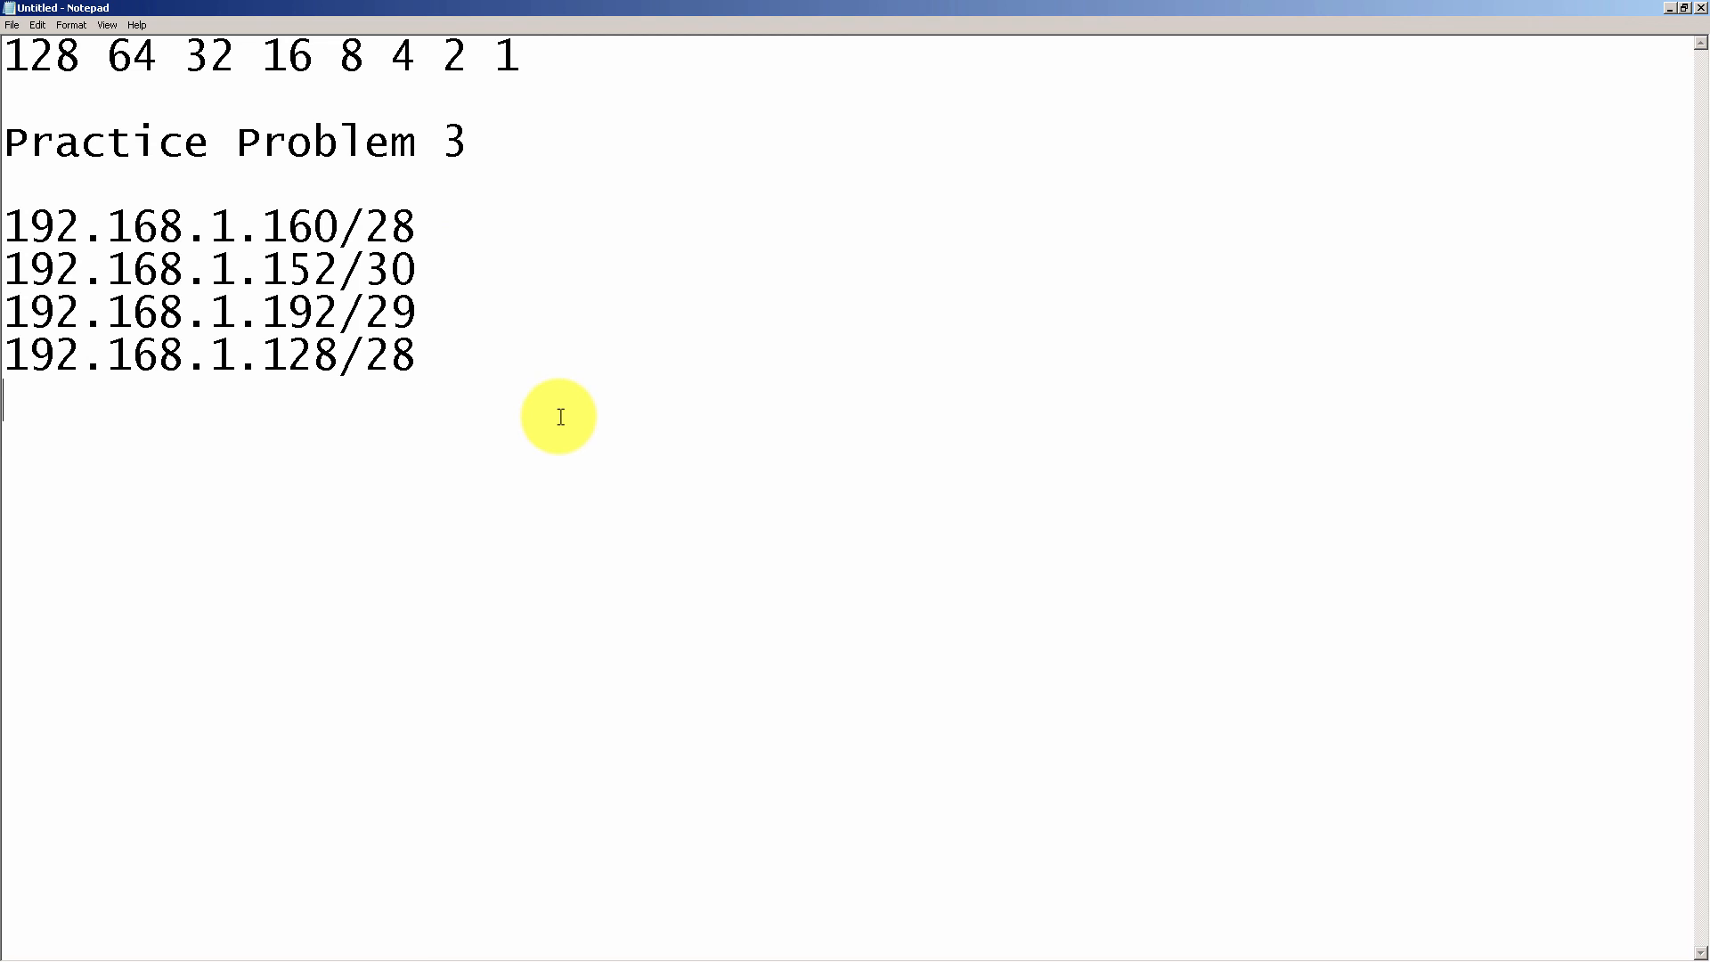
Step: Replace Problem 2 with Problem 3's last octets 128, 152, 160, 192, each followed by a dash
text(128)
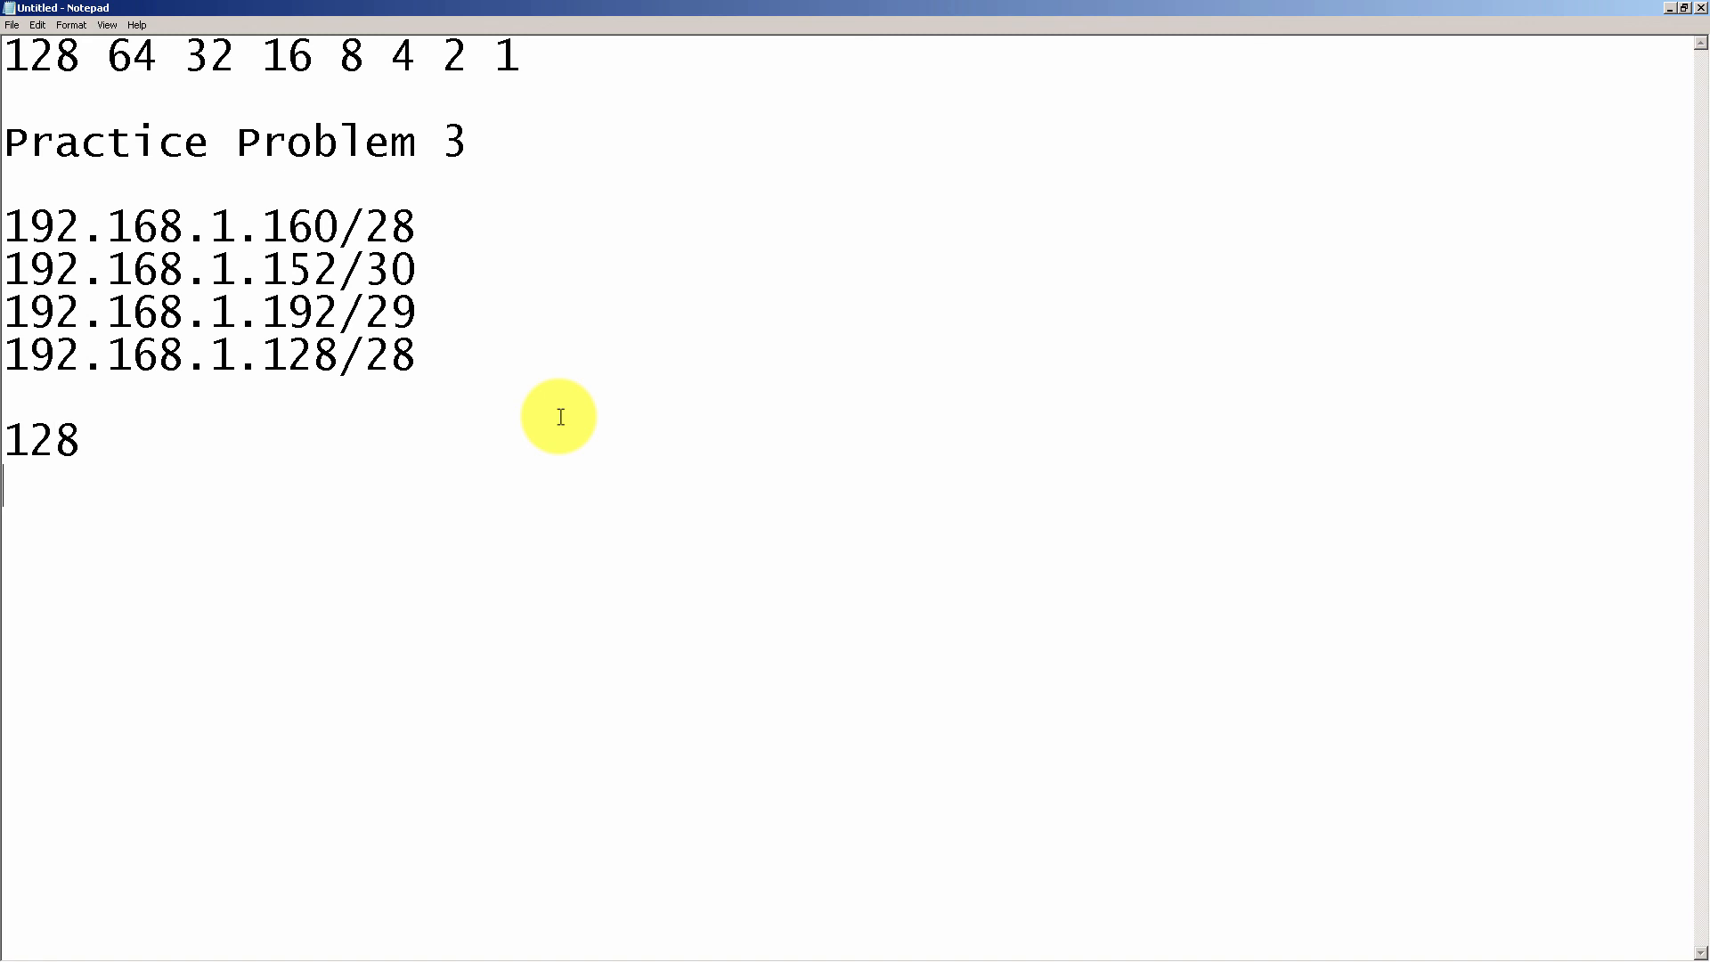
text(152)
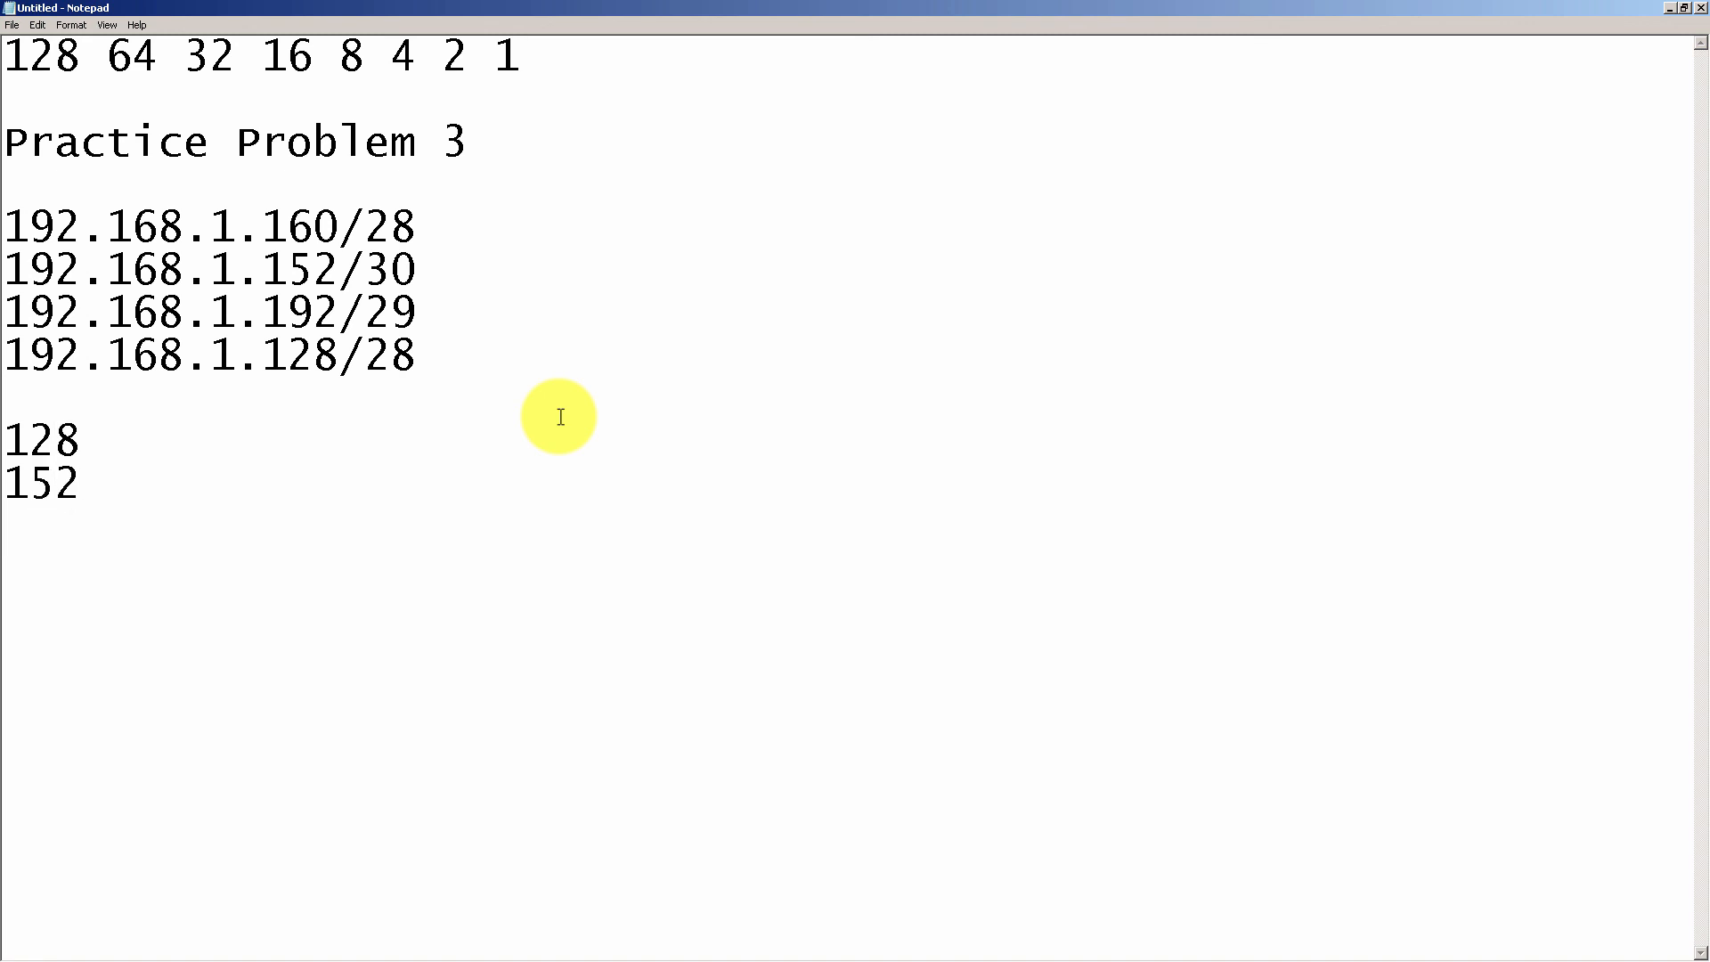
text(160)
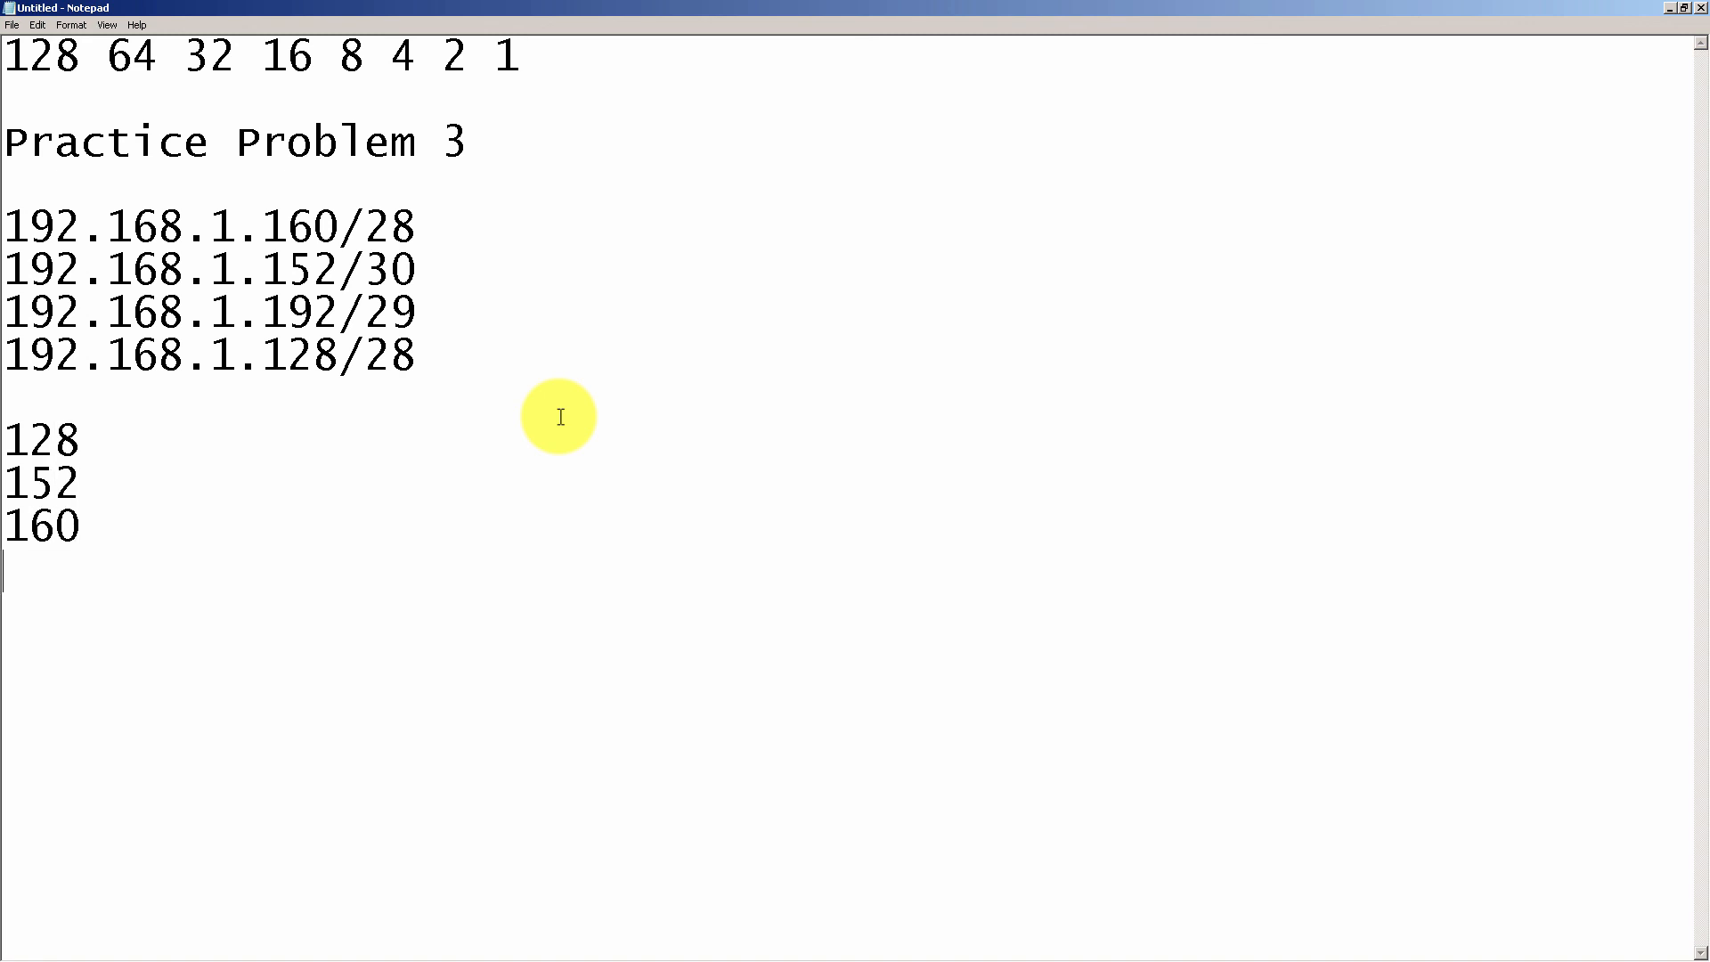
text(192)
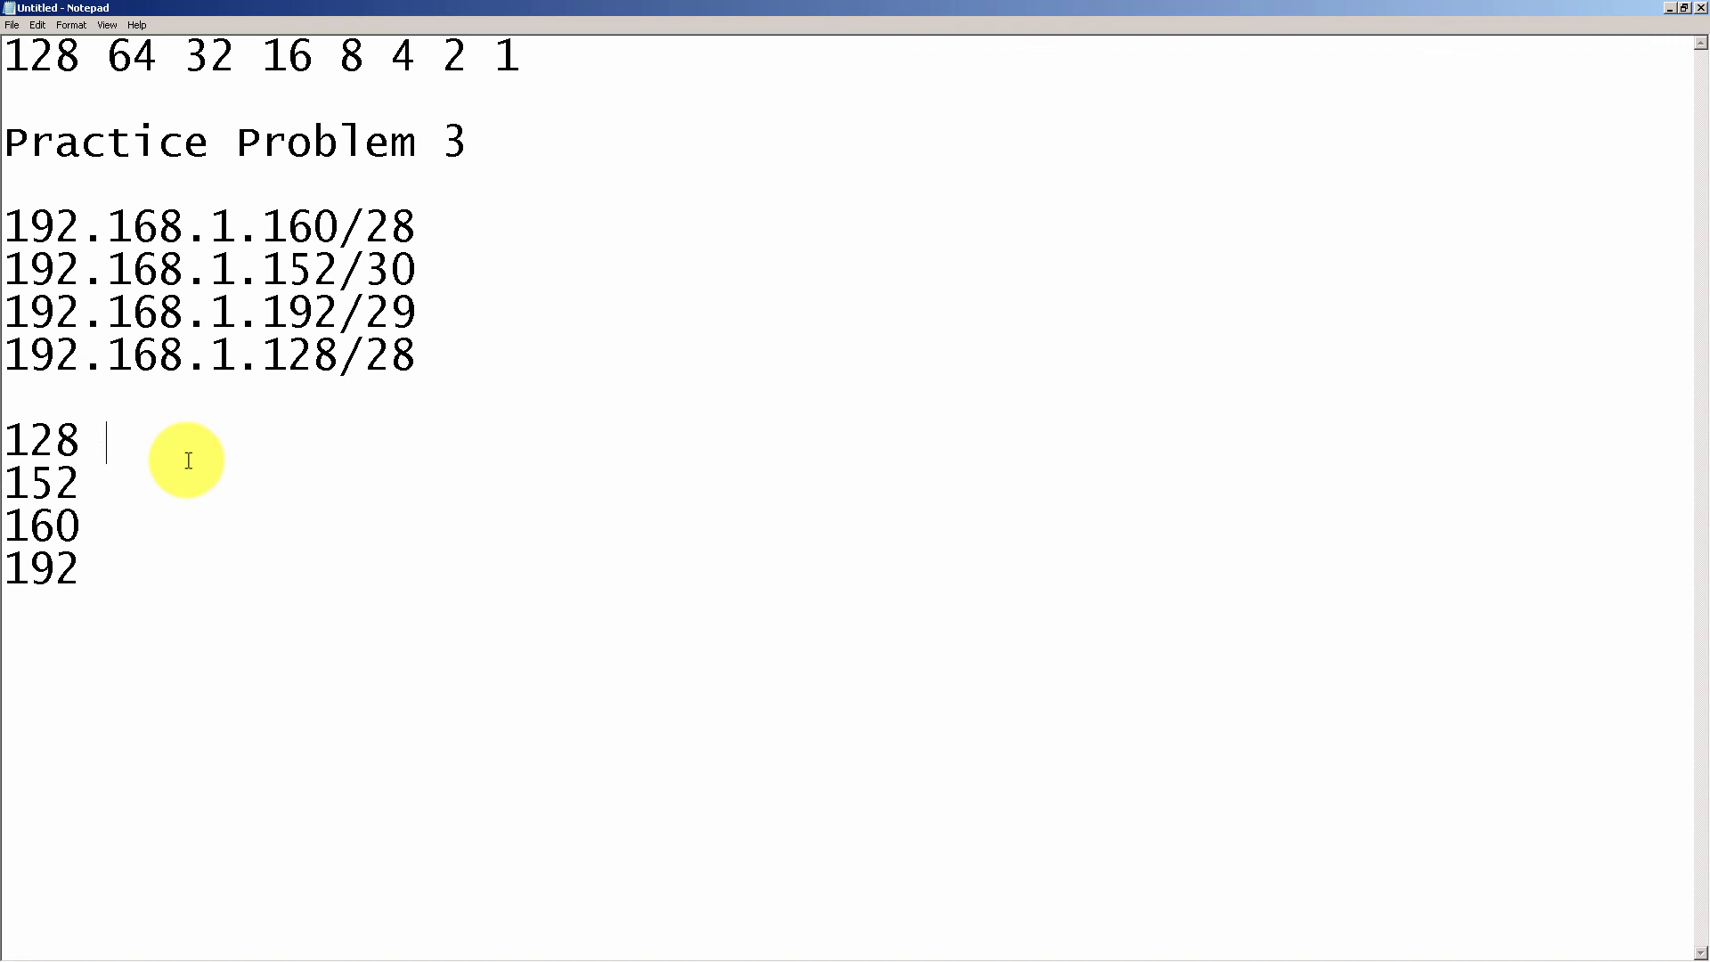
text(-)
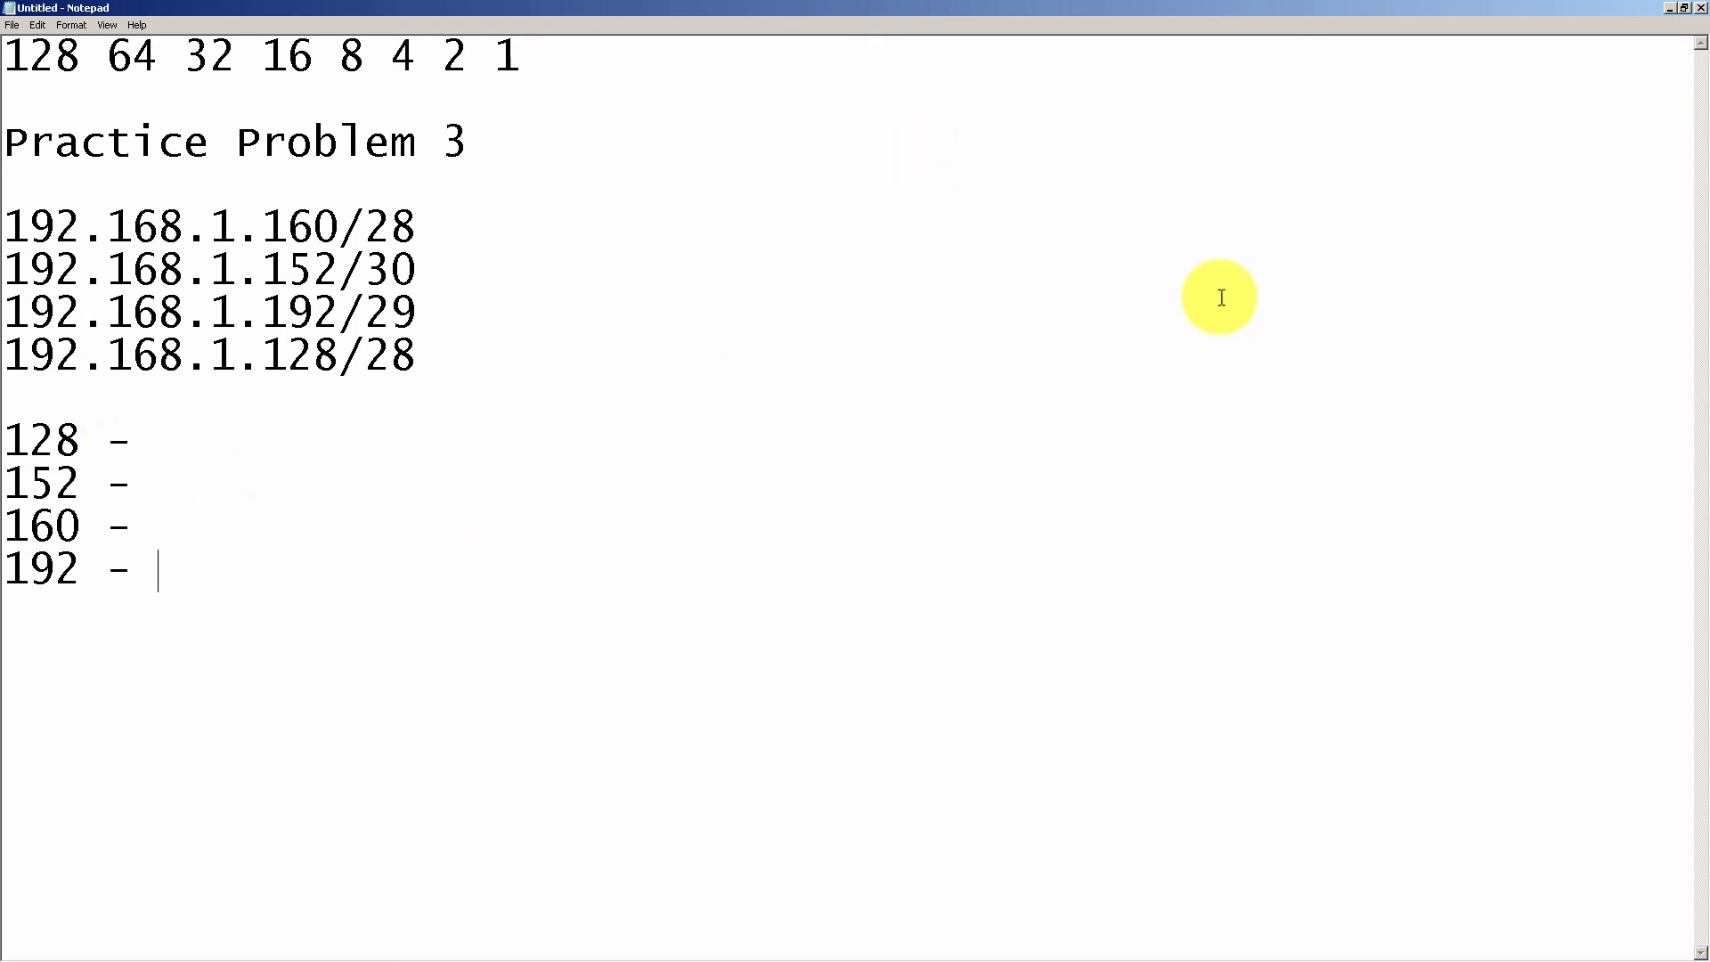
Step: Write 128 as 1000 0000 (and the other octets' binary), then circle the shared leading bit and underline the remaining place values
text(1000 0000)
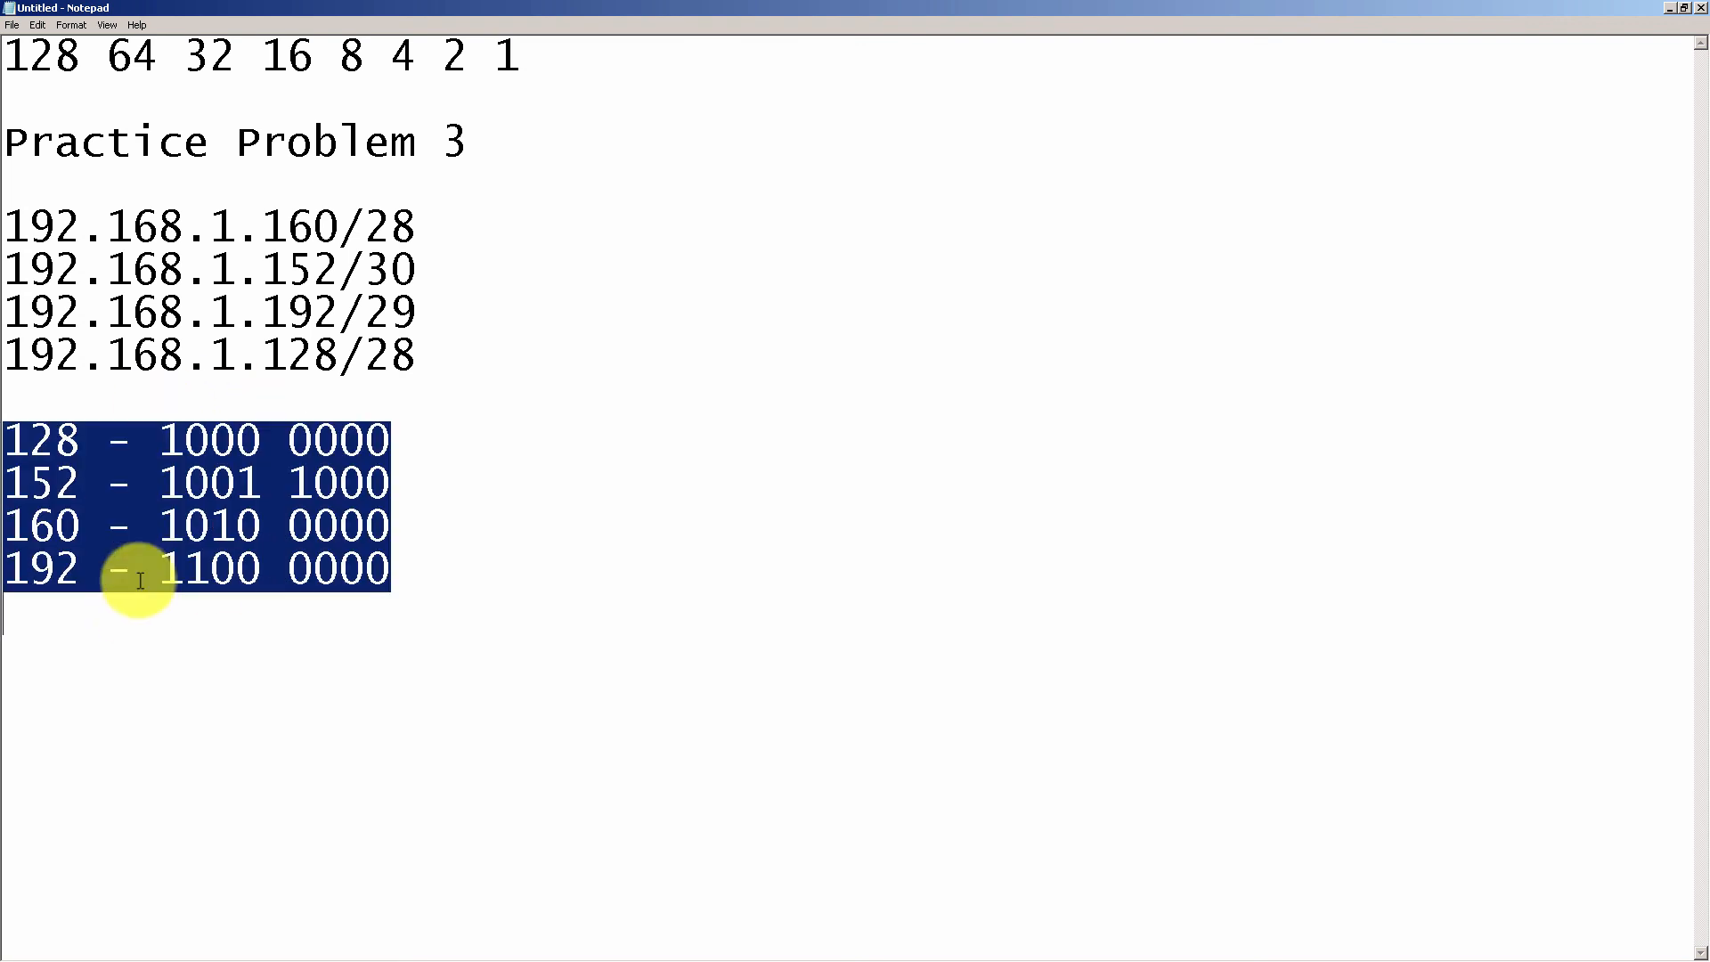
click(169, 410)
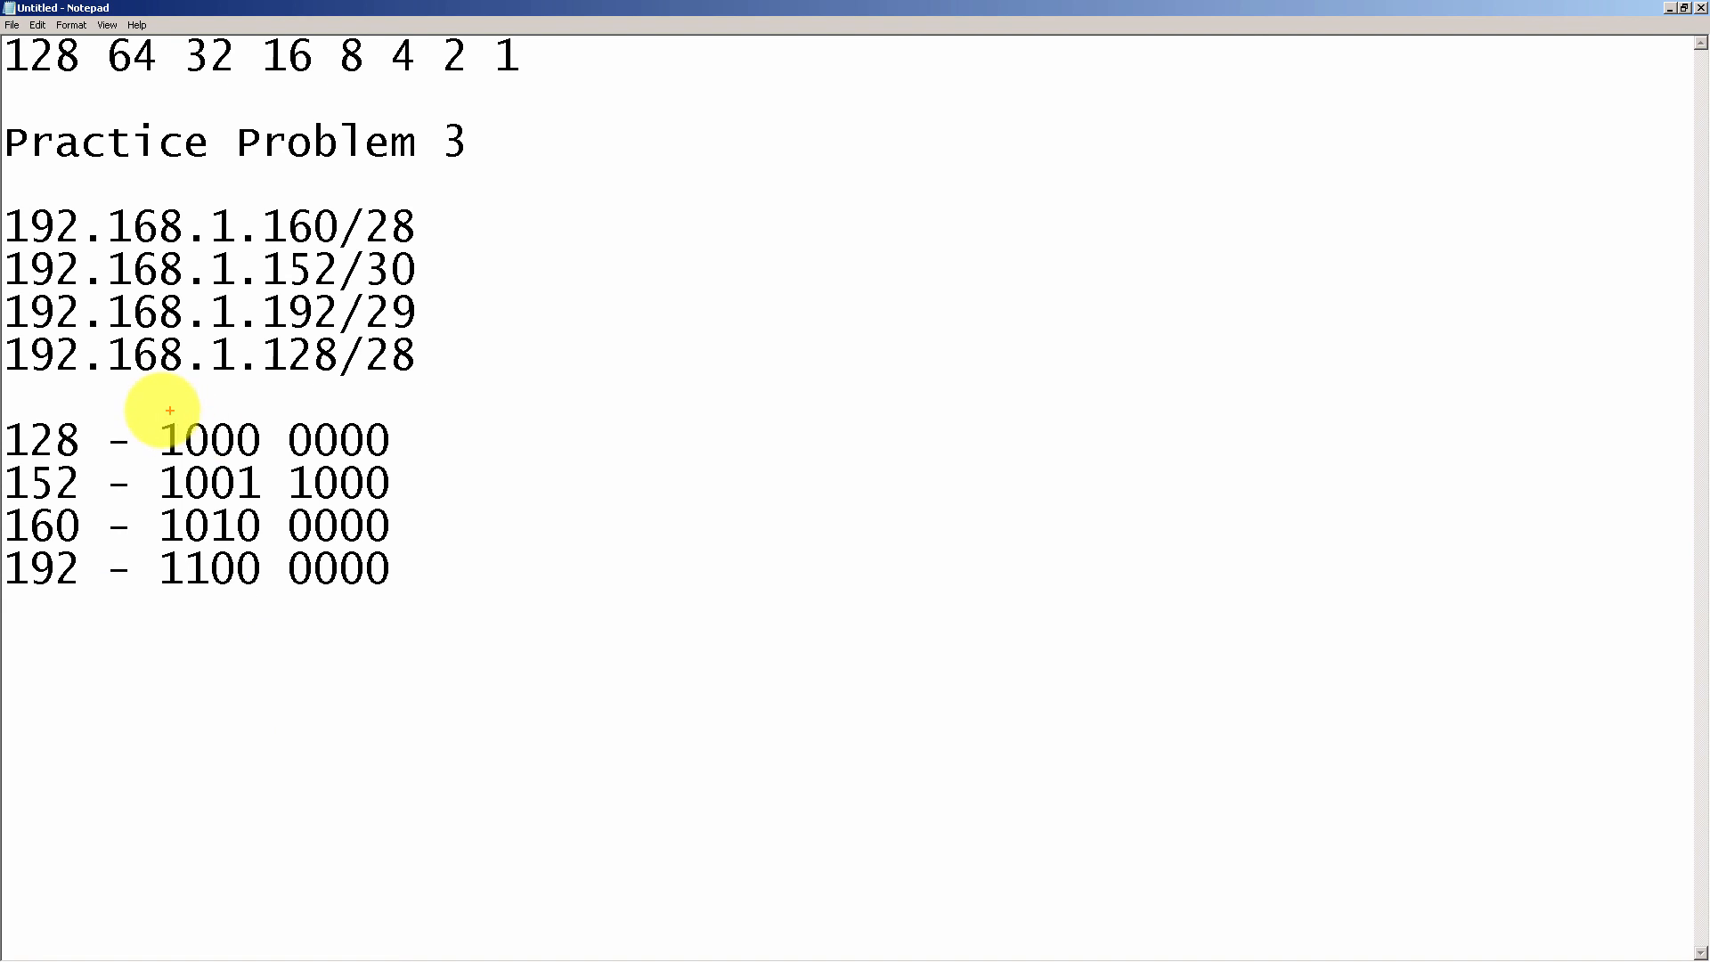
drag(164, 426, 164, 589)
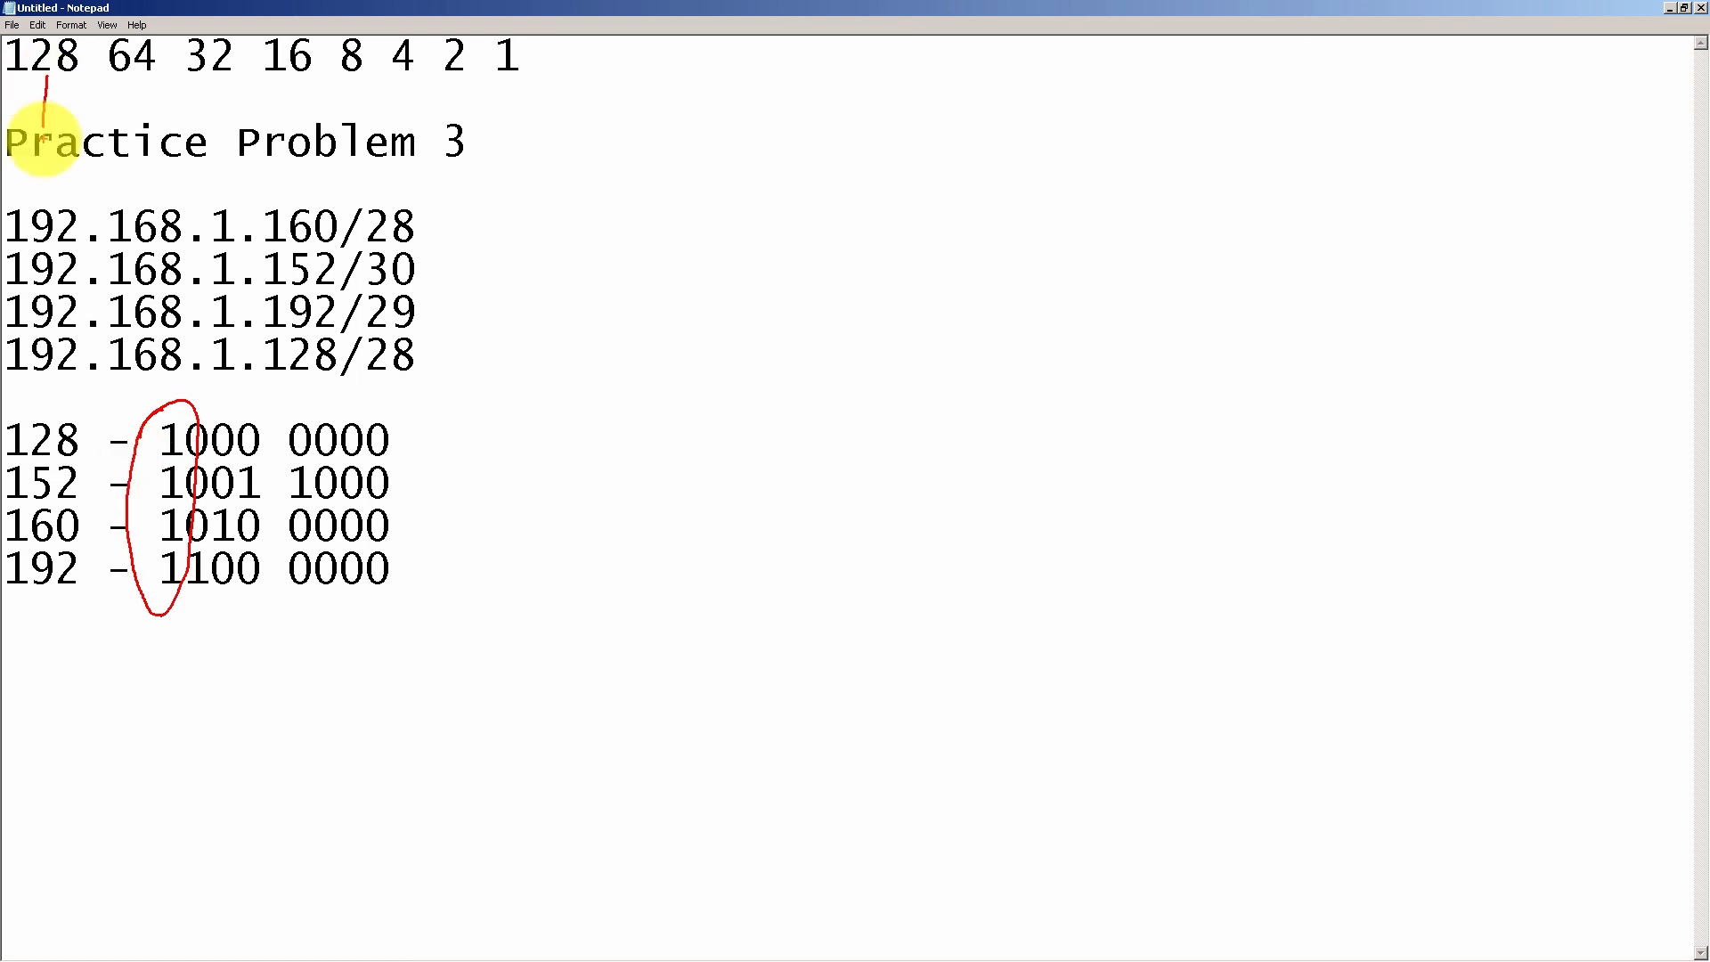
drag(76, 103, 534, 114)
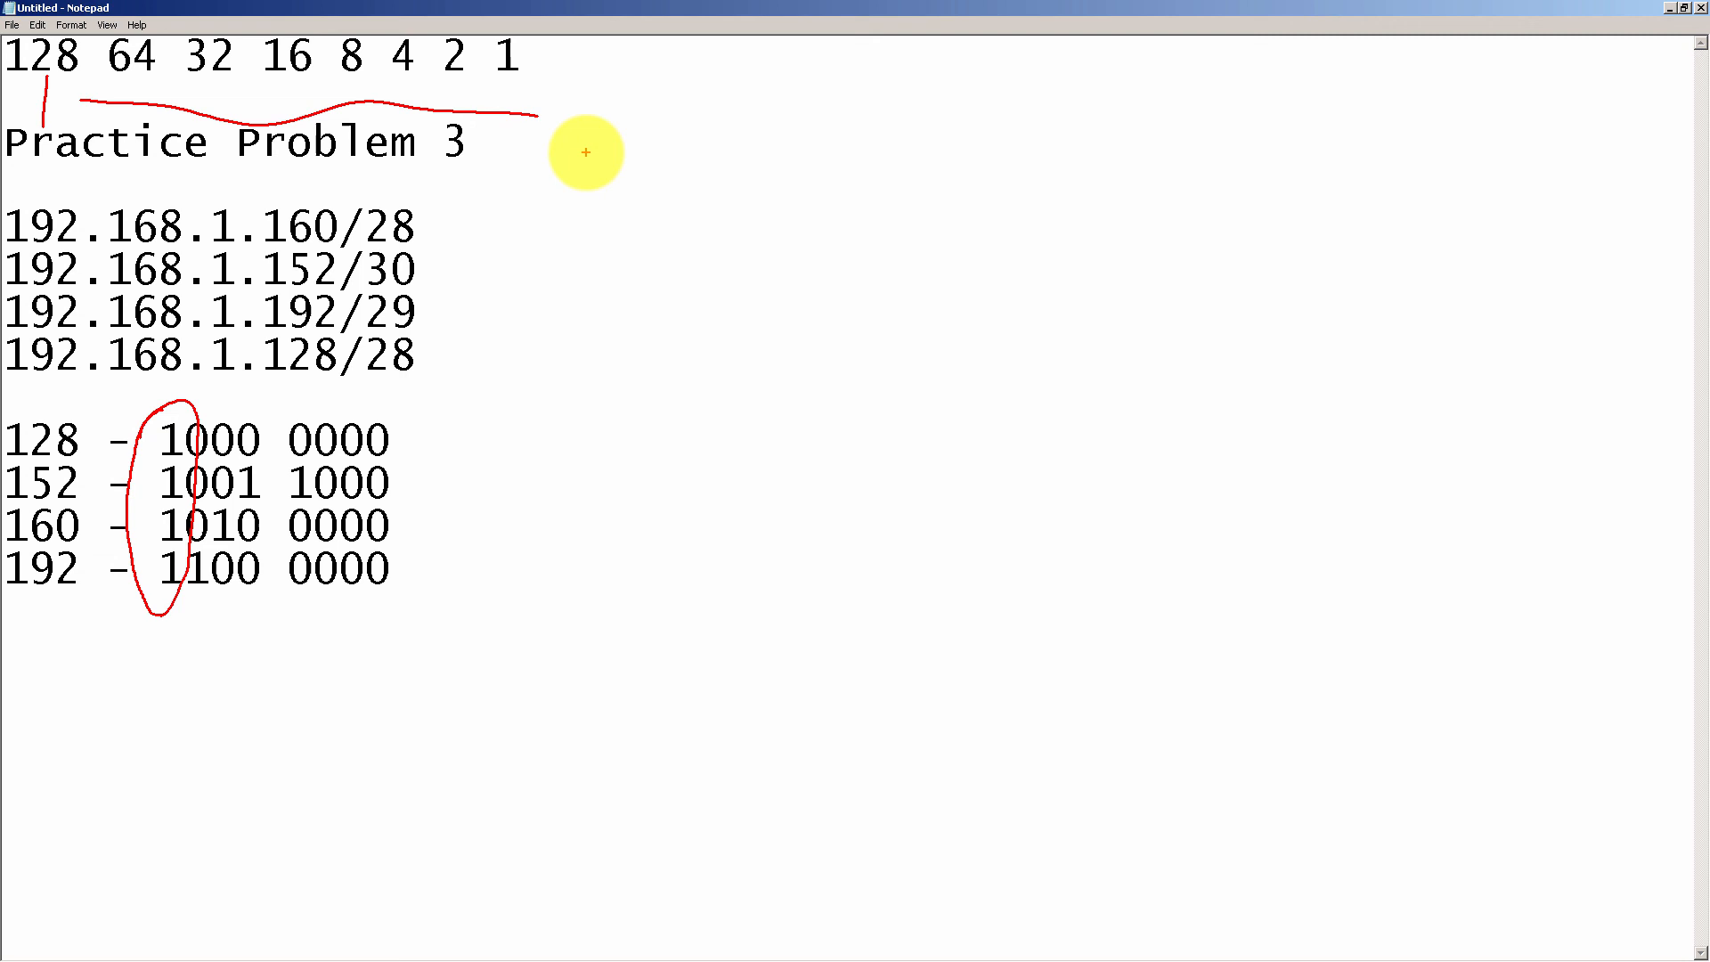
mouse_move(859, 288)
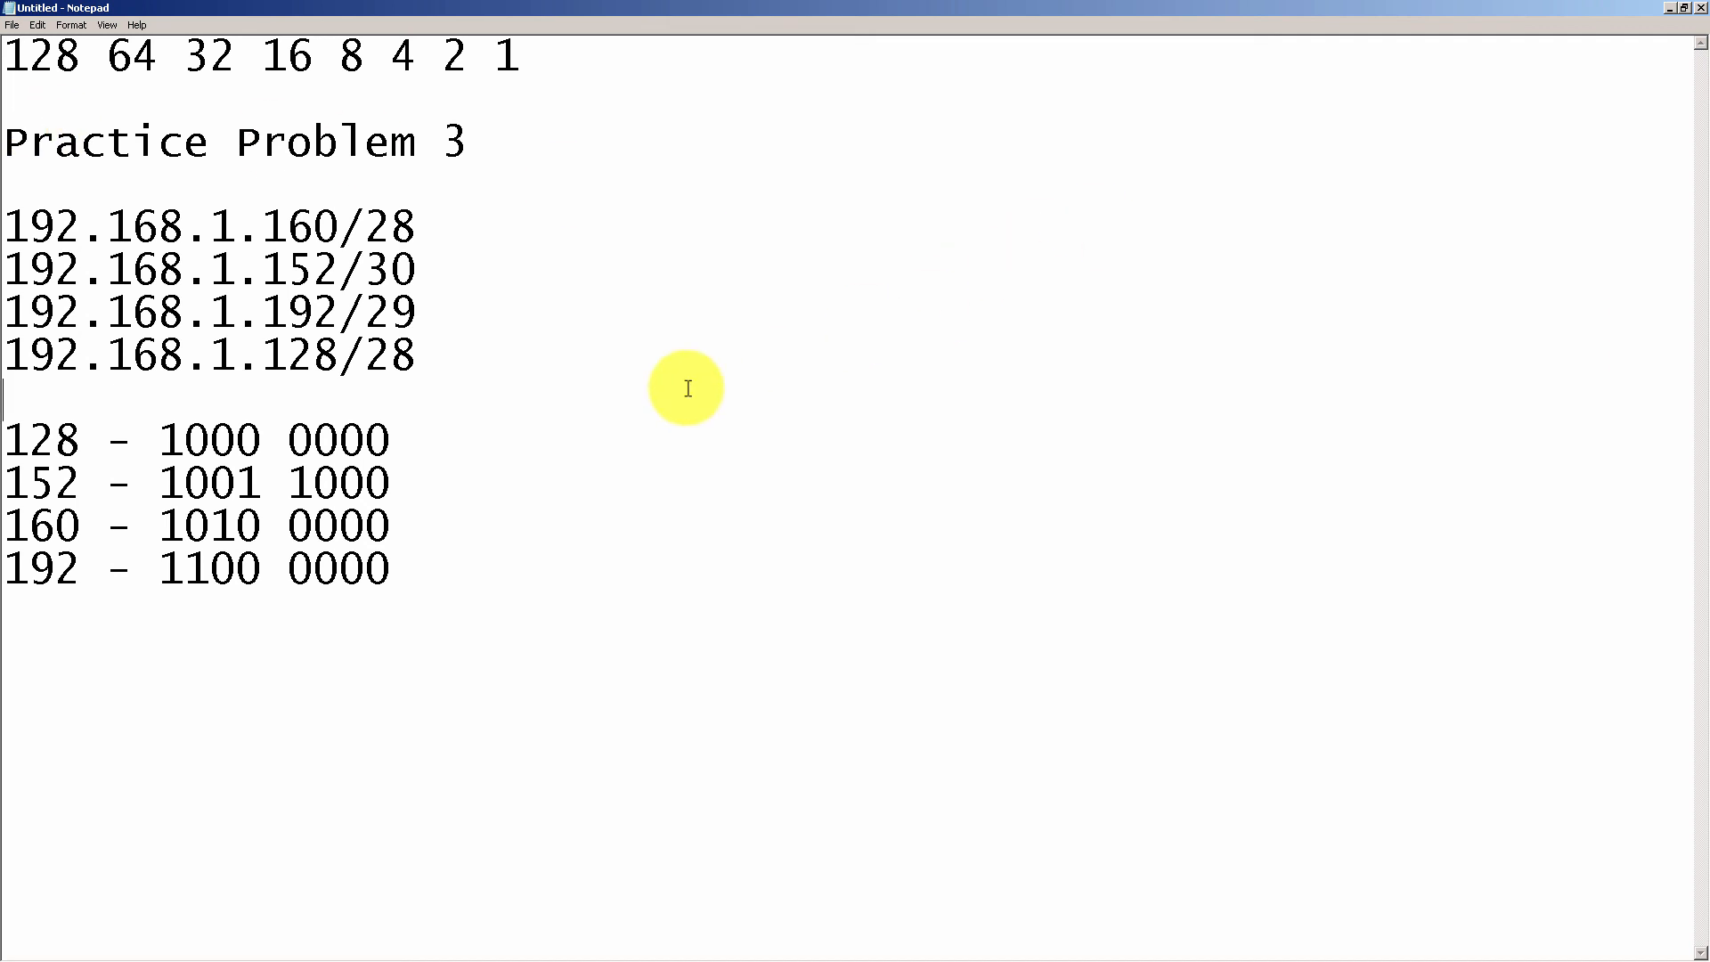
Step: Type the summary 192.168.1.128 255.255.255.128 /25 above the breakdown and mark eight bits per leading octet
text(192.168.)
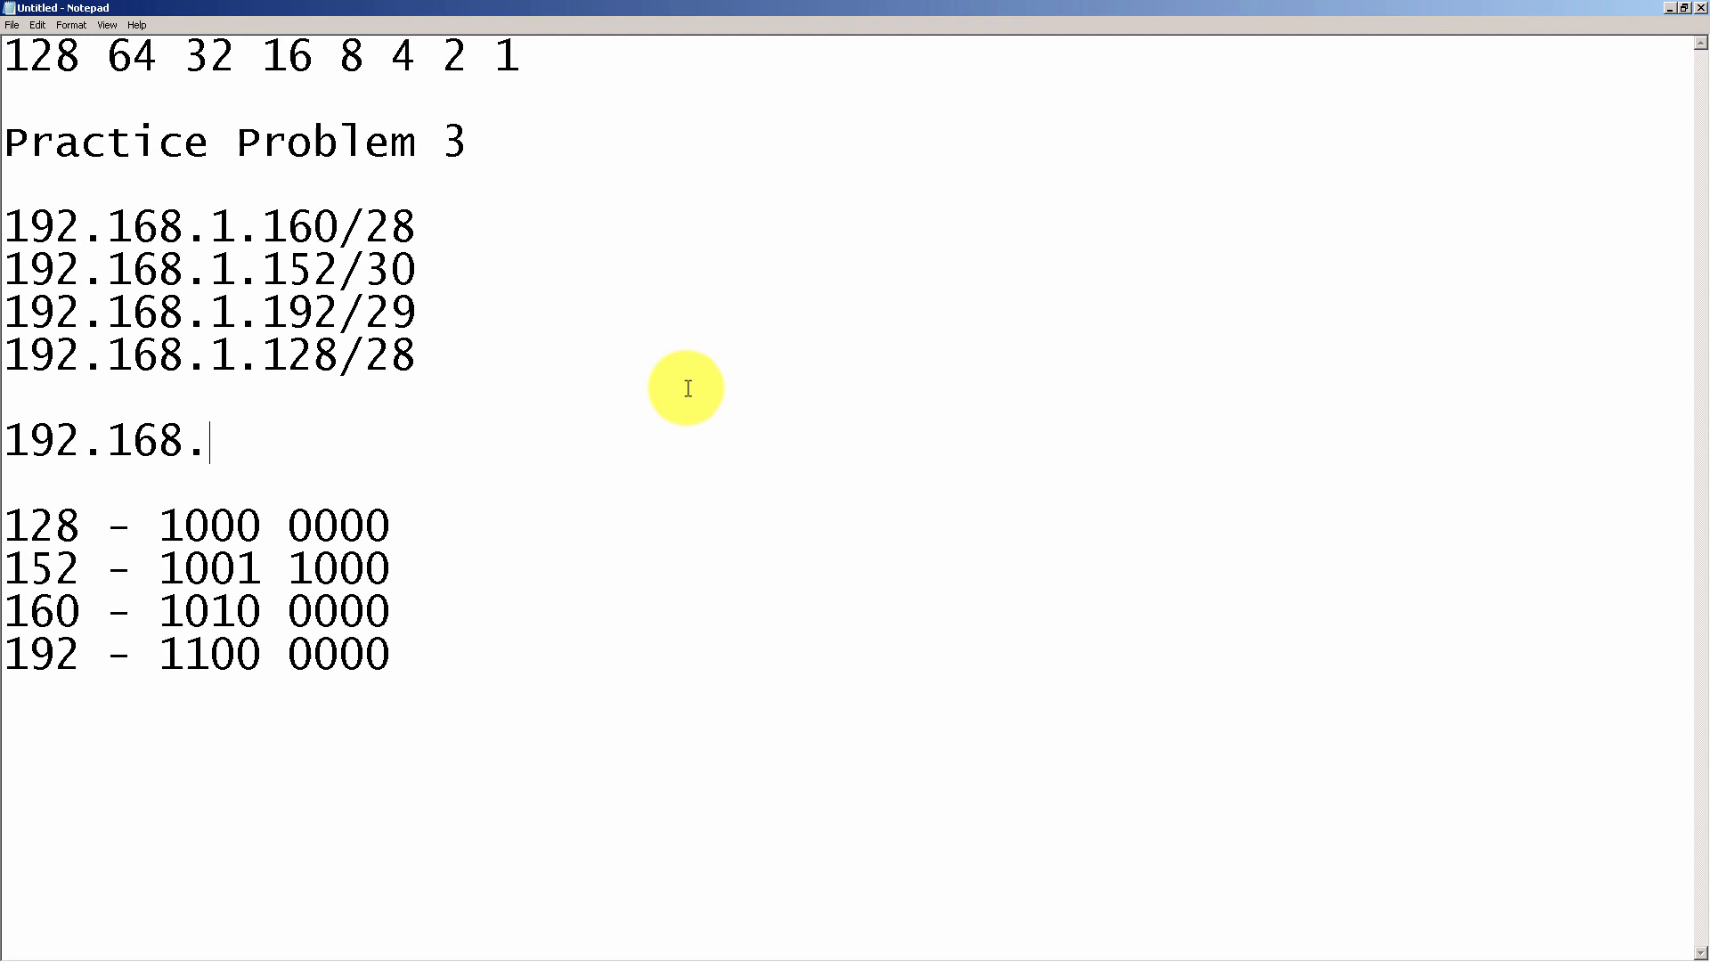
text(1.128)
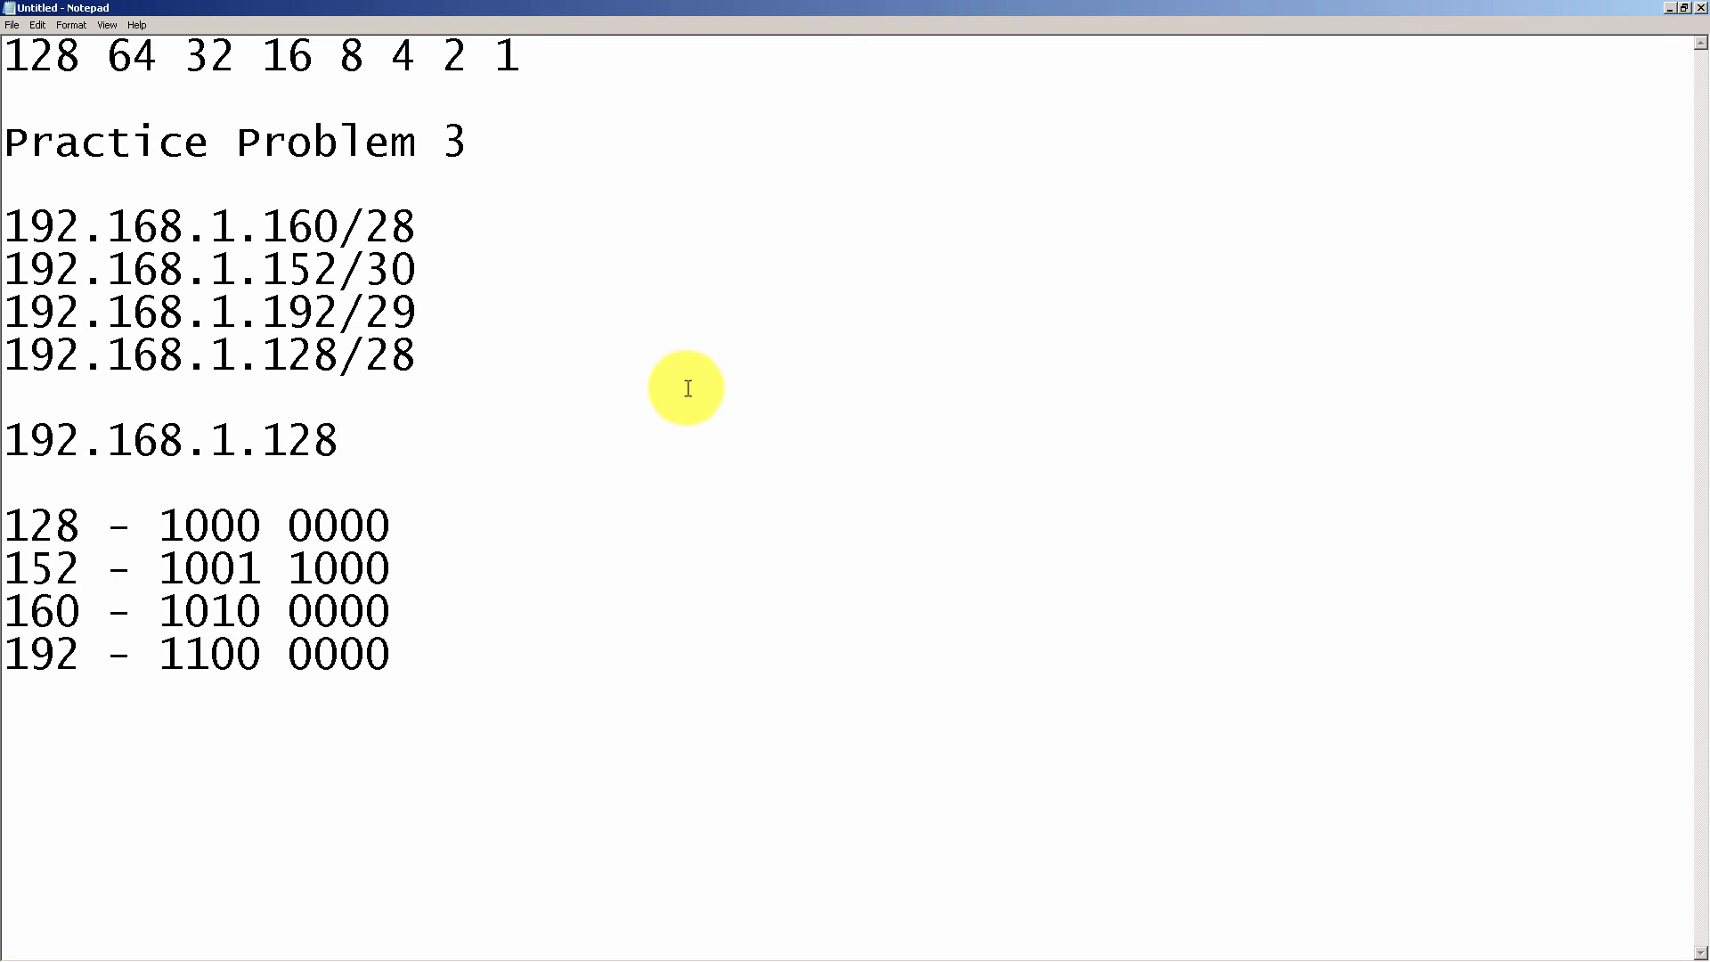
text(255.255)
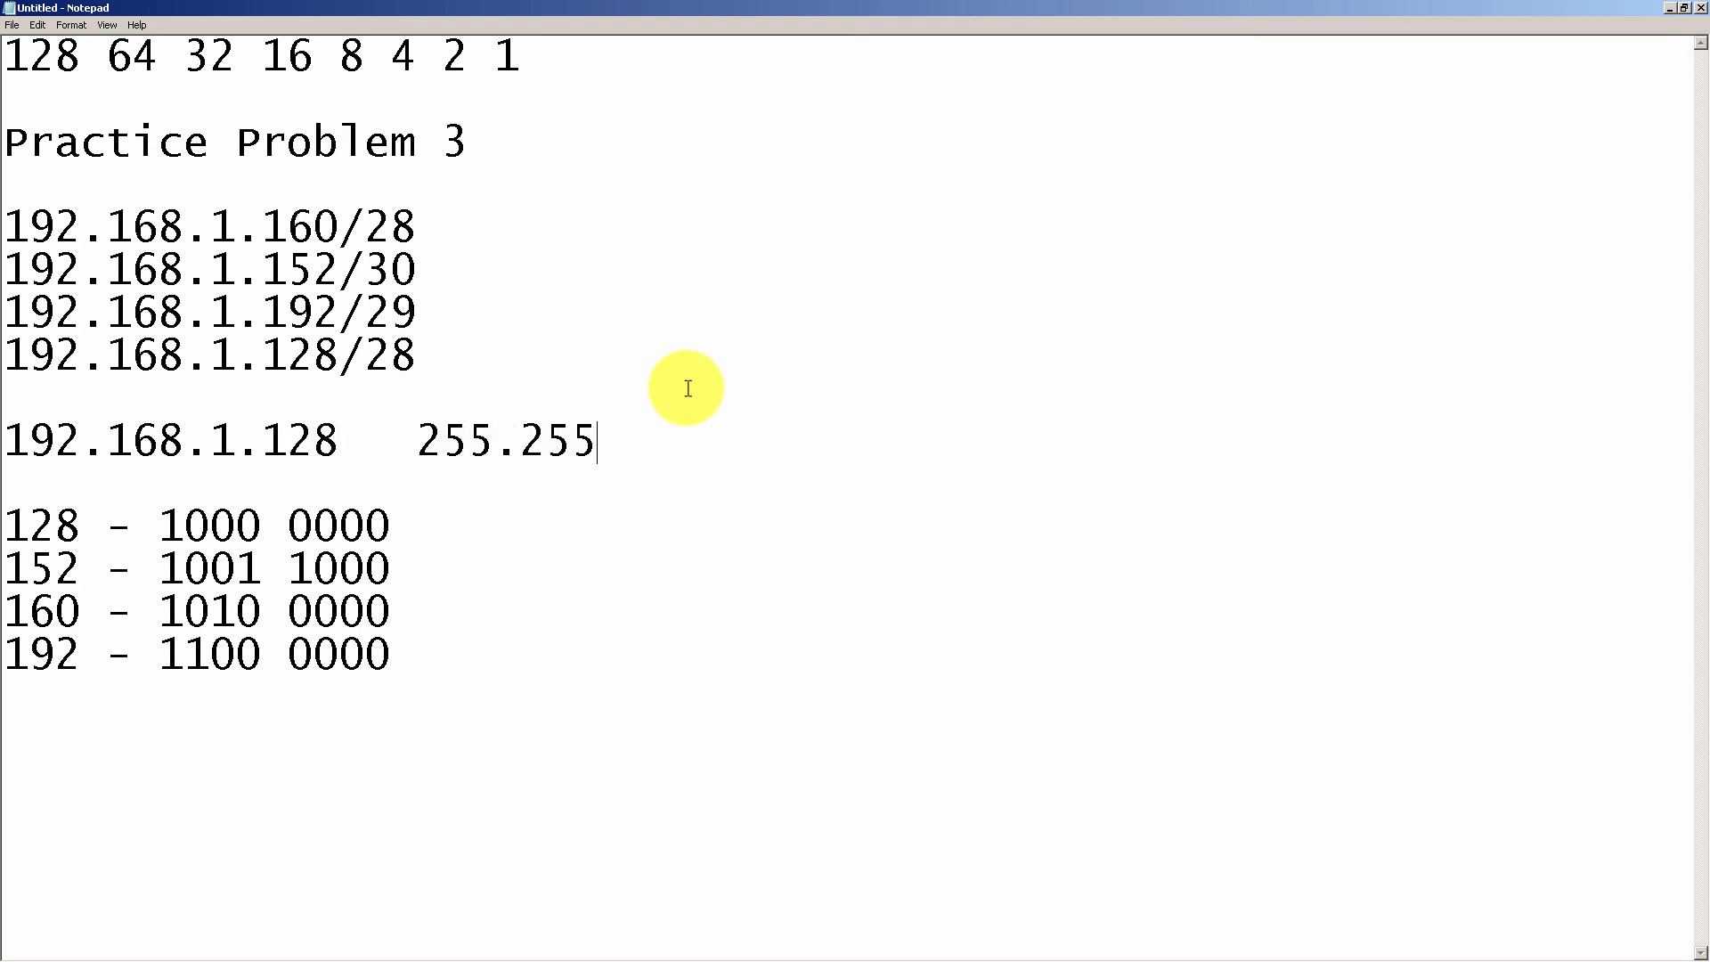
text(.255.)
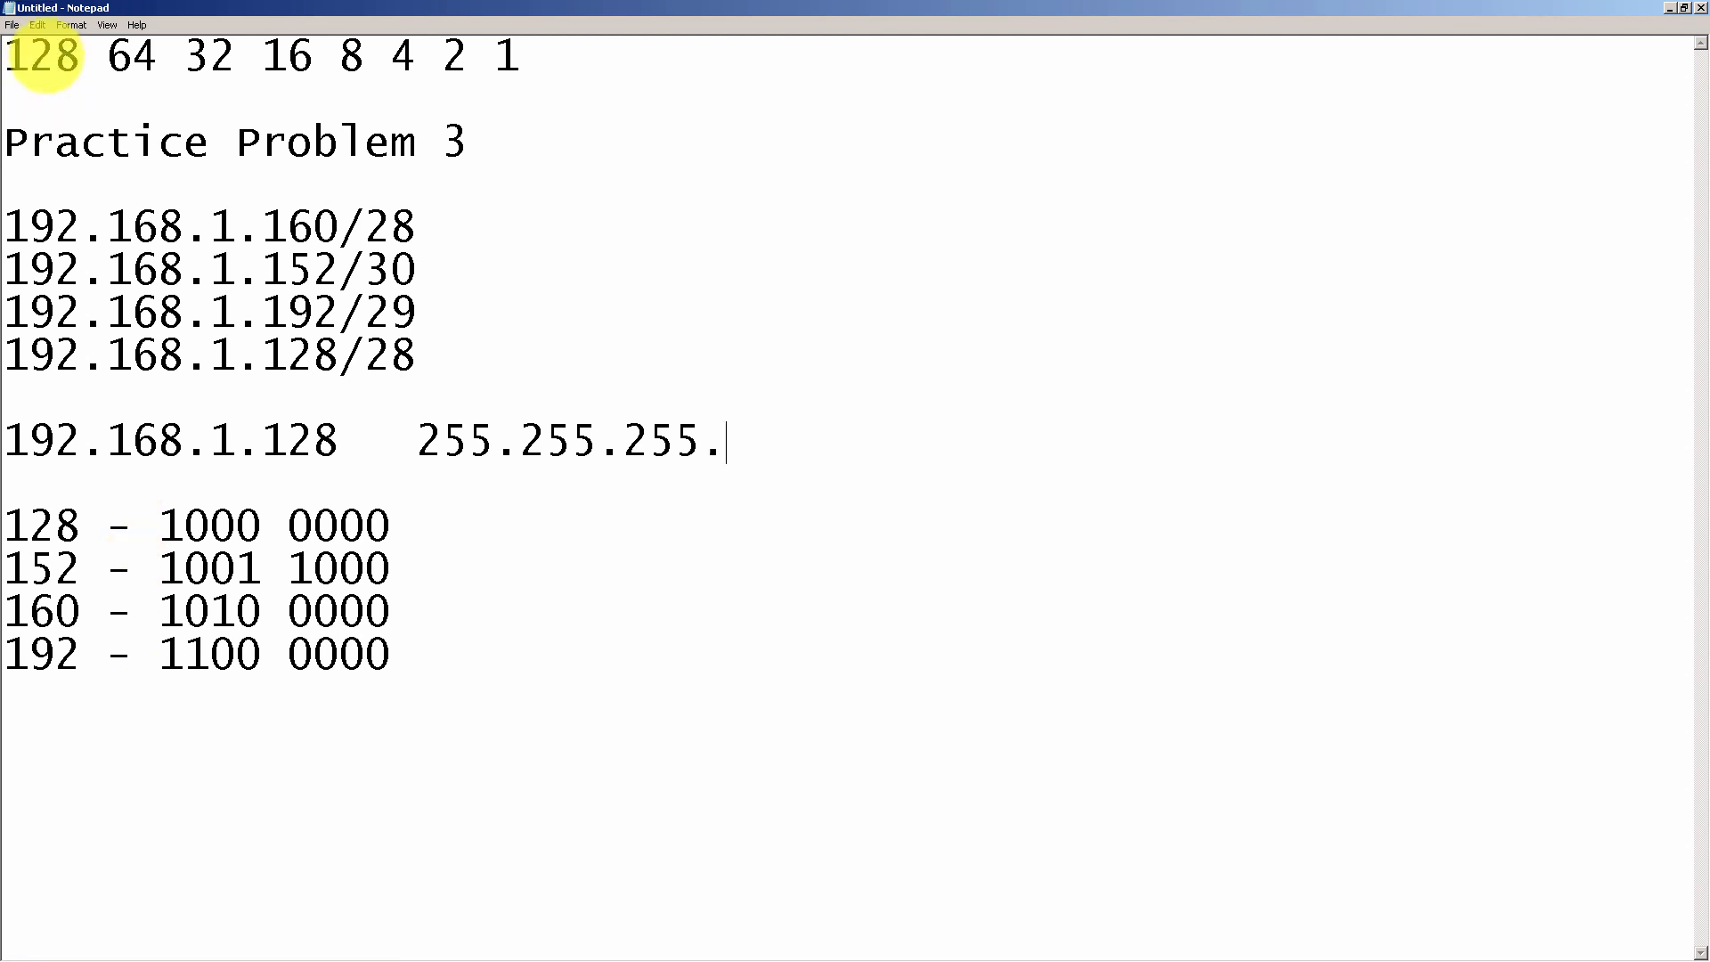
text(128)
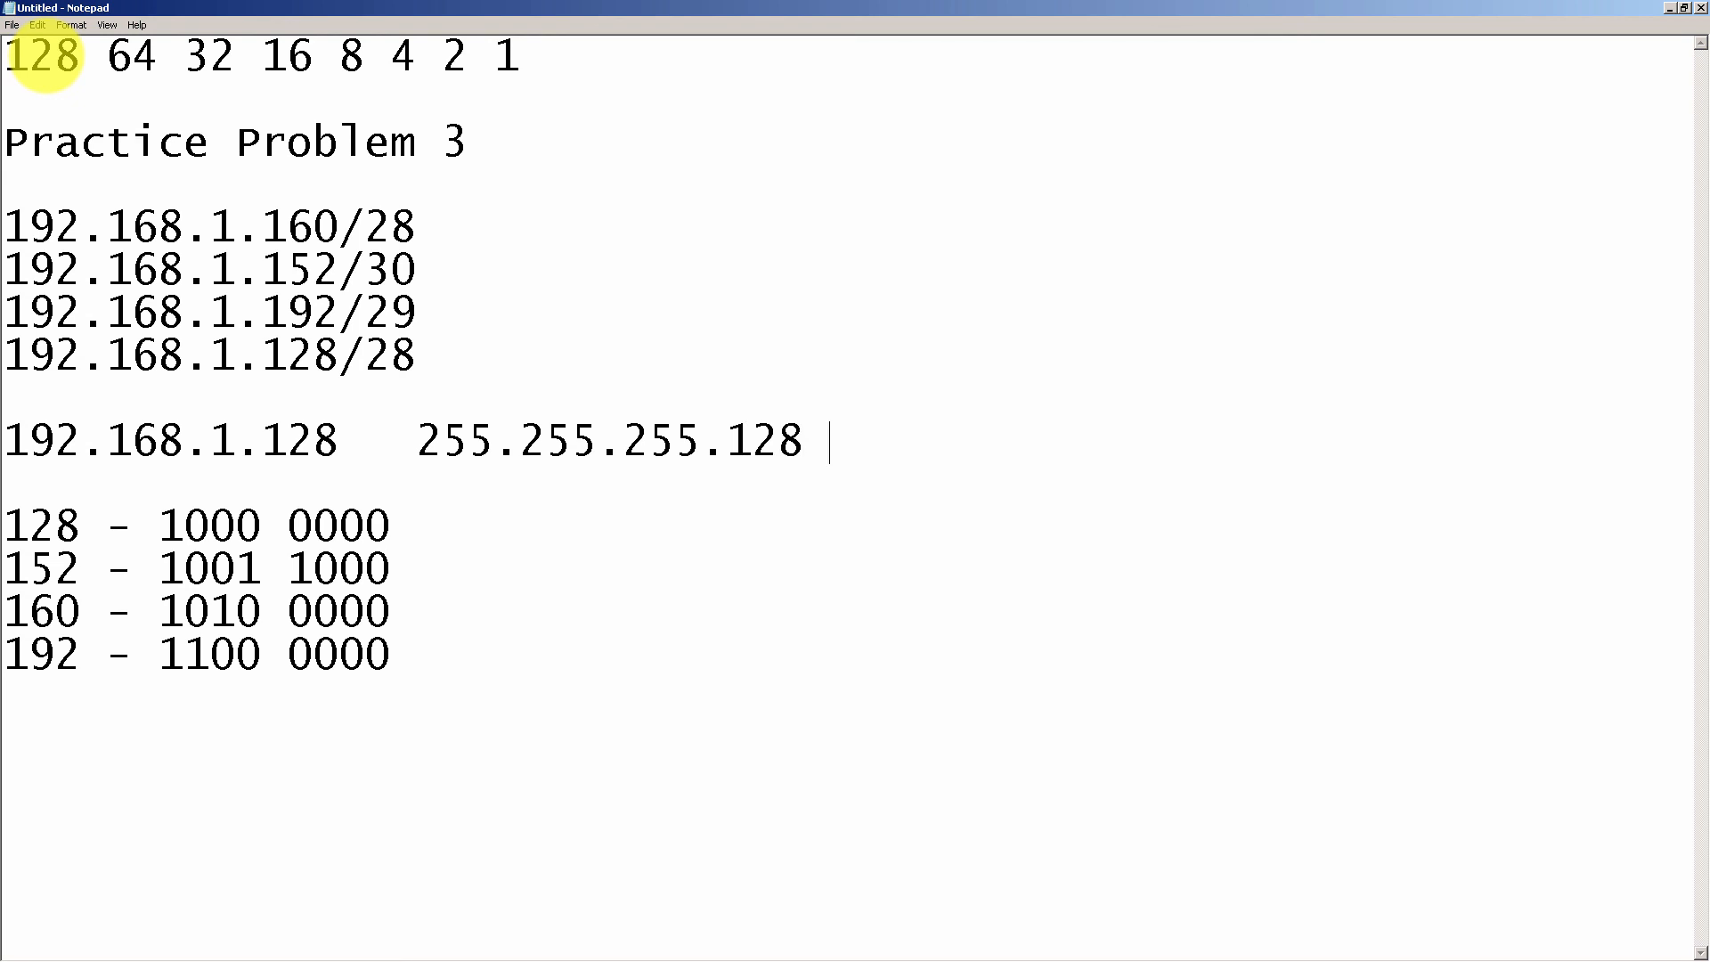
text(/)
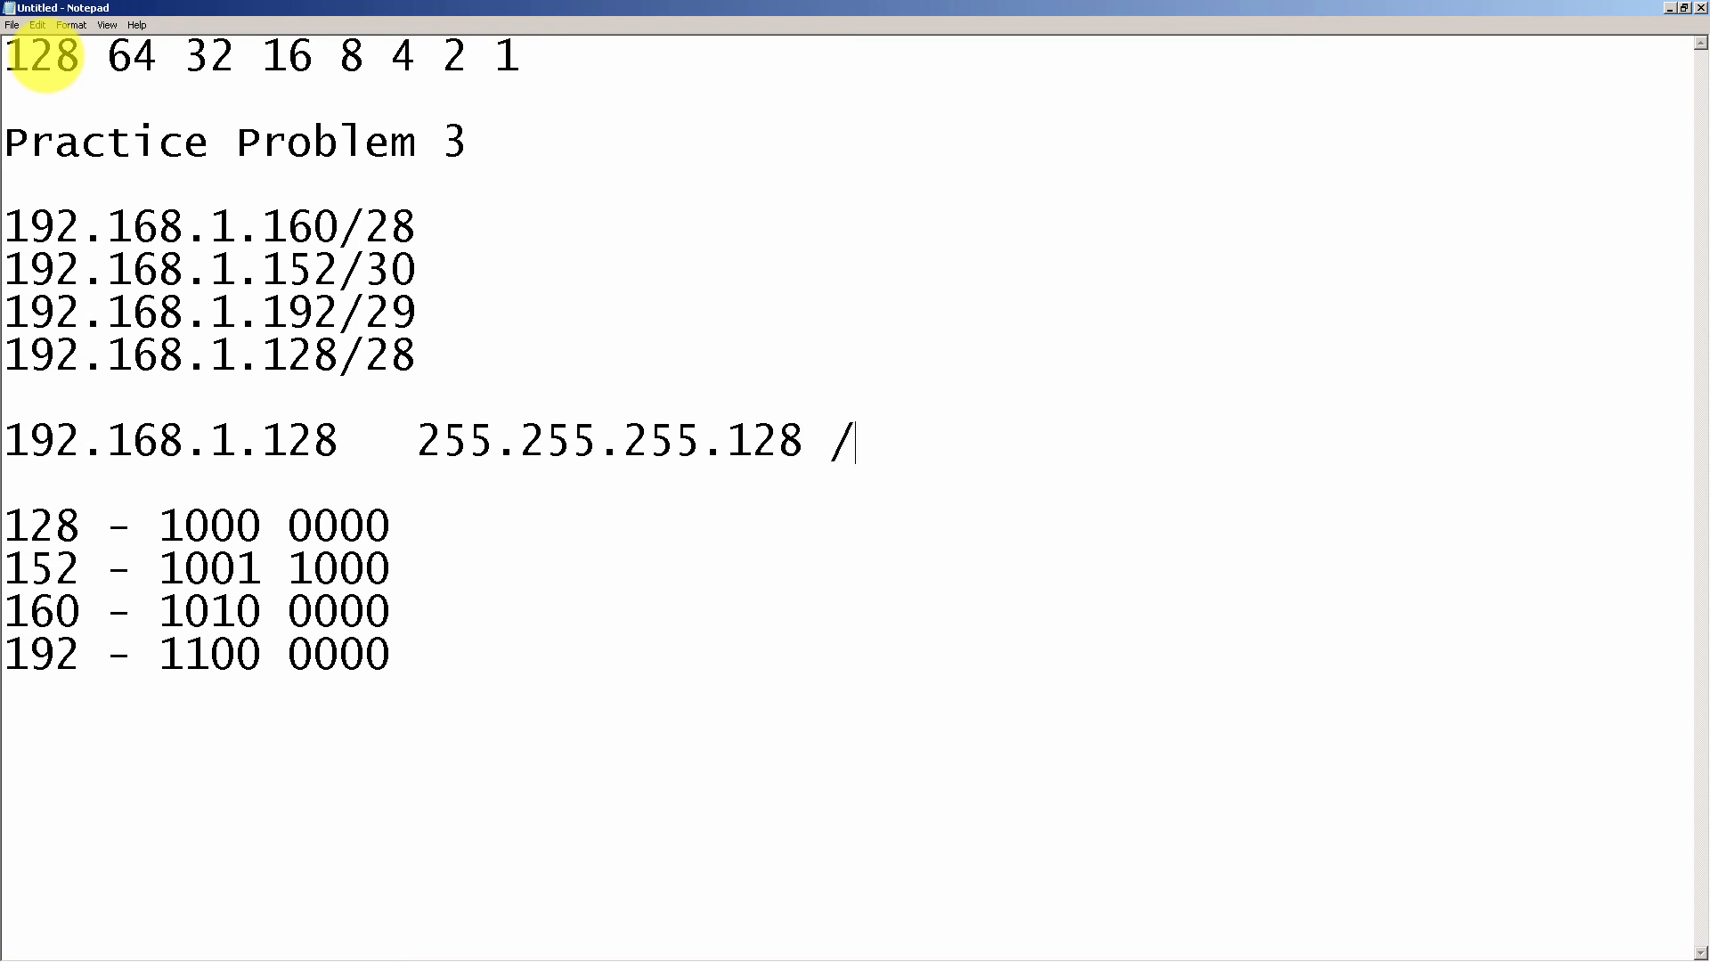
text(25)
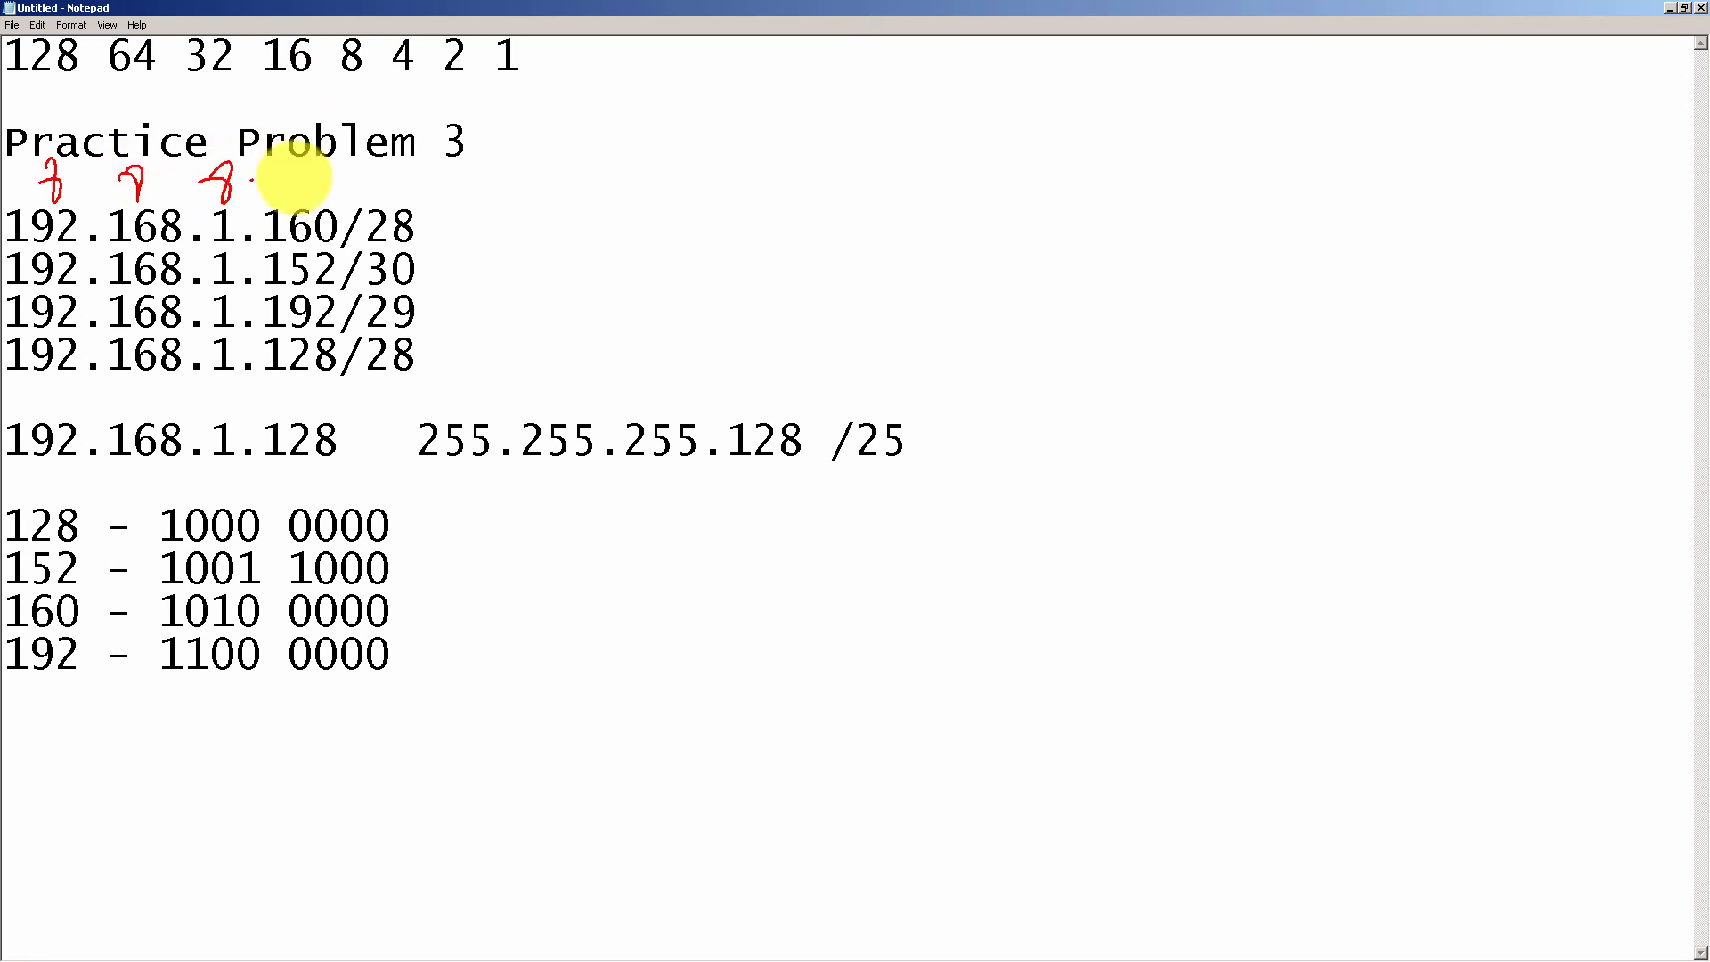
drag(240, 180, 299, 174)
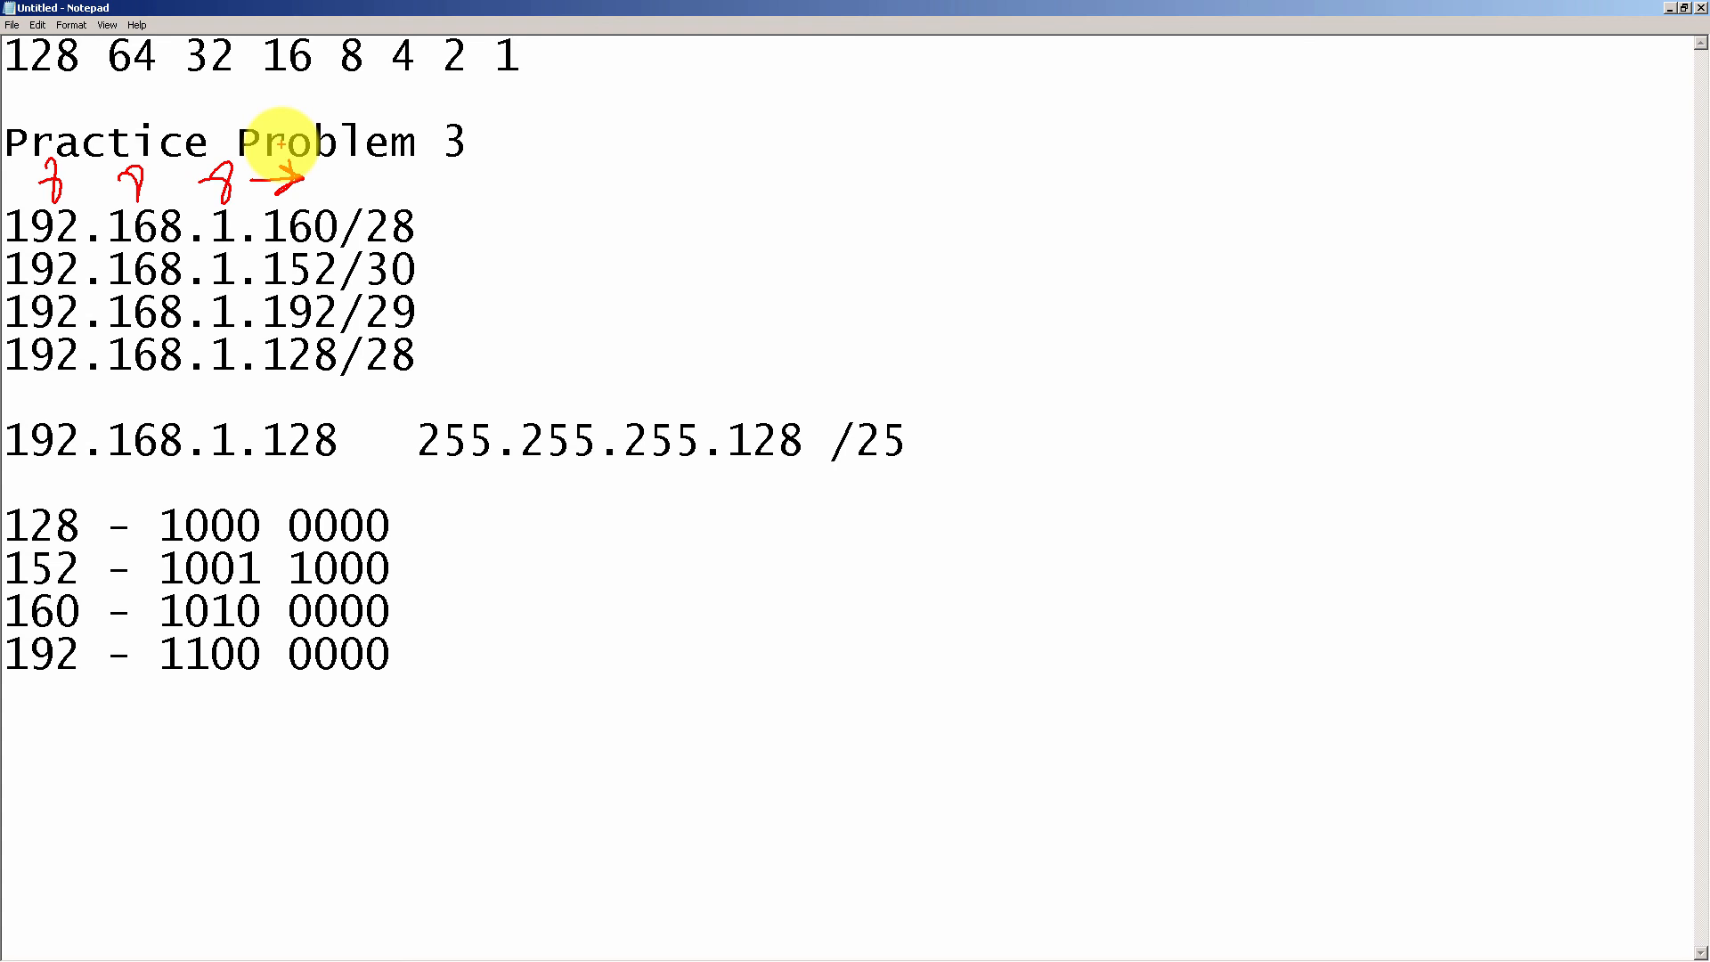